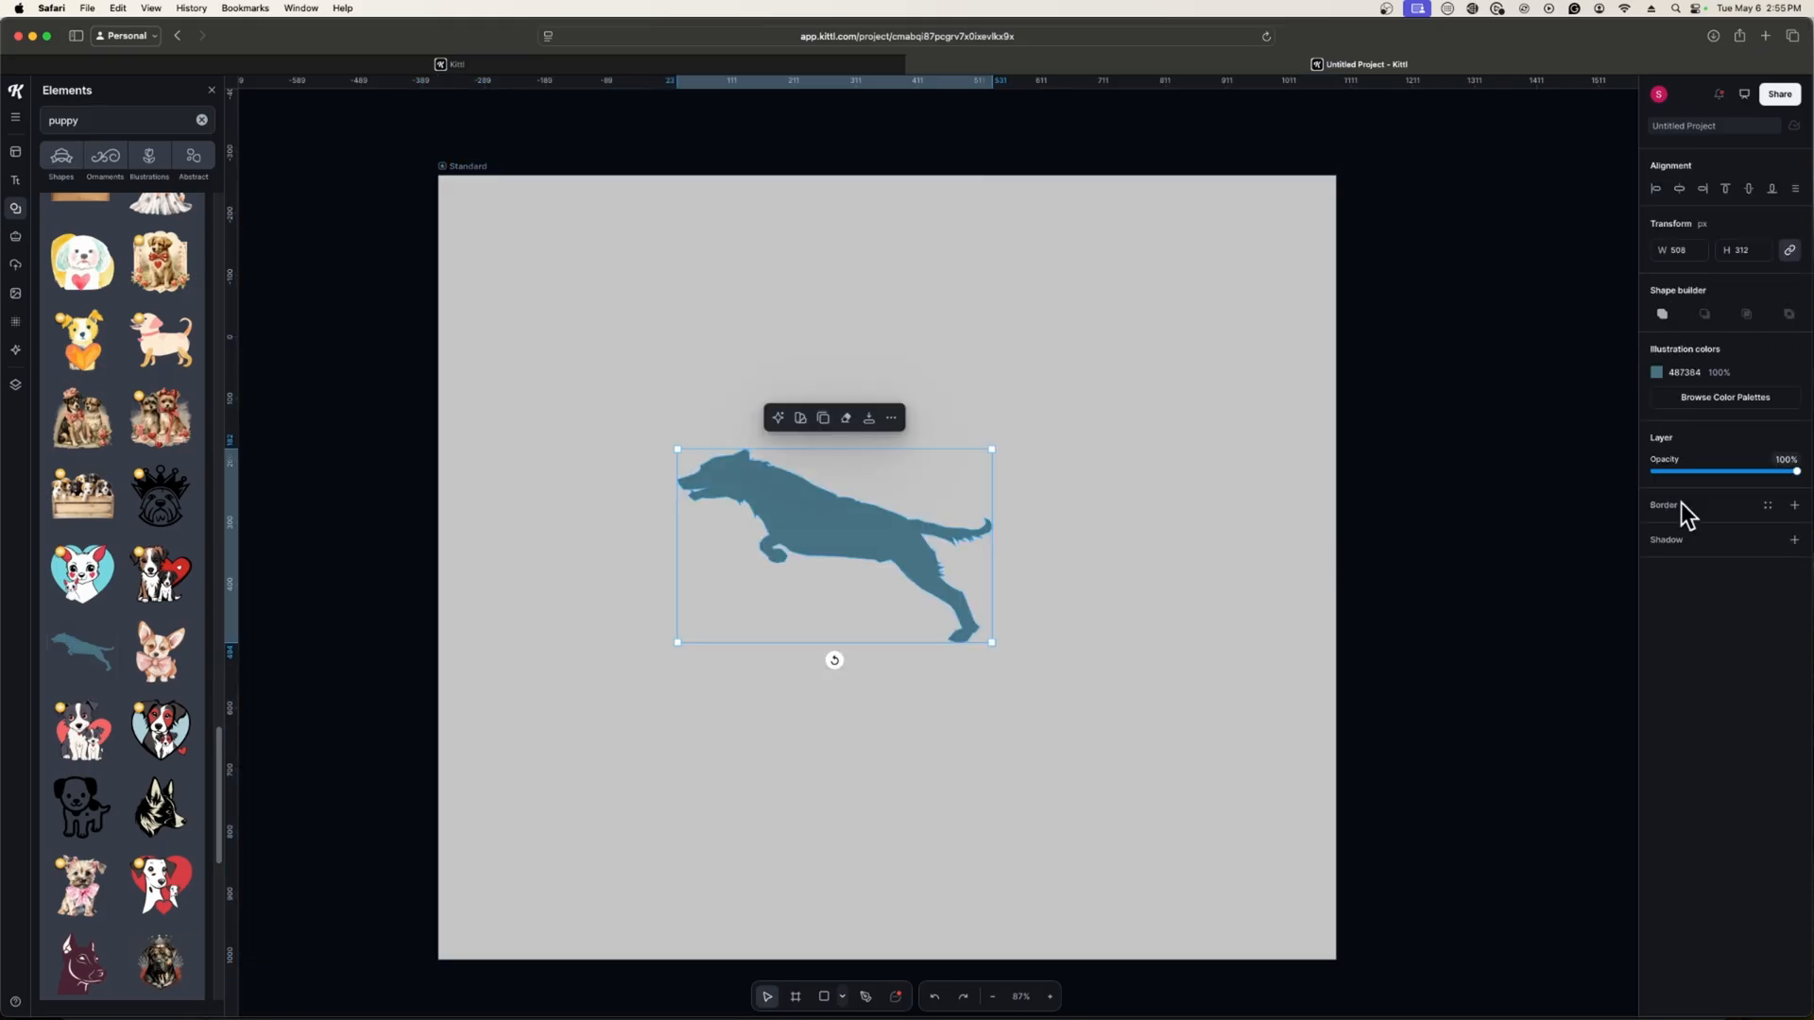
Step: Scale the jumping dog silhouette up and recolour it from blue to near-black
drag(834, 544, 845, 456)
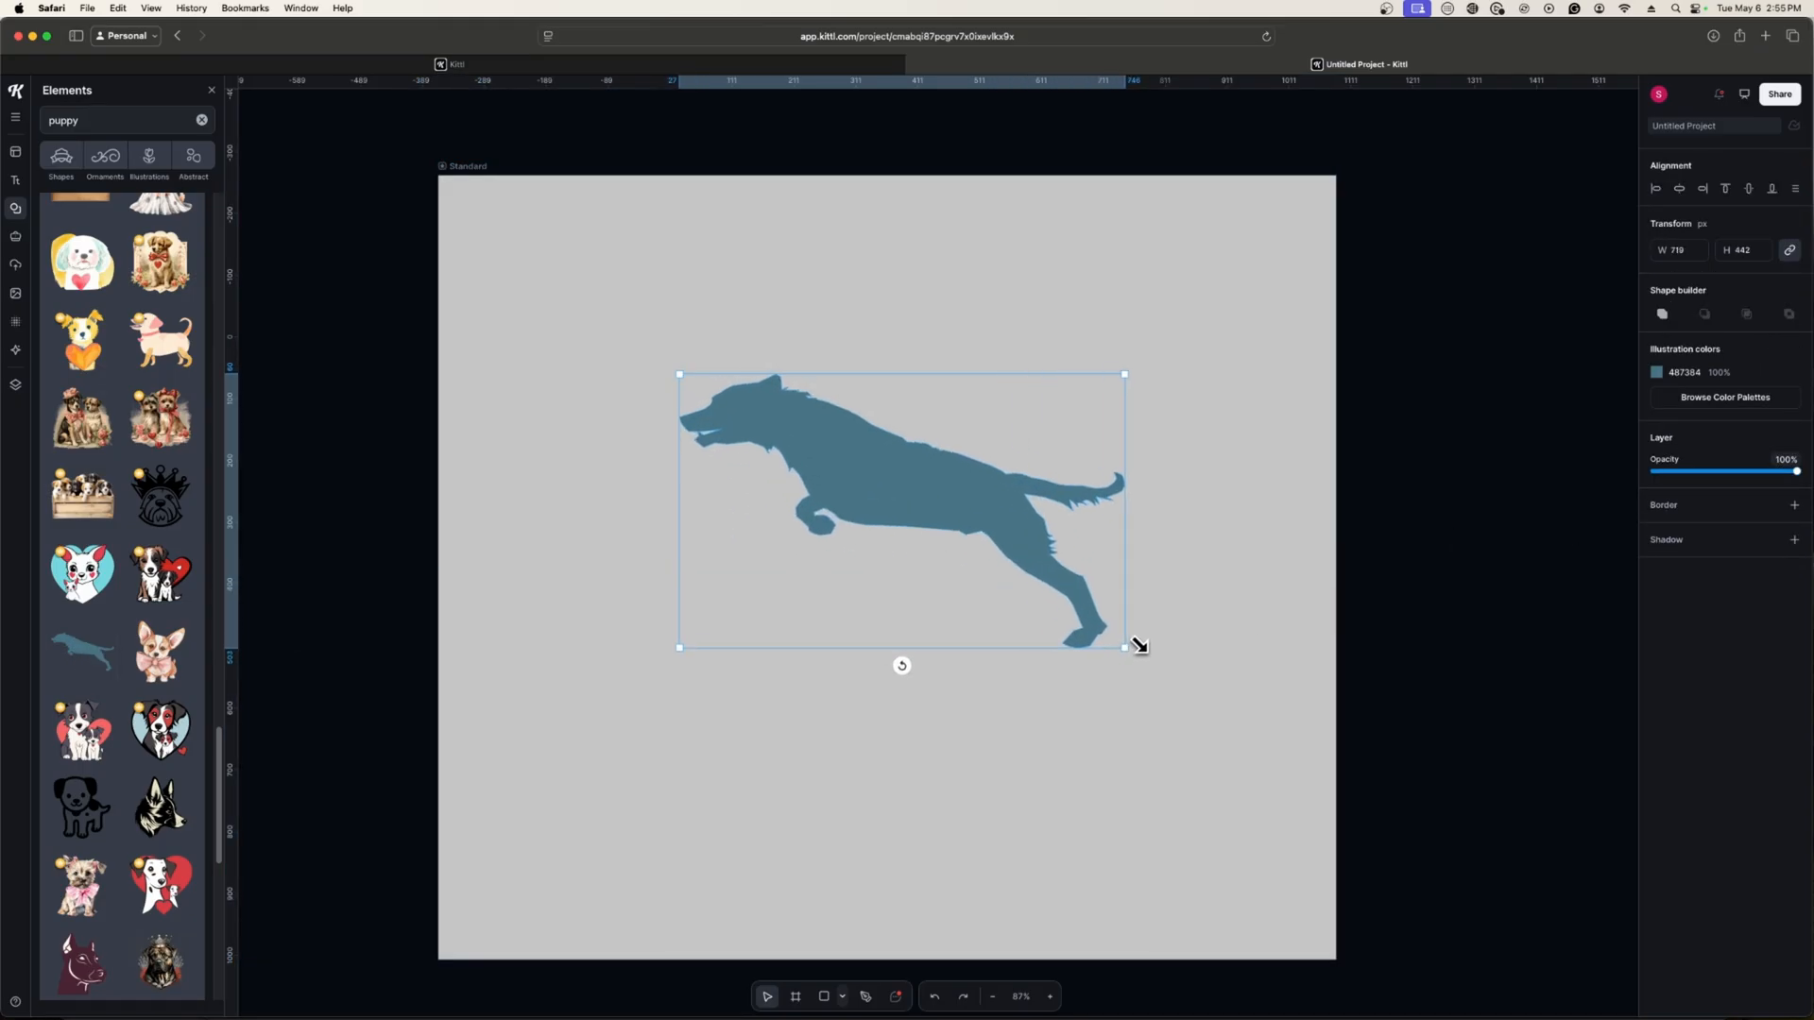
drag(1123, 646, 1163, 671)
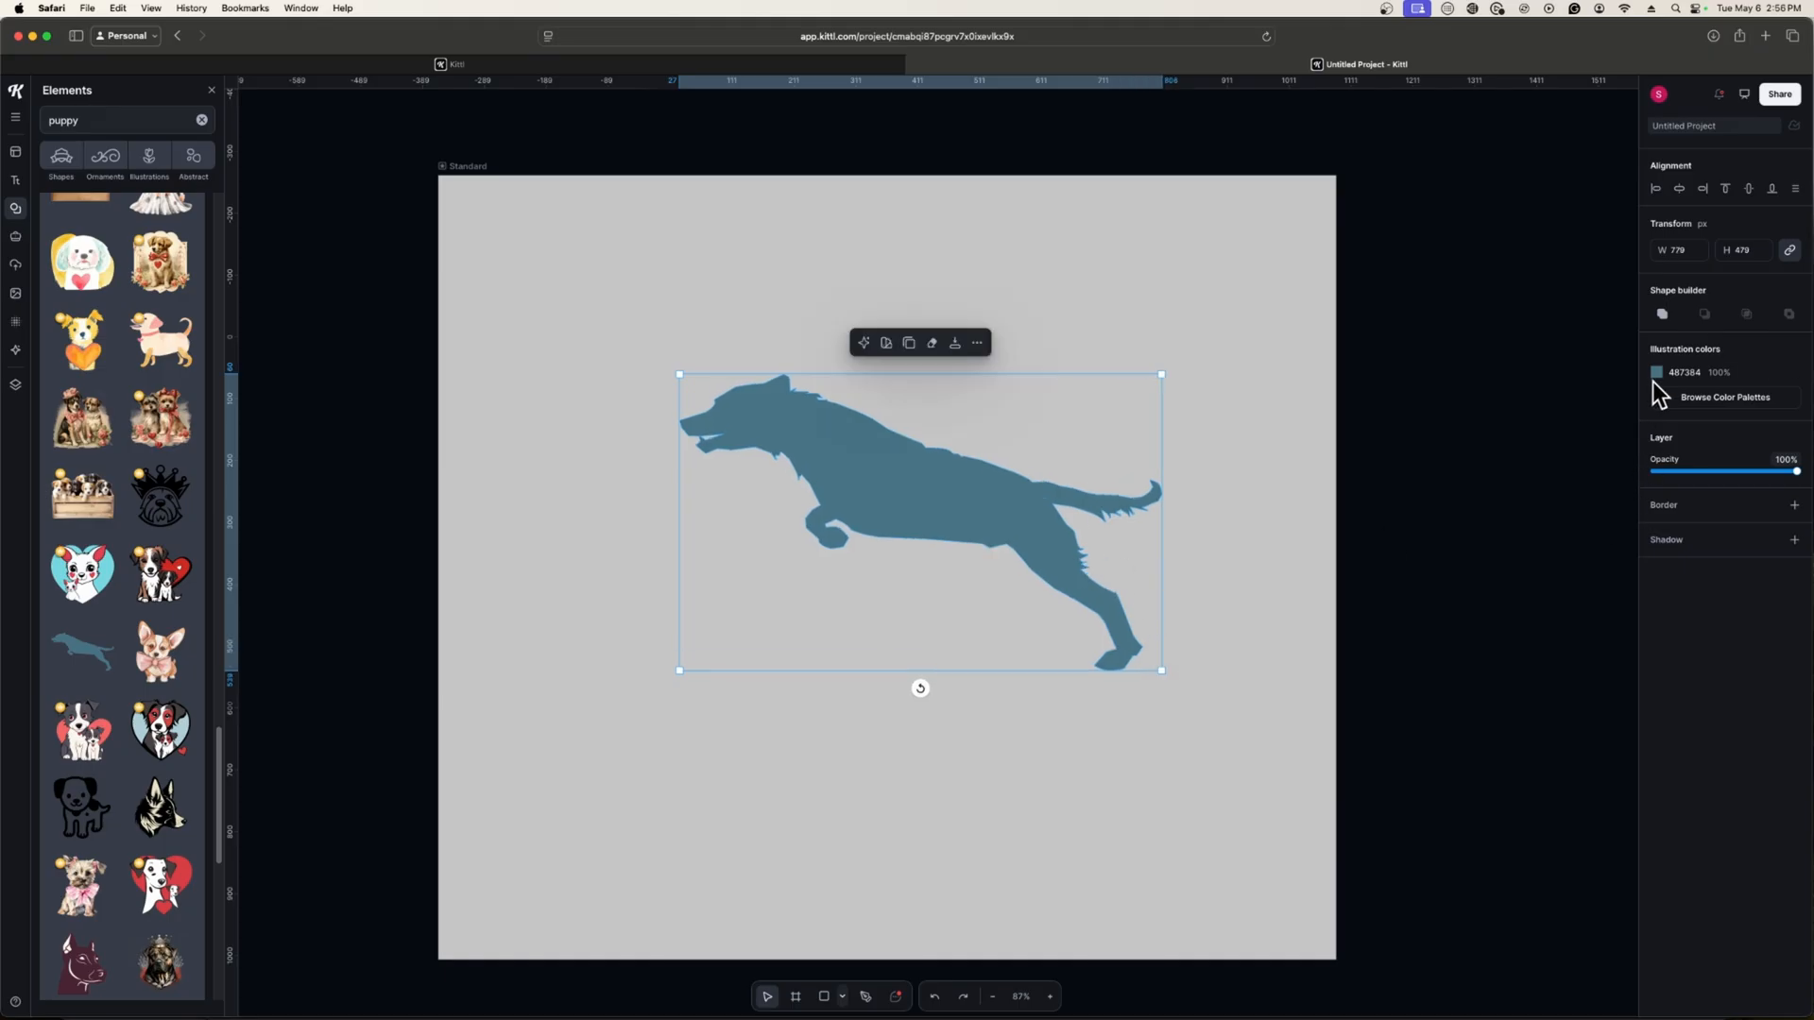
click(1657, 373)
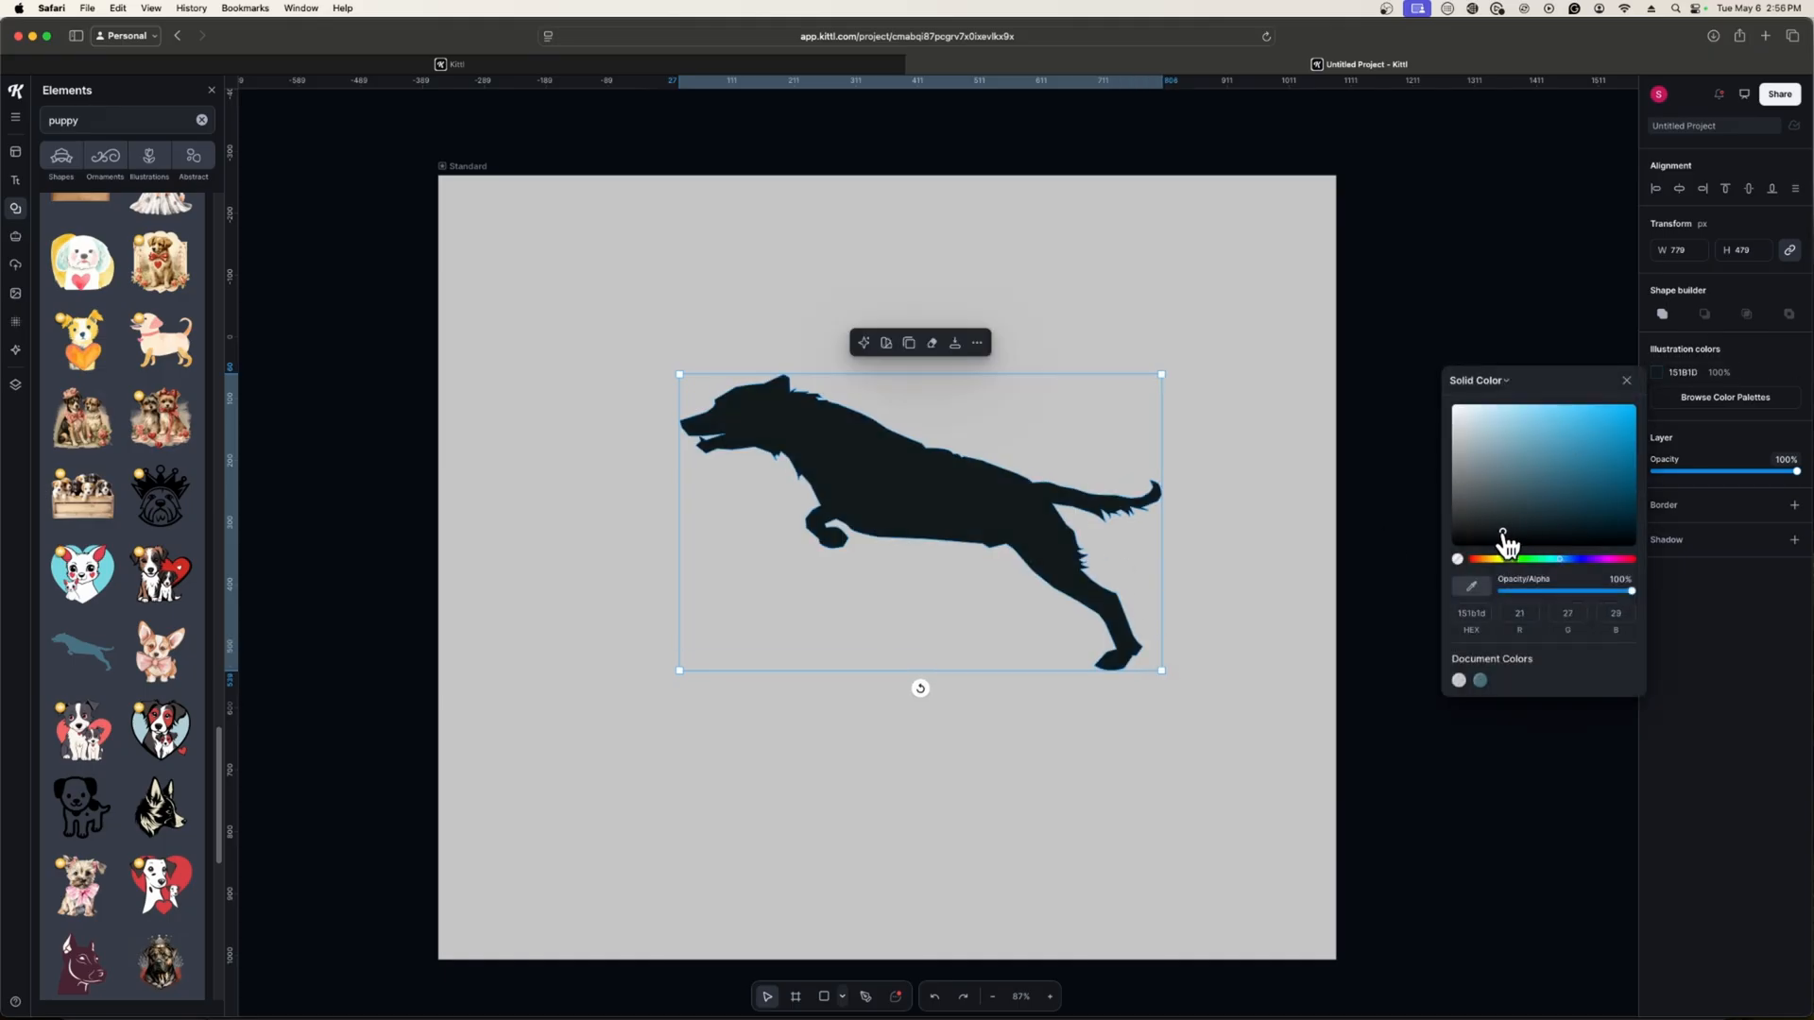
click(1493, 539)
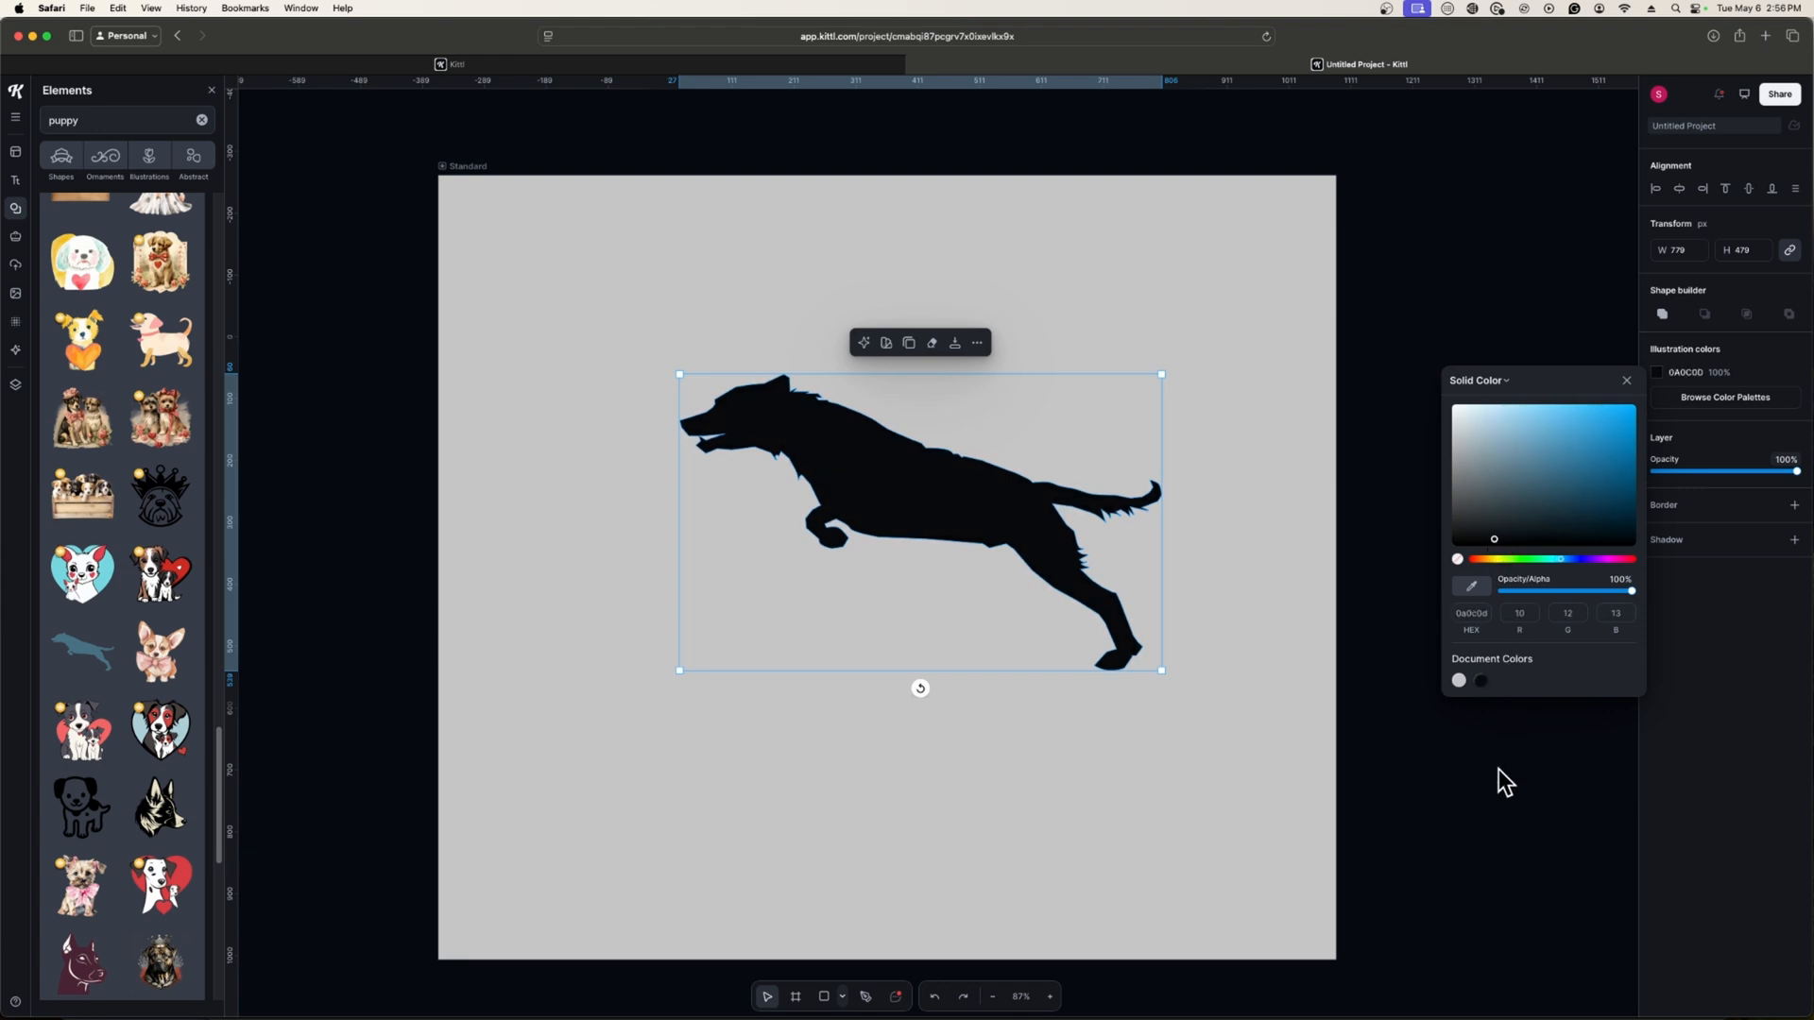
click(1627, 380)
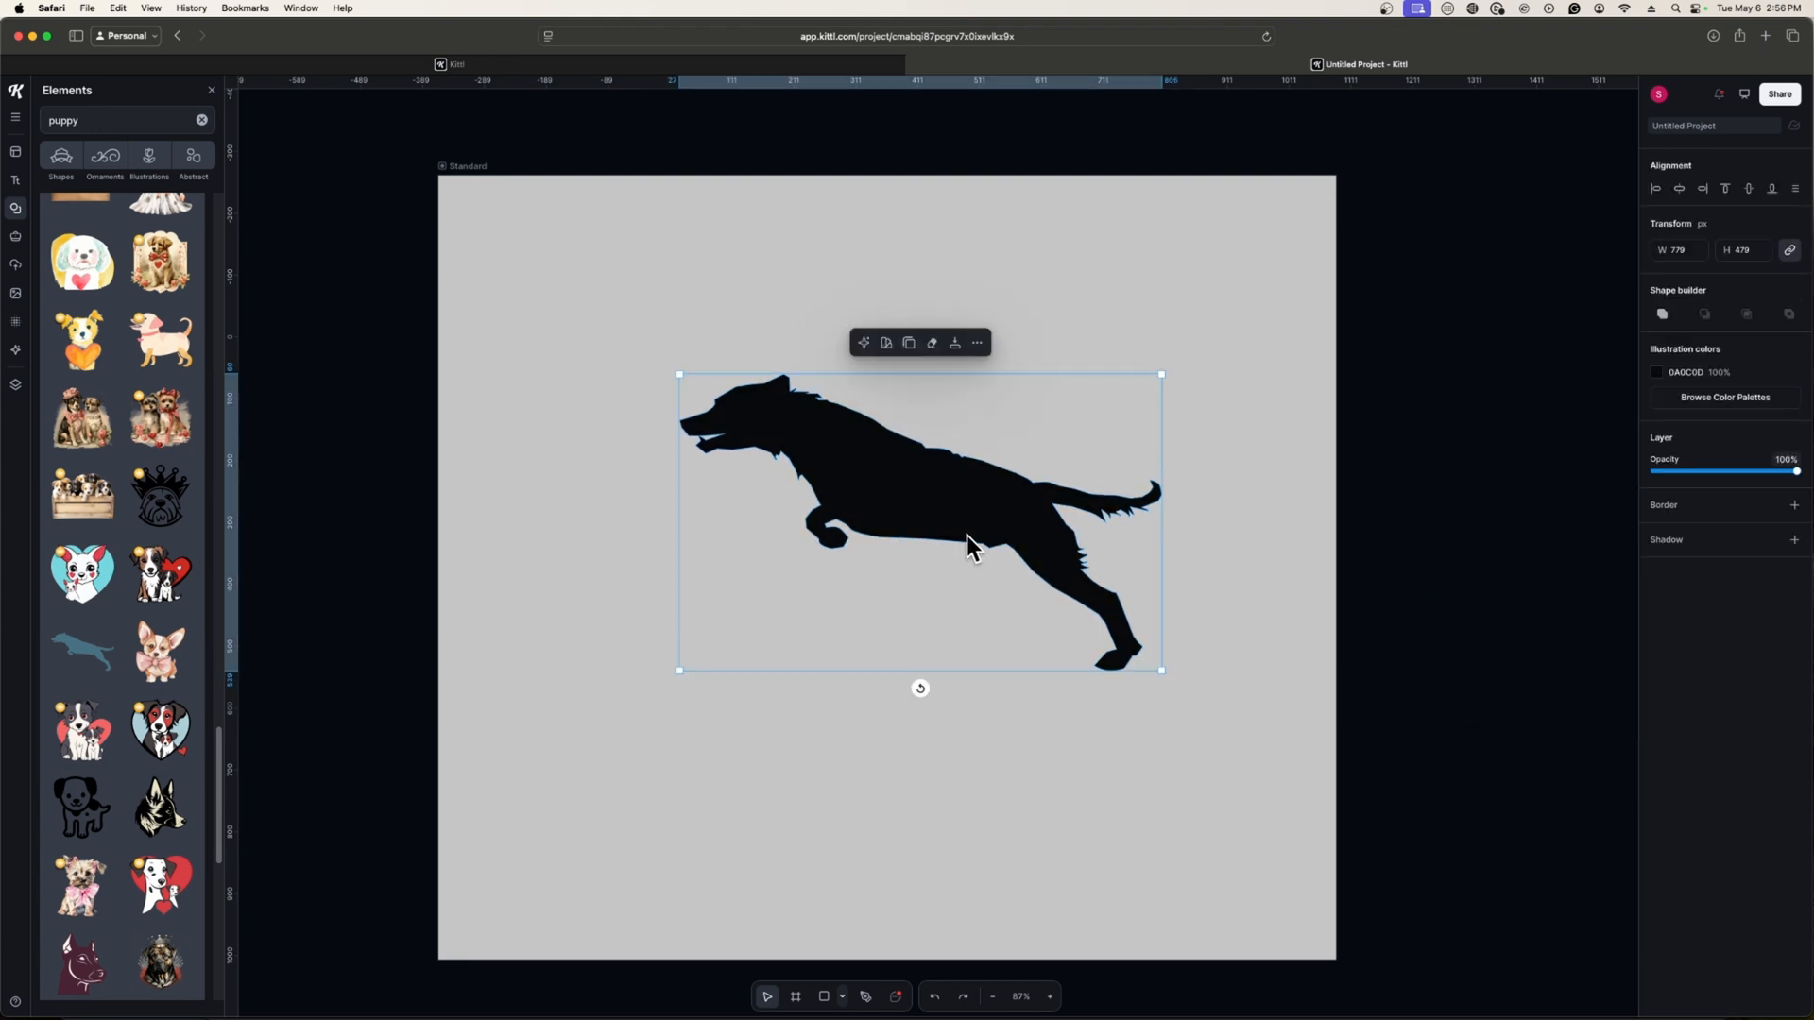
mouse_move(1028, 546)
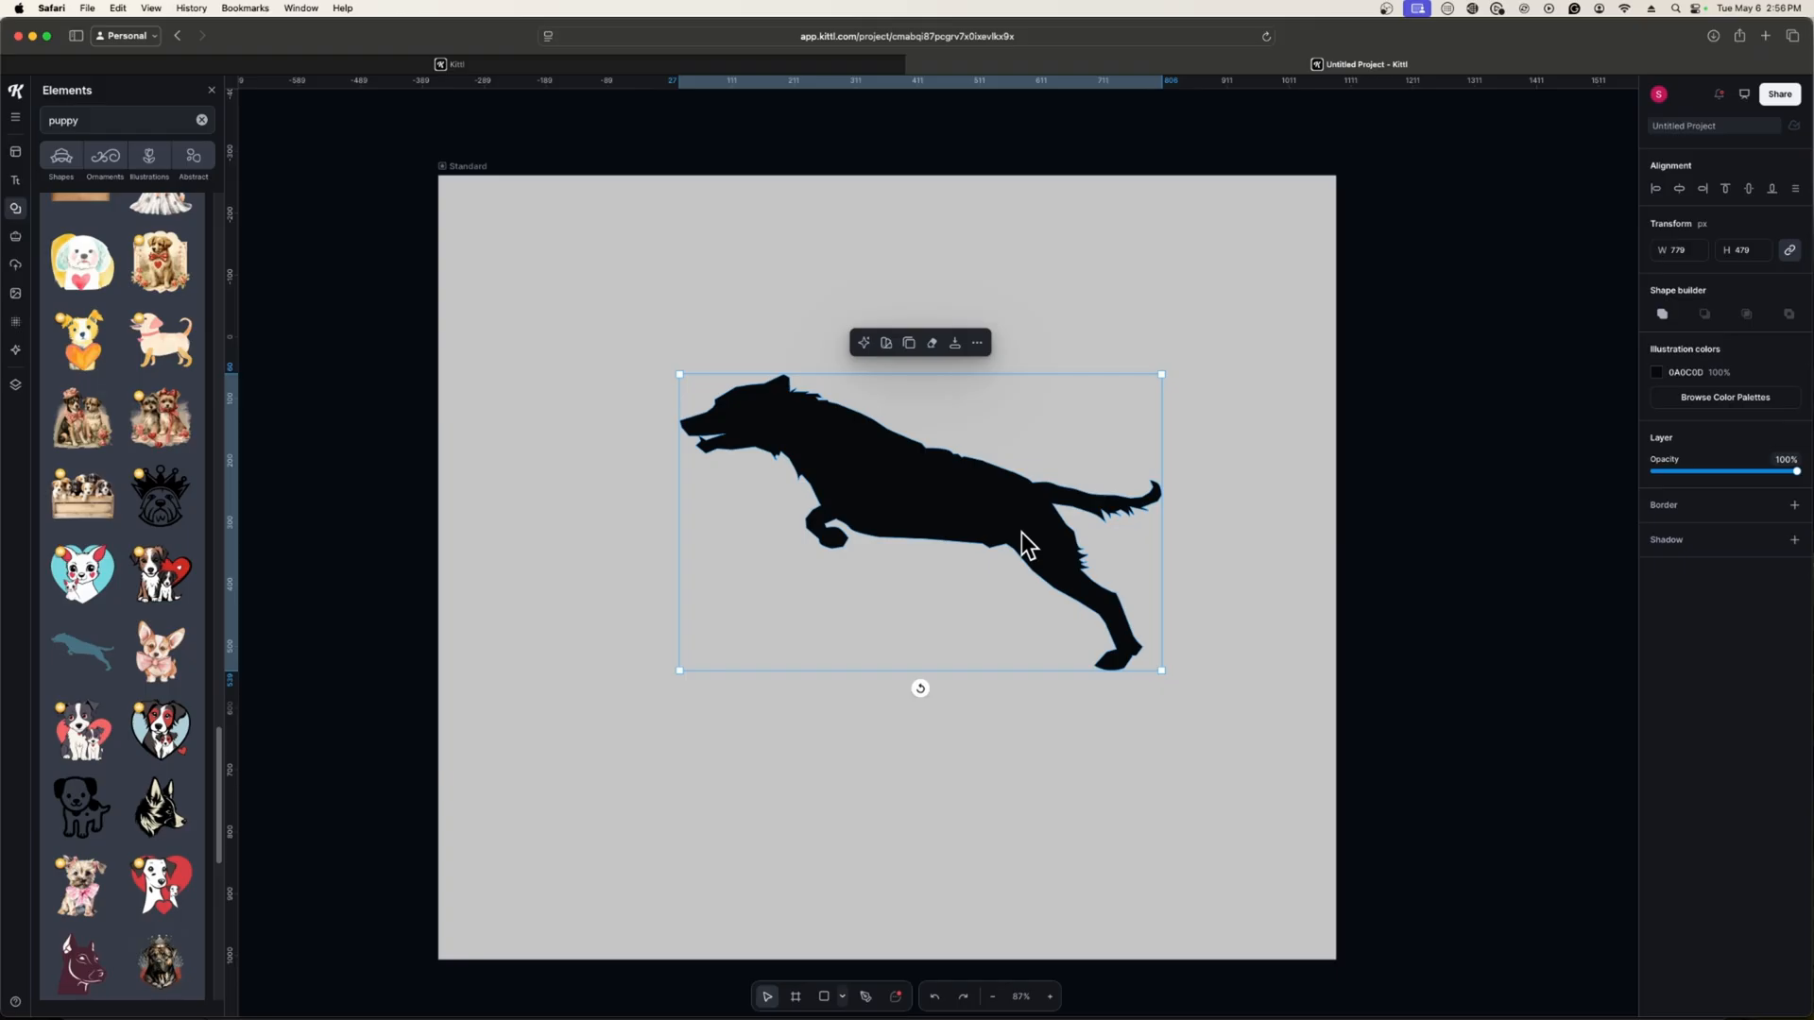
mouse_move(1031, 529)
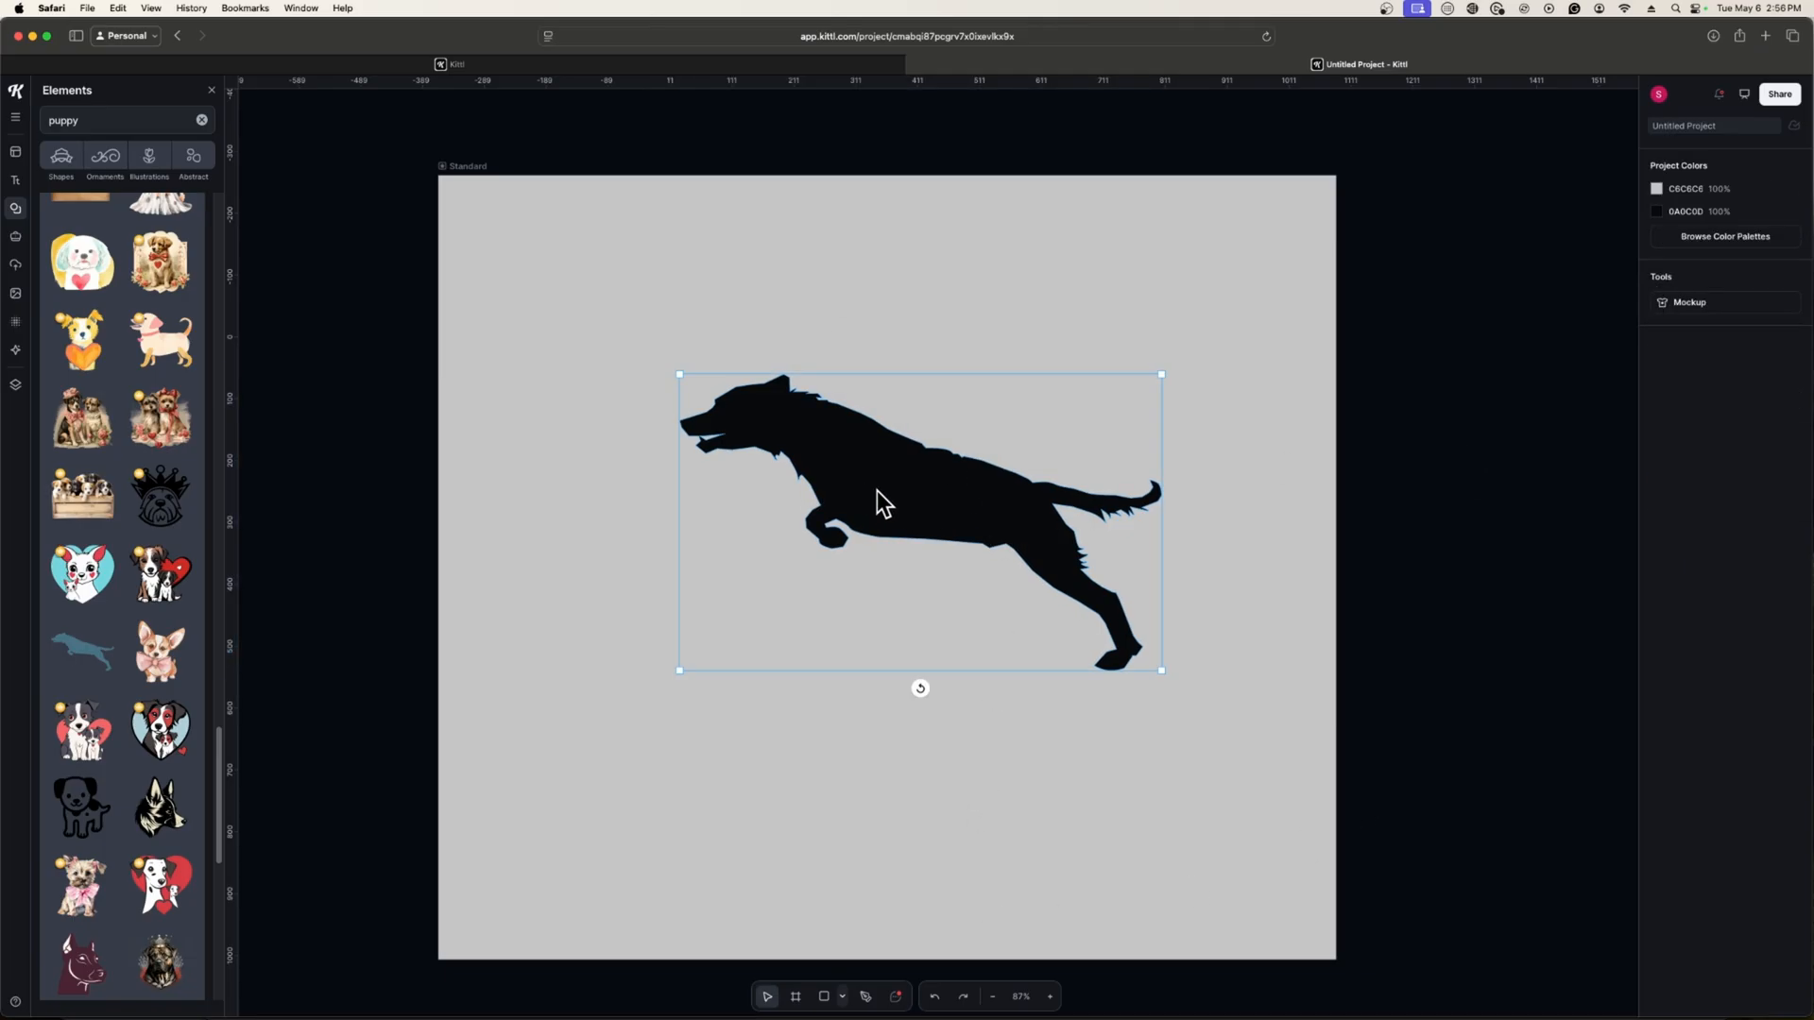
Step: Edit the dog's outline points, pulling the ear anchor up into a tall sharp tip
double_click(921, 509)
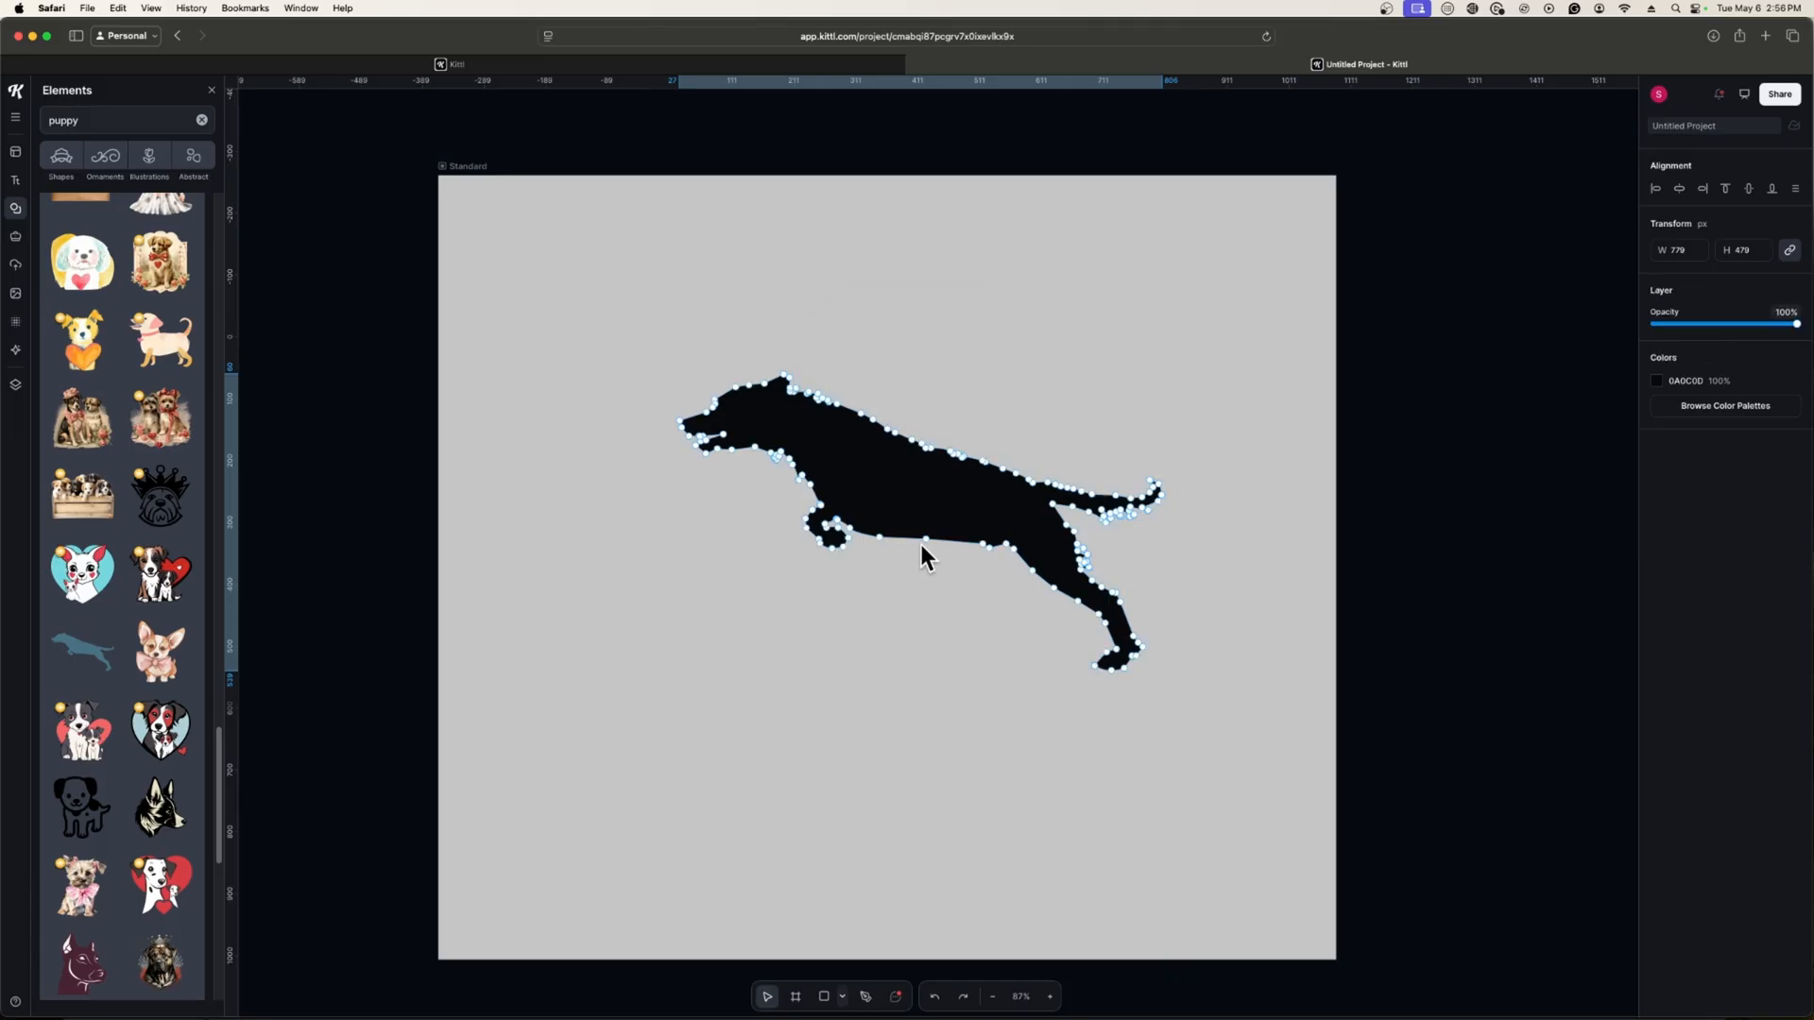
mouse_move(946, 562)
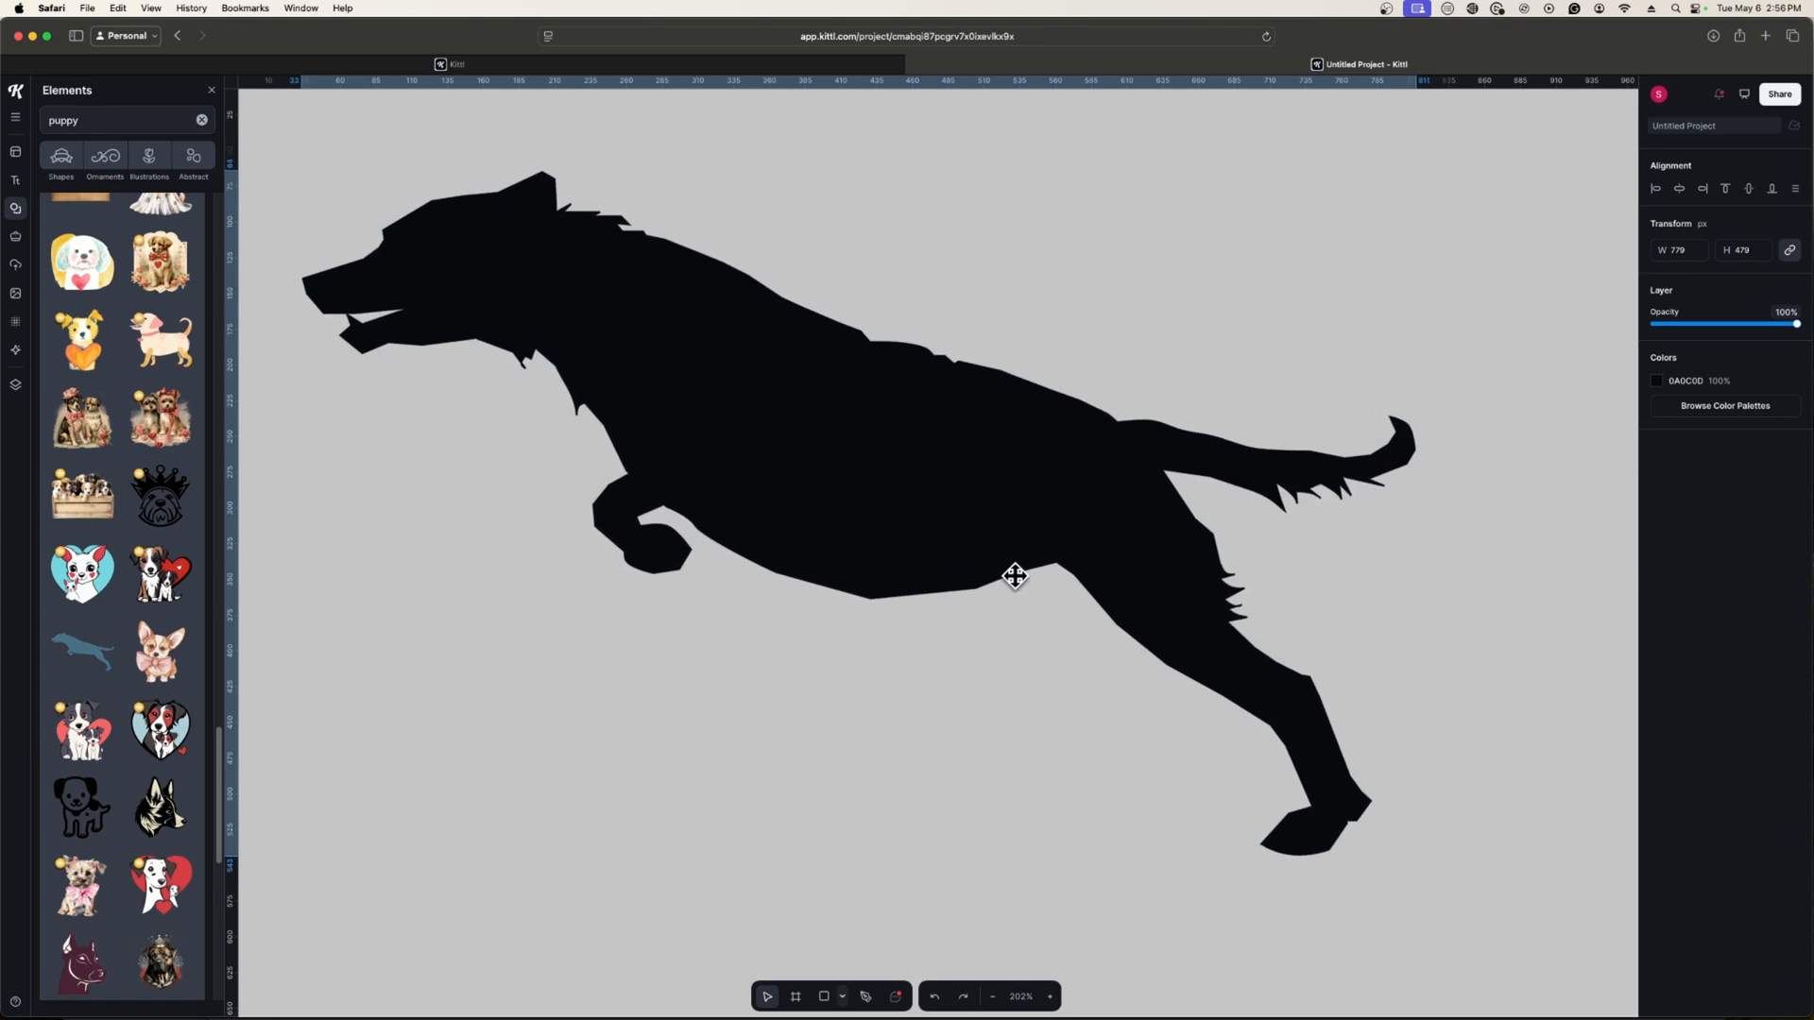
double_click(1015, 575)
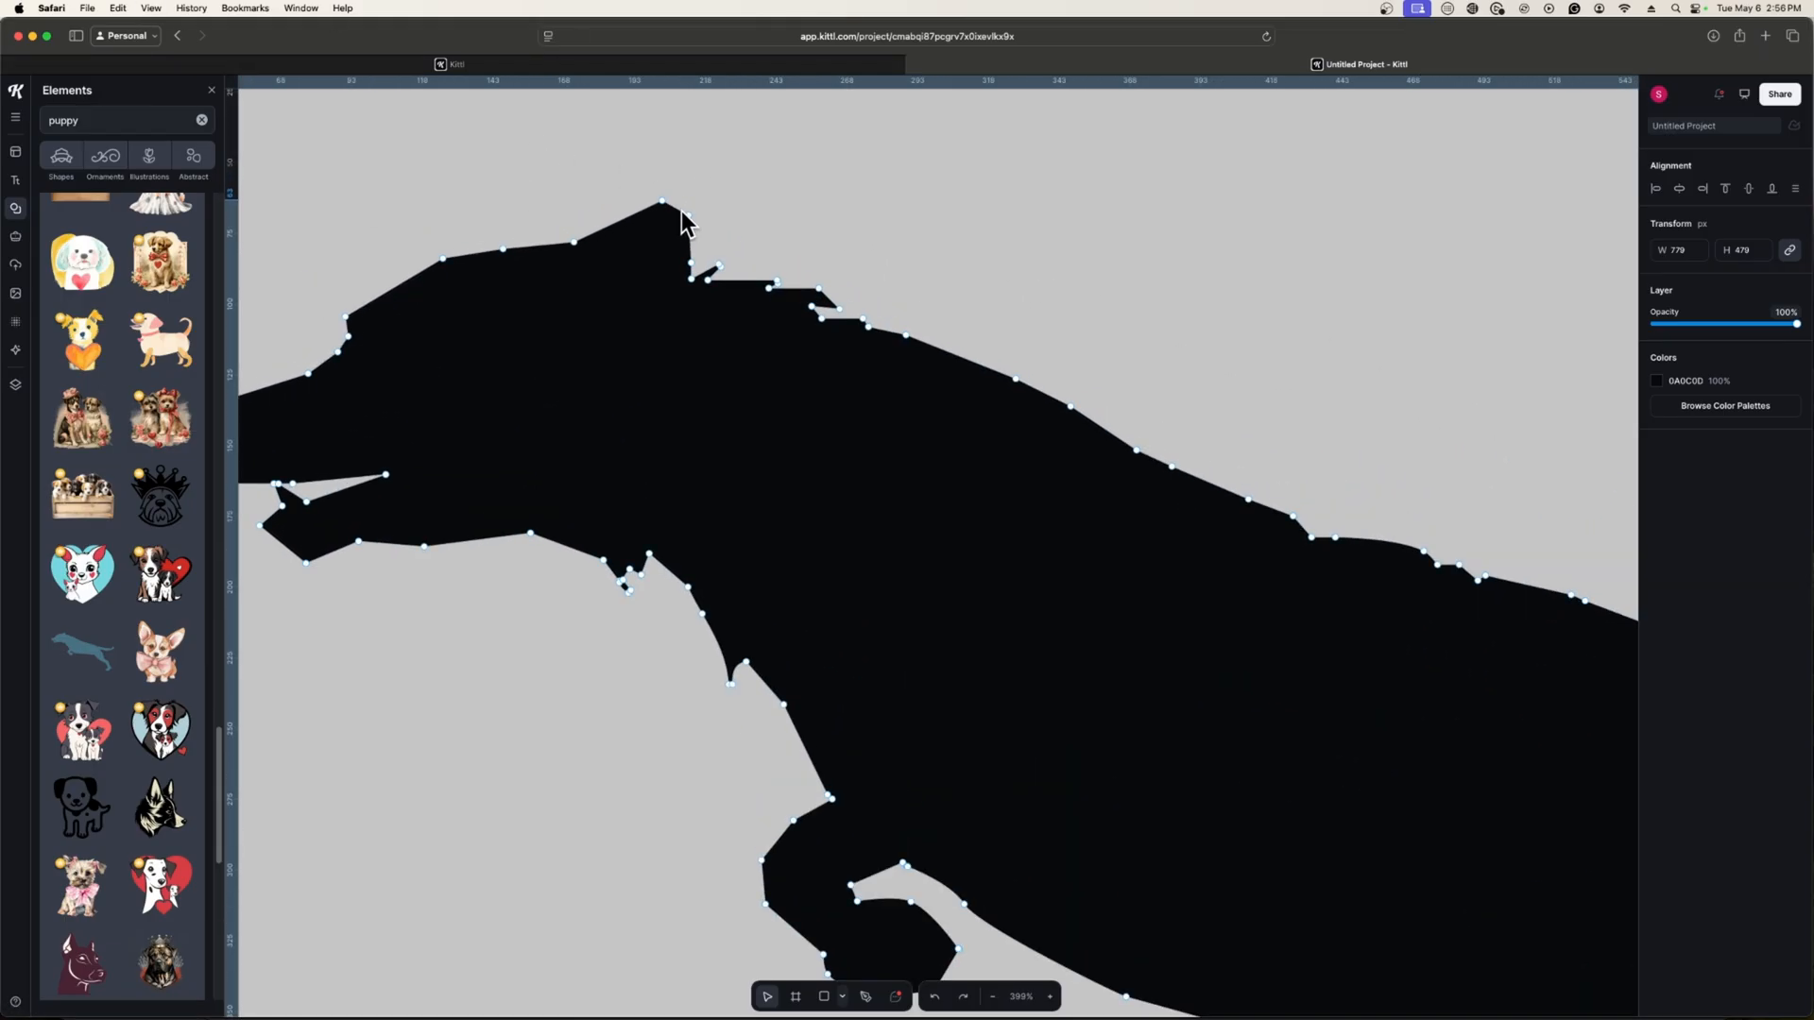
drag(682, 223, 816, 168)
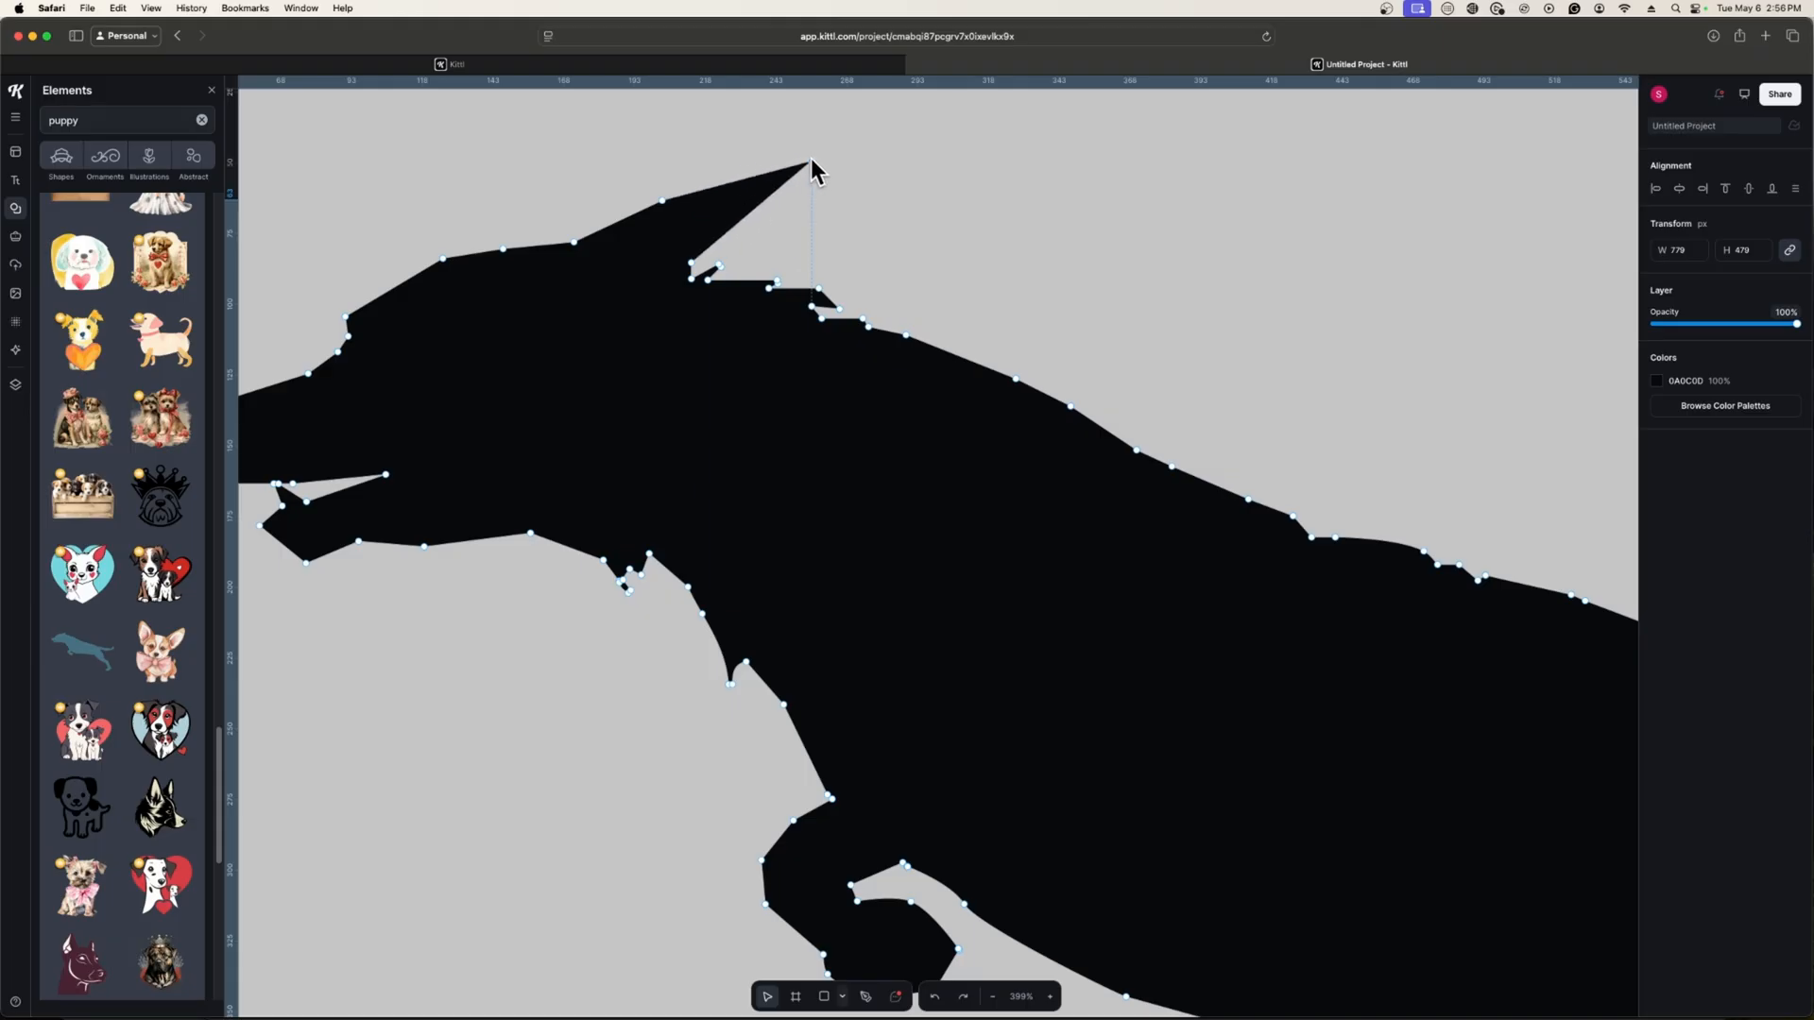
drag(813, 168, 811, 143)
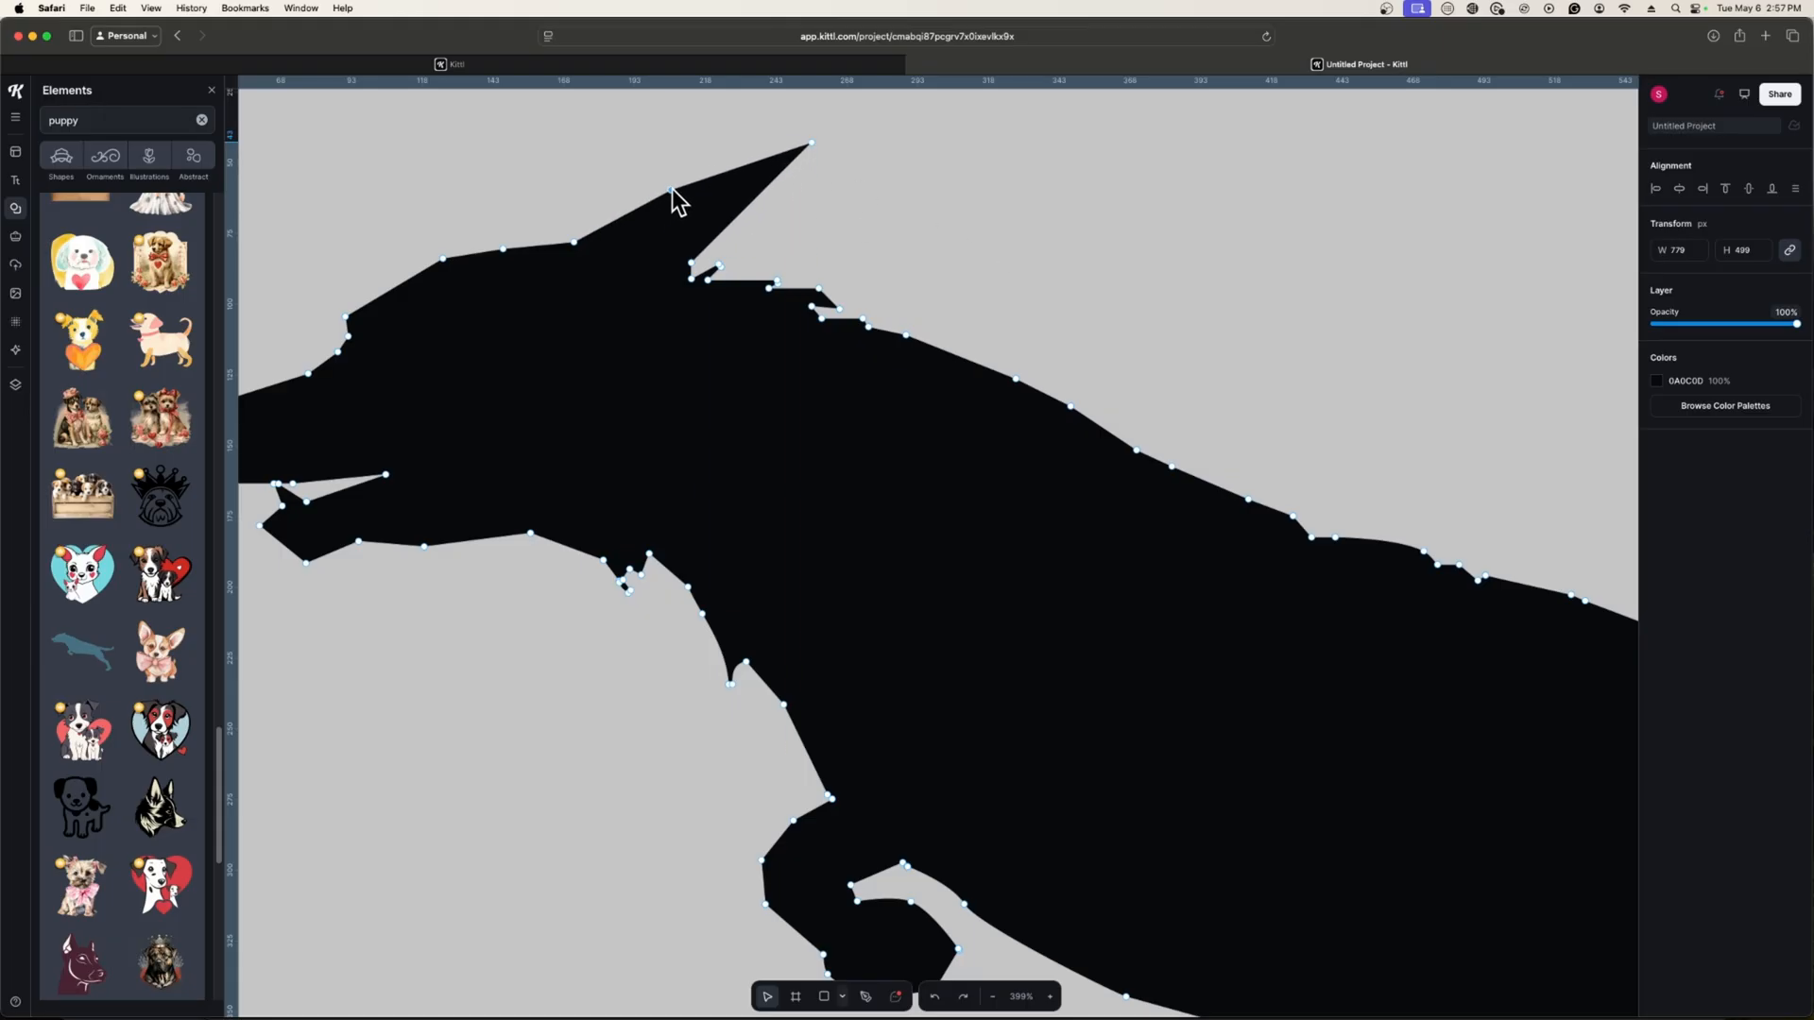
drag(677, 197, 703, 249)
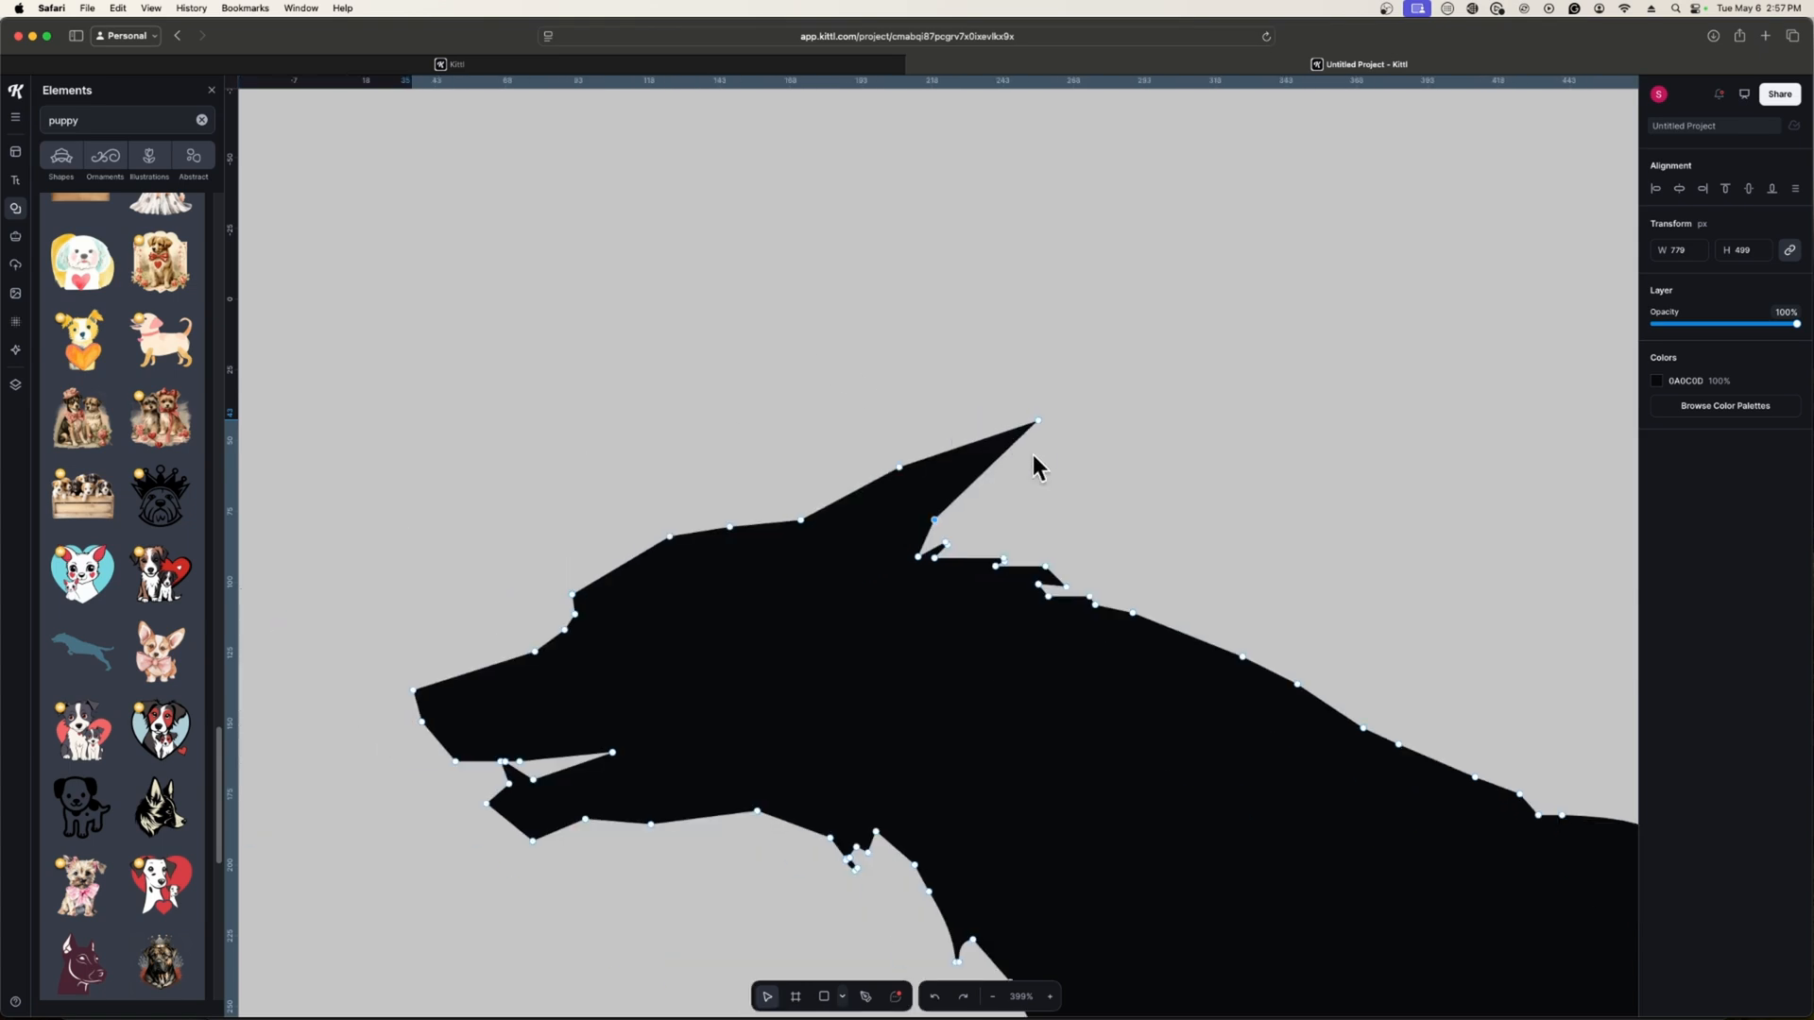
mouse_move(1075, 549)
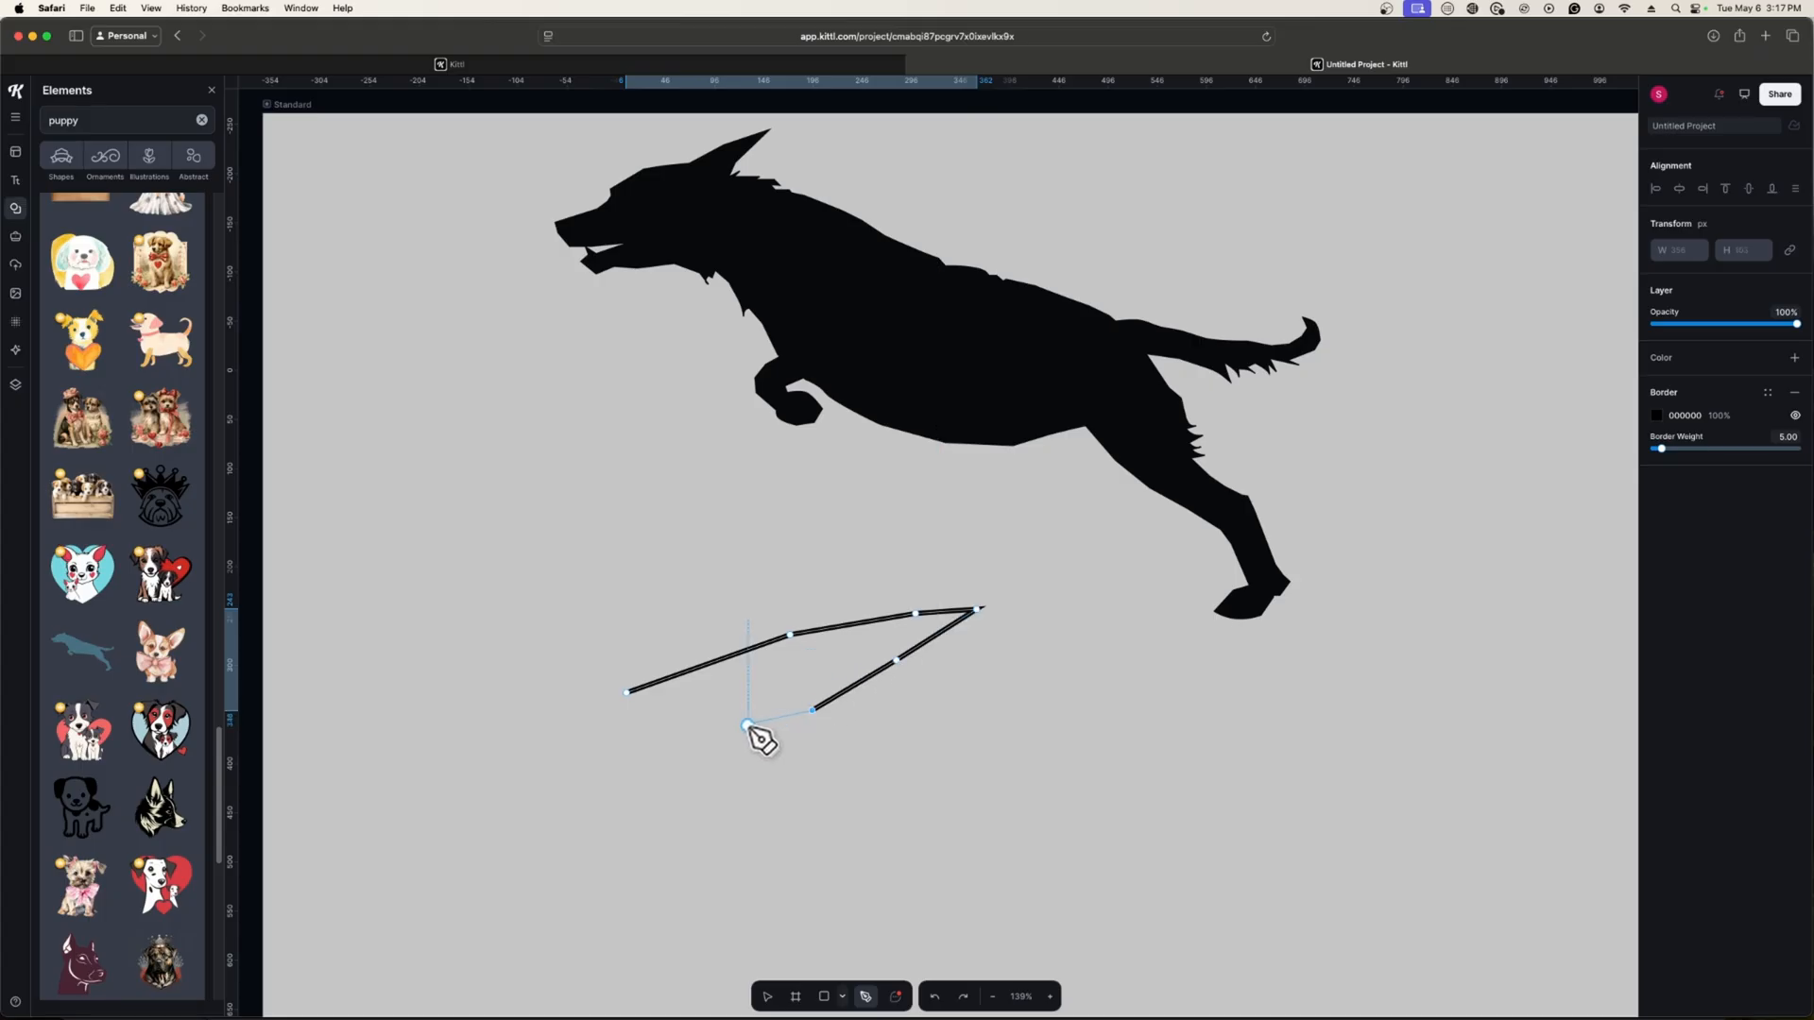
Step: Place another corner point of the angular wing outline under the dog
drag(746, 729, 650, 733)
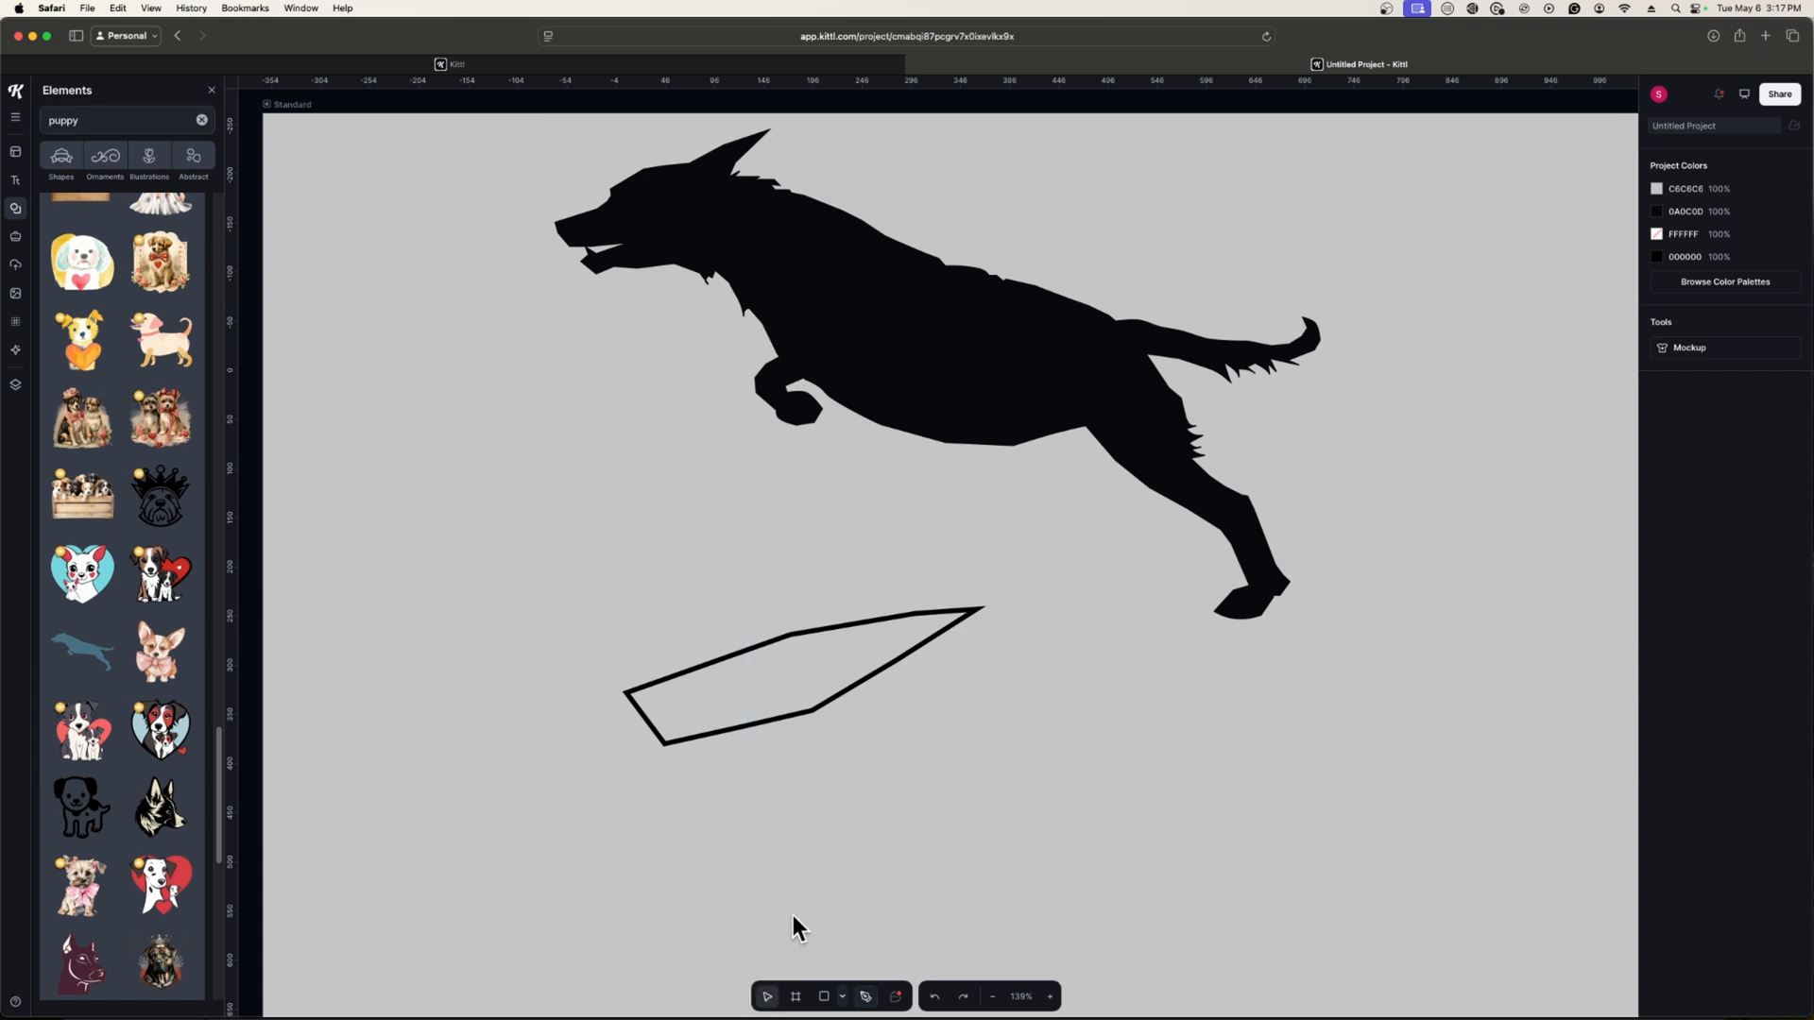
Step: Fill the wing shape solid white (FFFFFF) and remove its black border
click(797, 682)
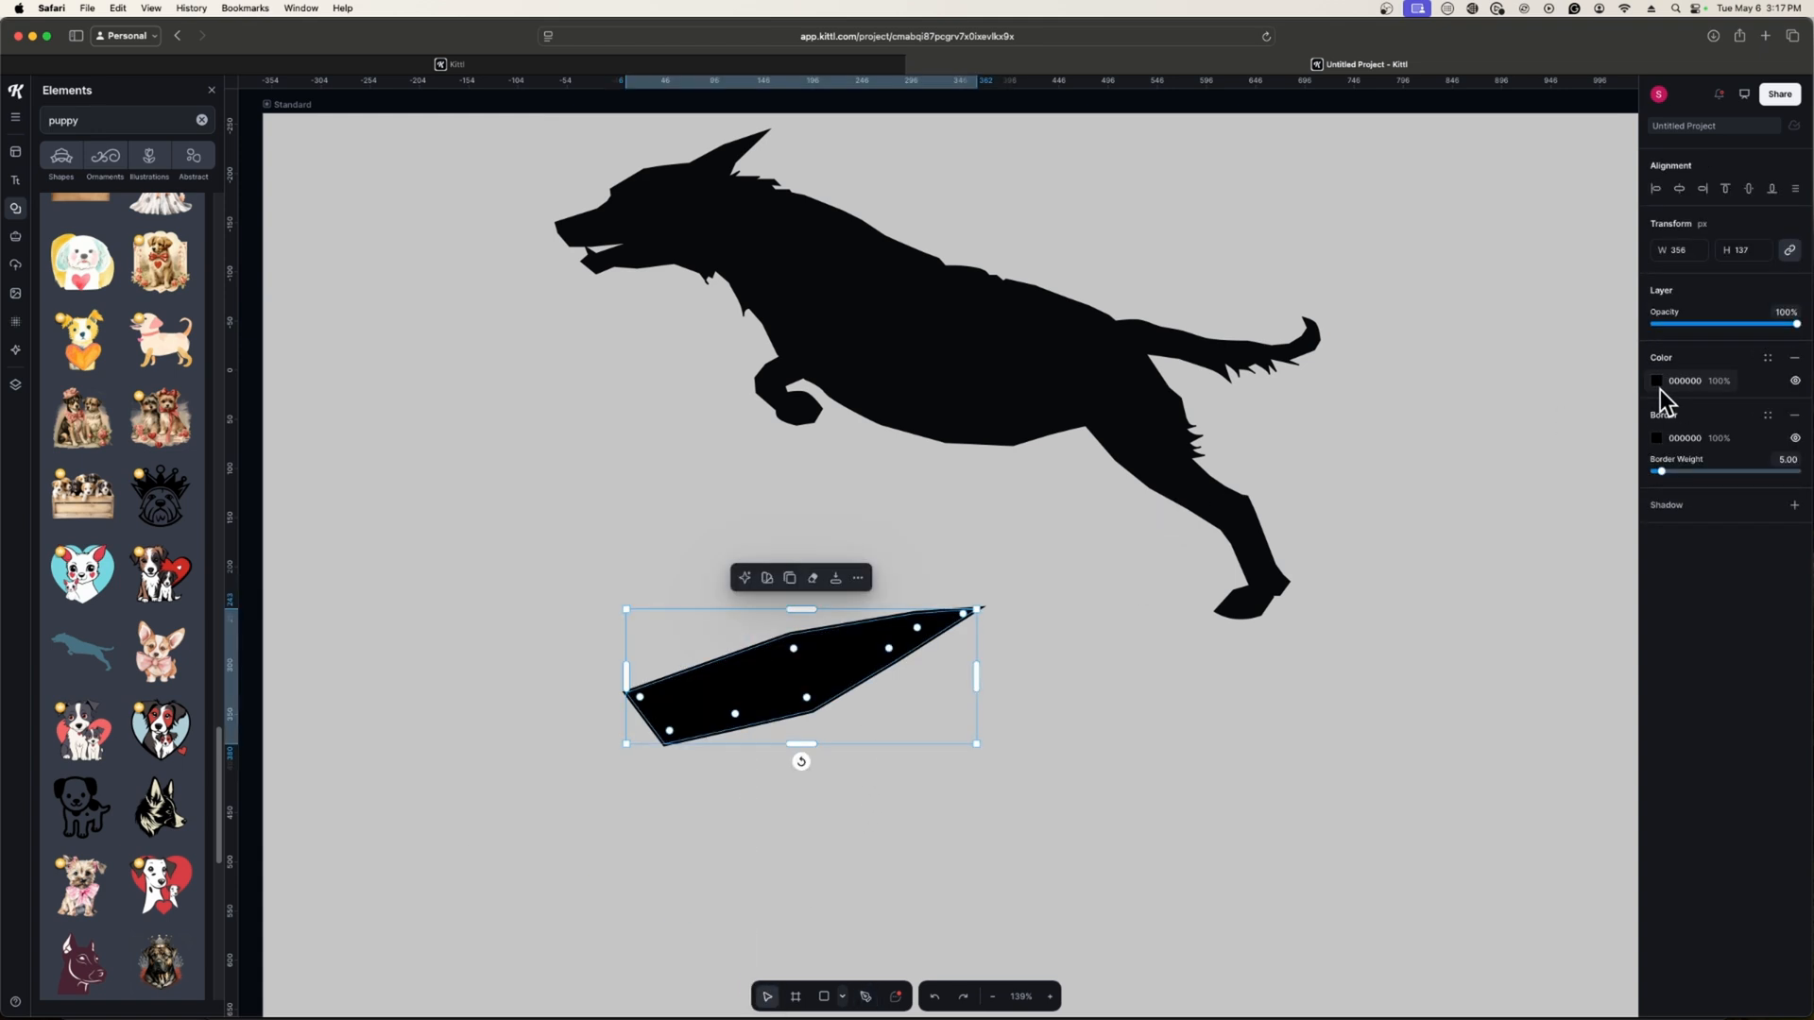
click(1657, 380)
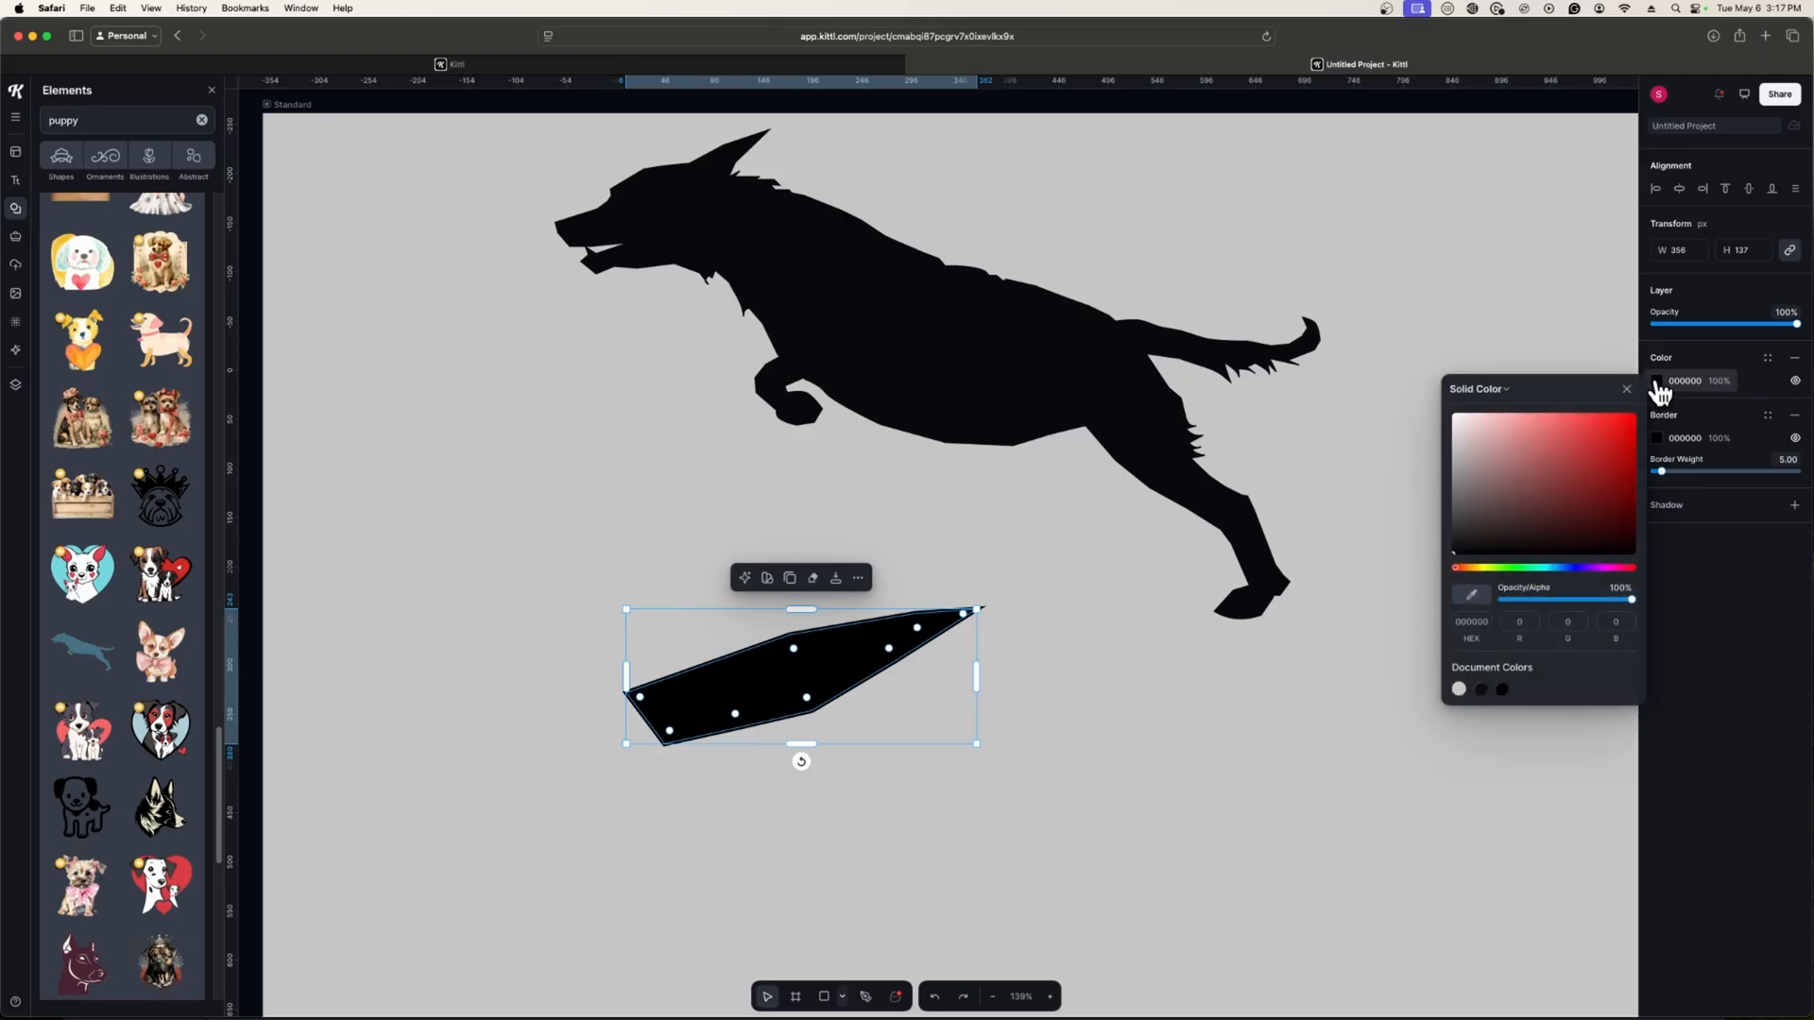
click(1521, 688)
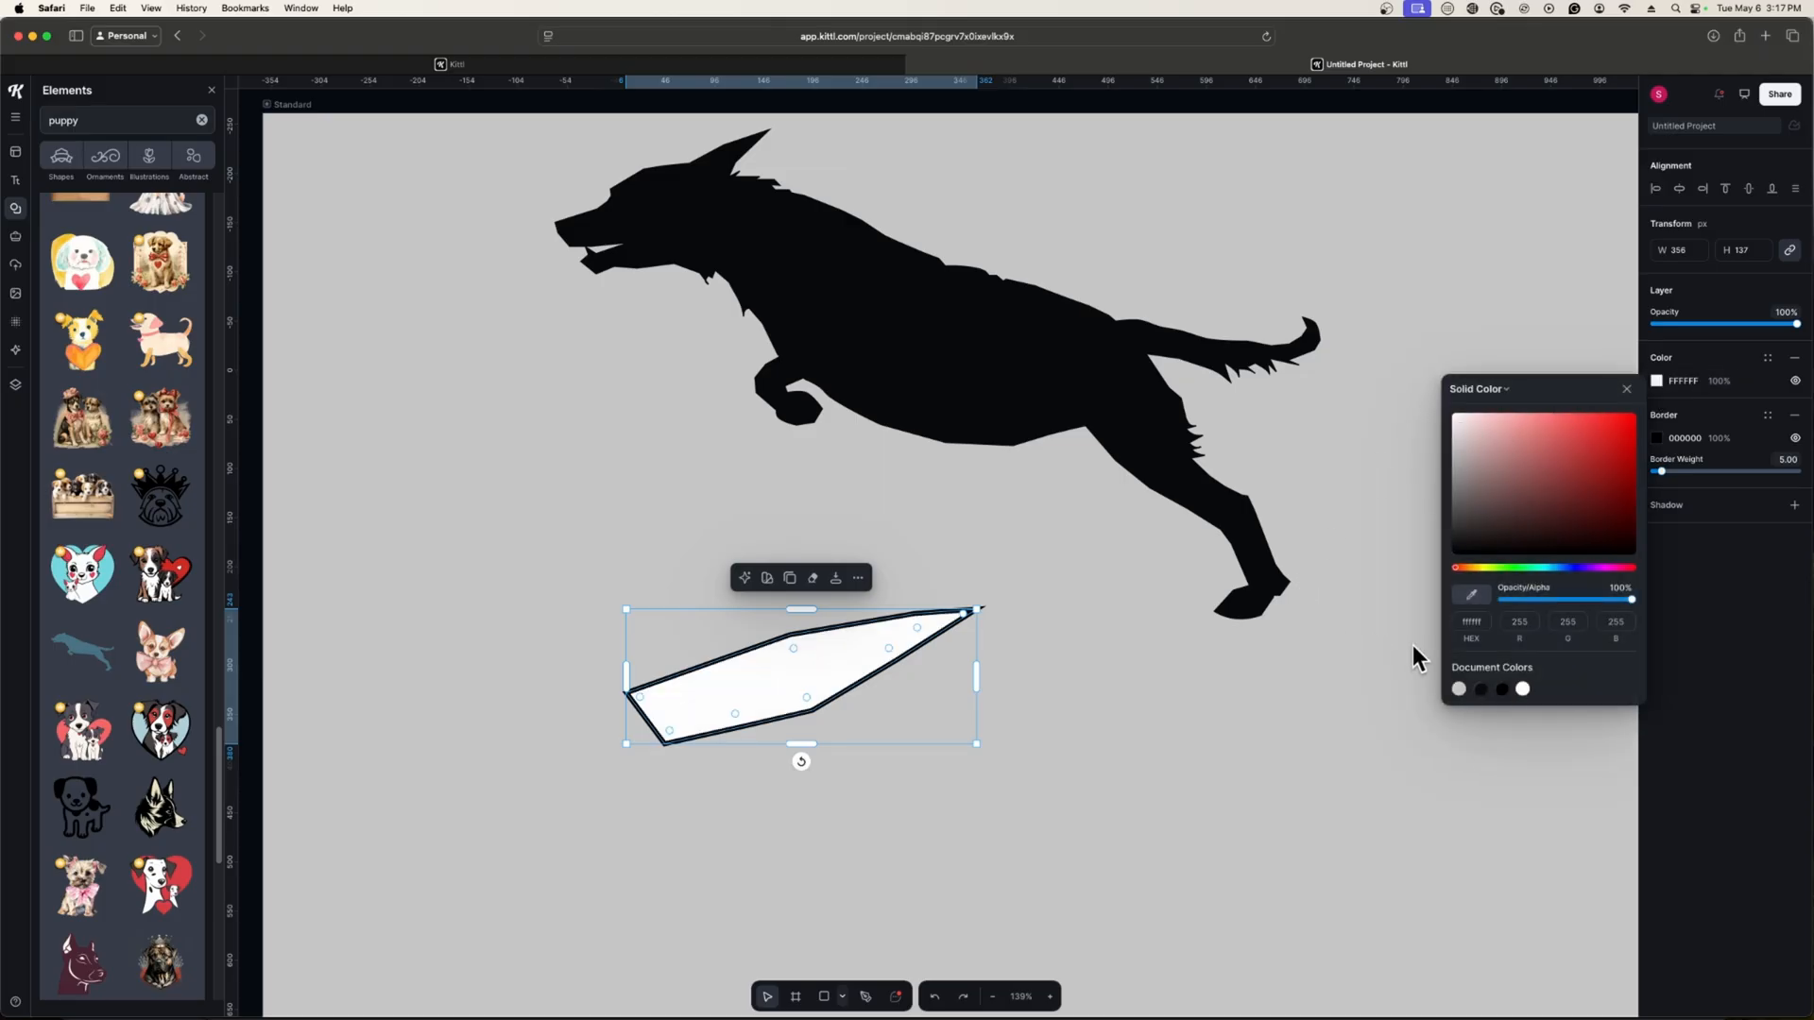
click(786, 565)
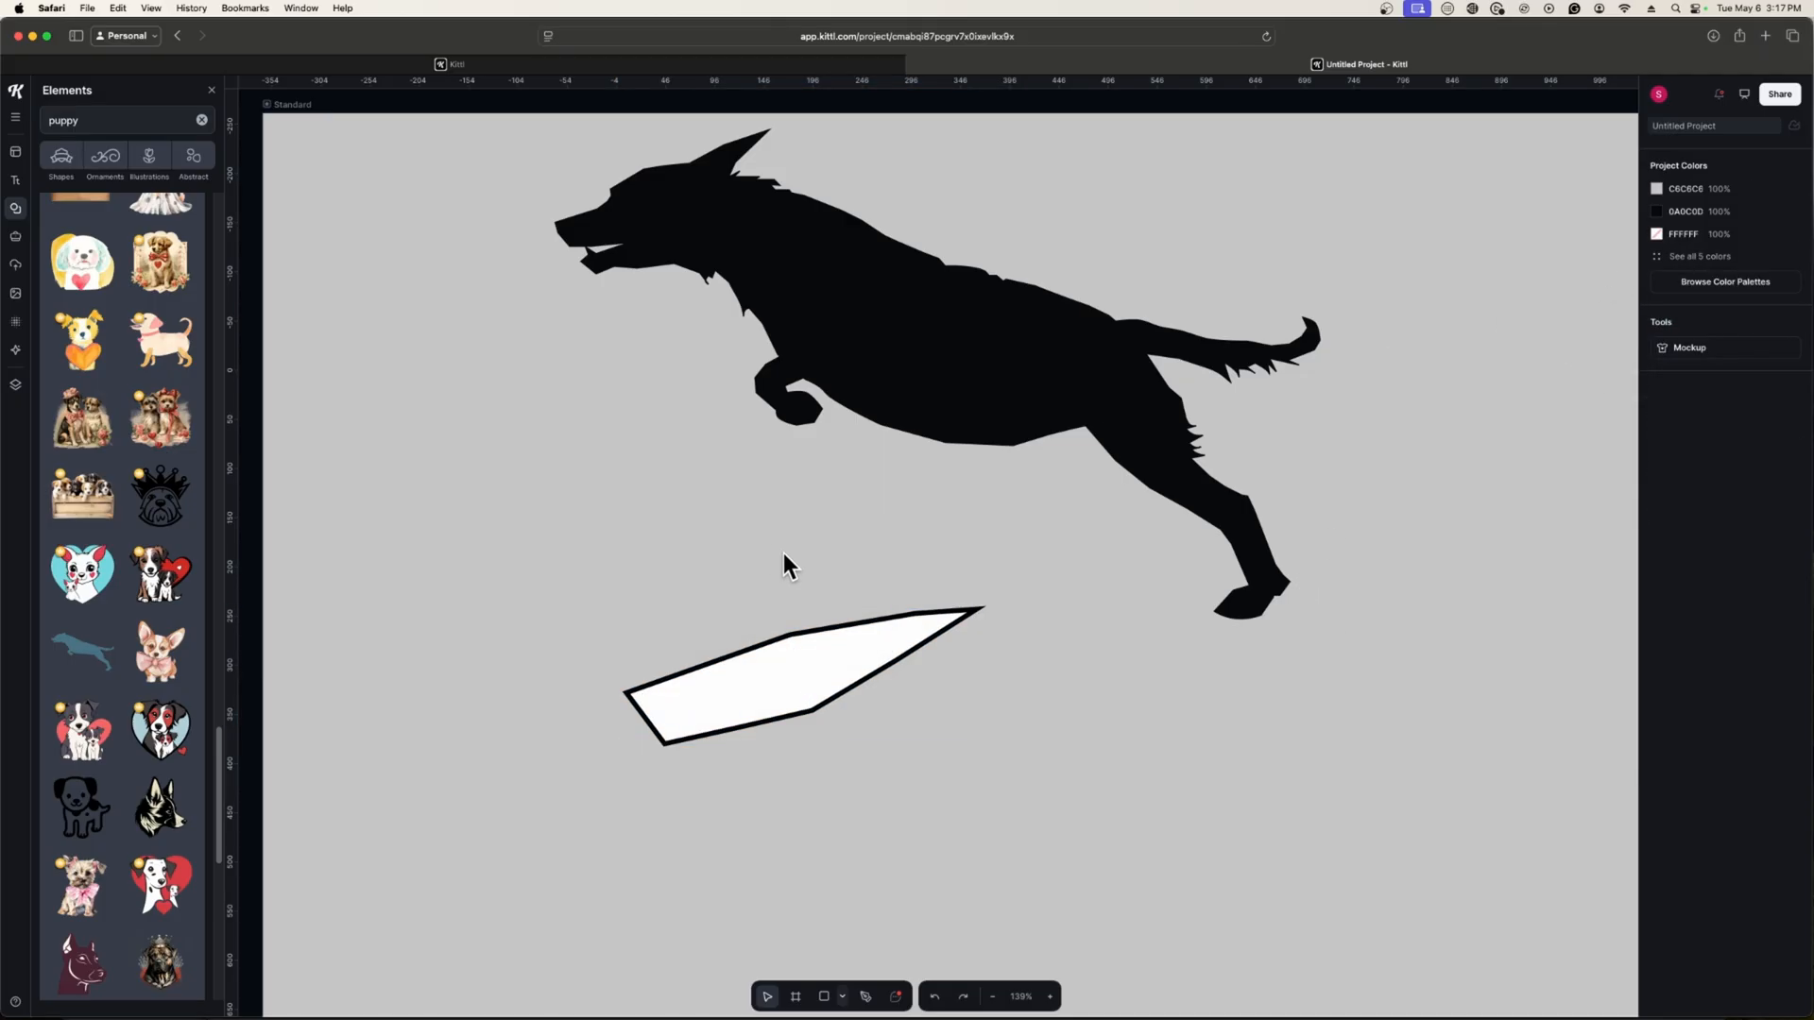
click(797, 682)
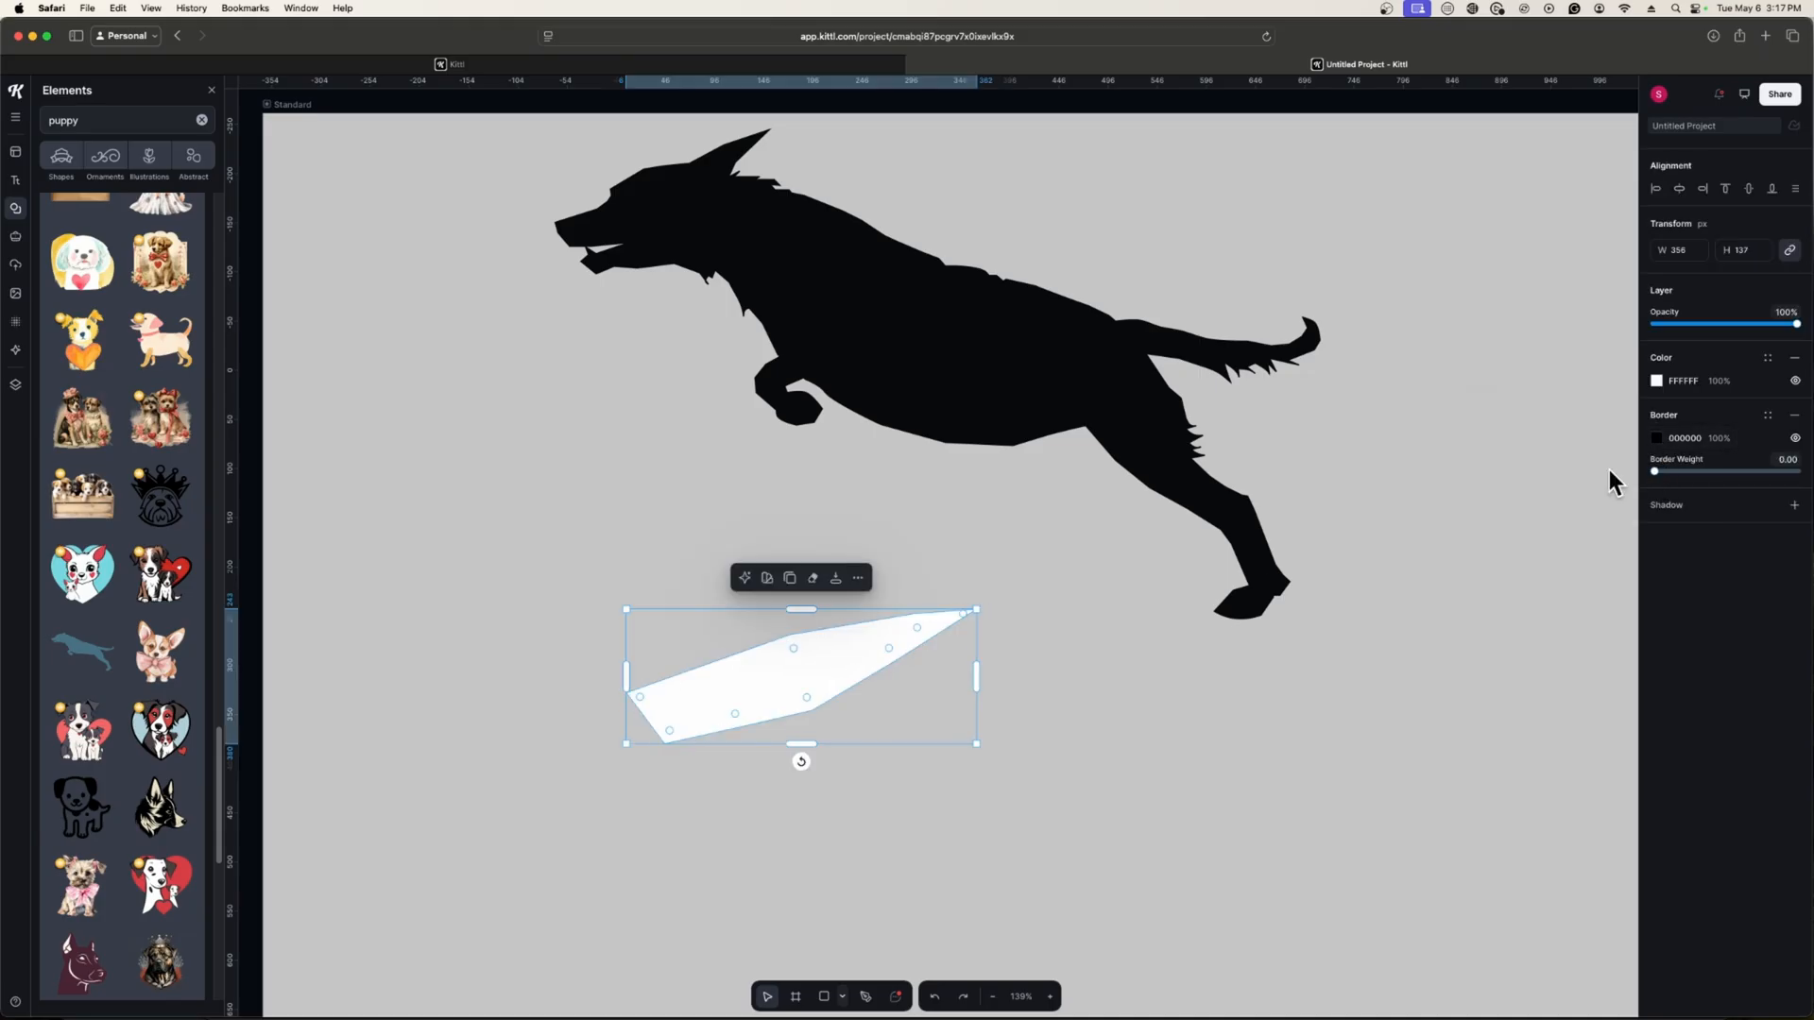
click(844, 713)
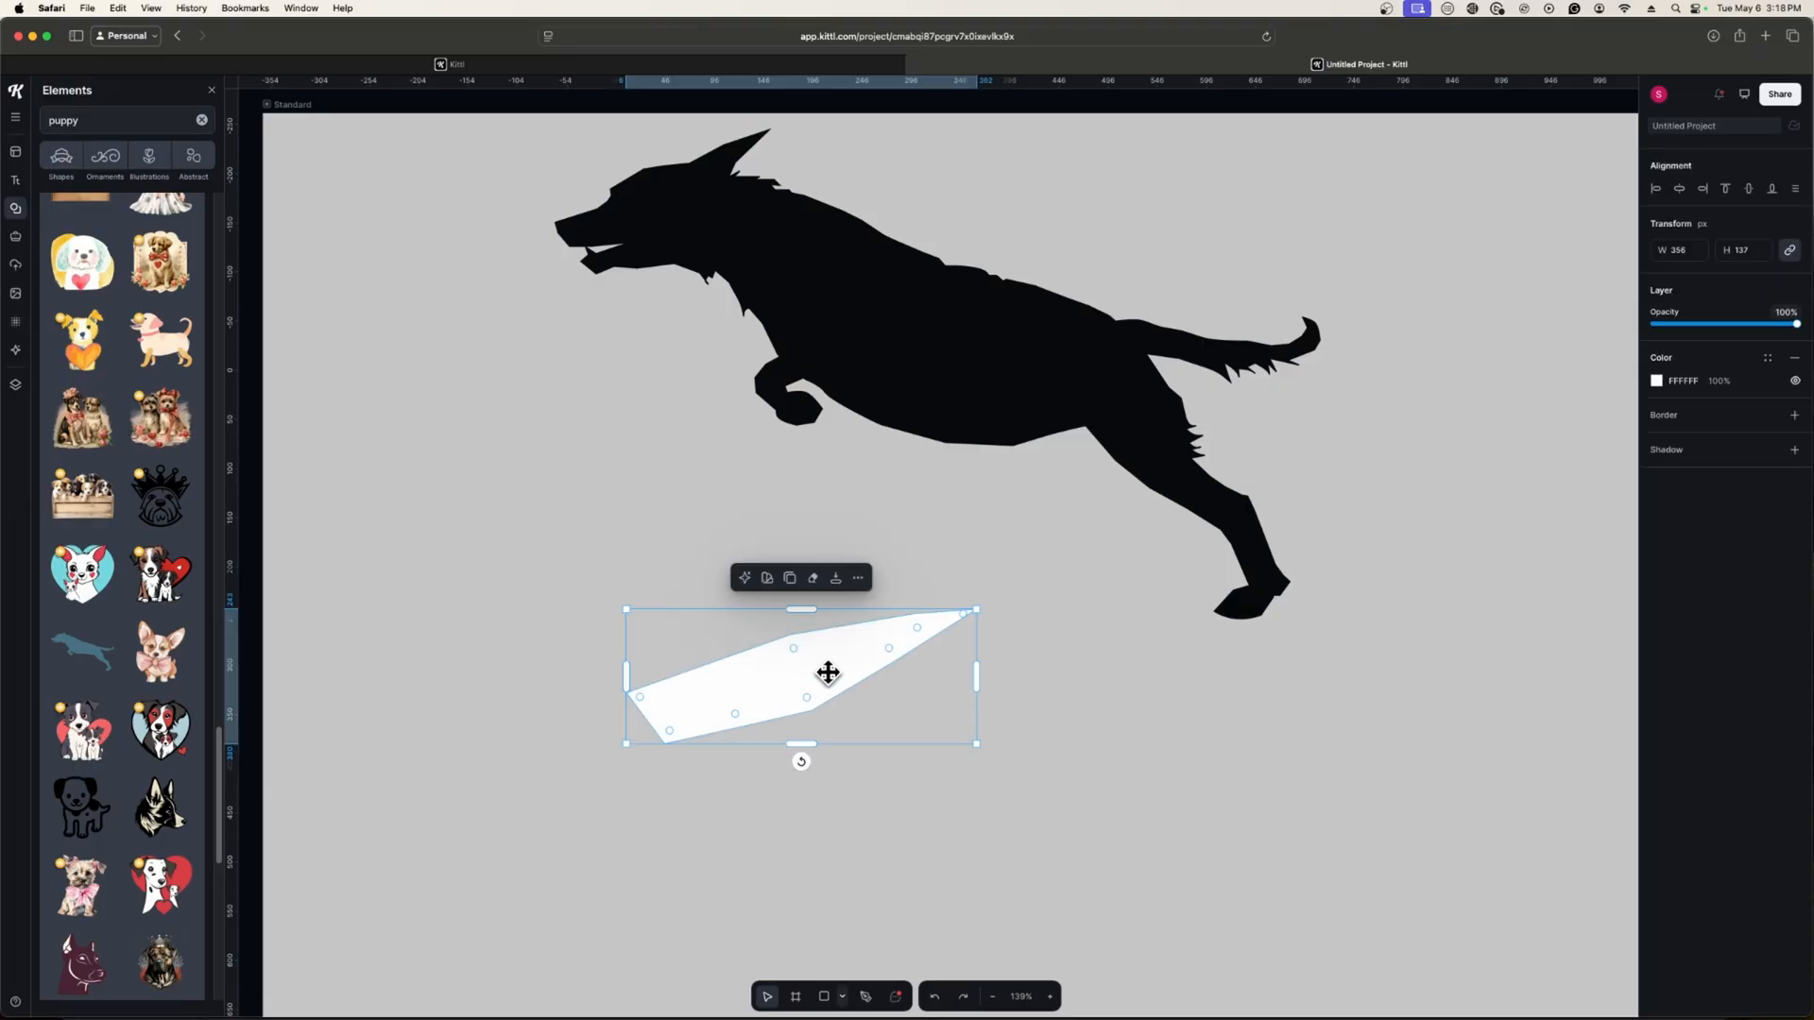
Step: Move the white wing up onto the dog's back and select the dog
drag(828, 673, 854, 611)
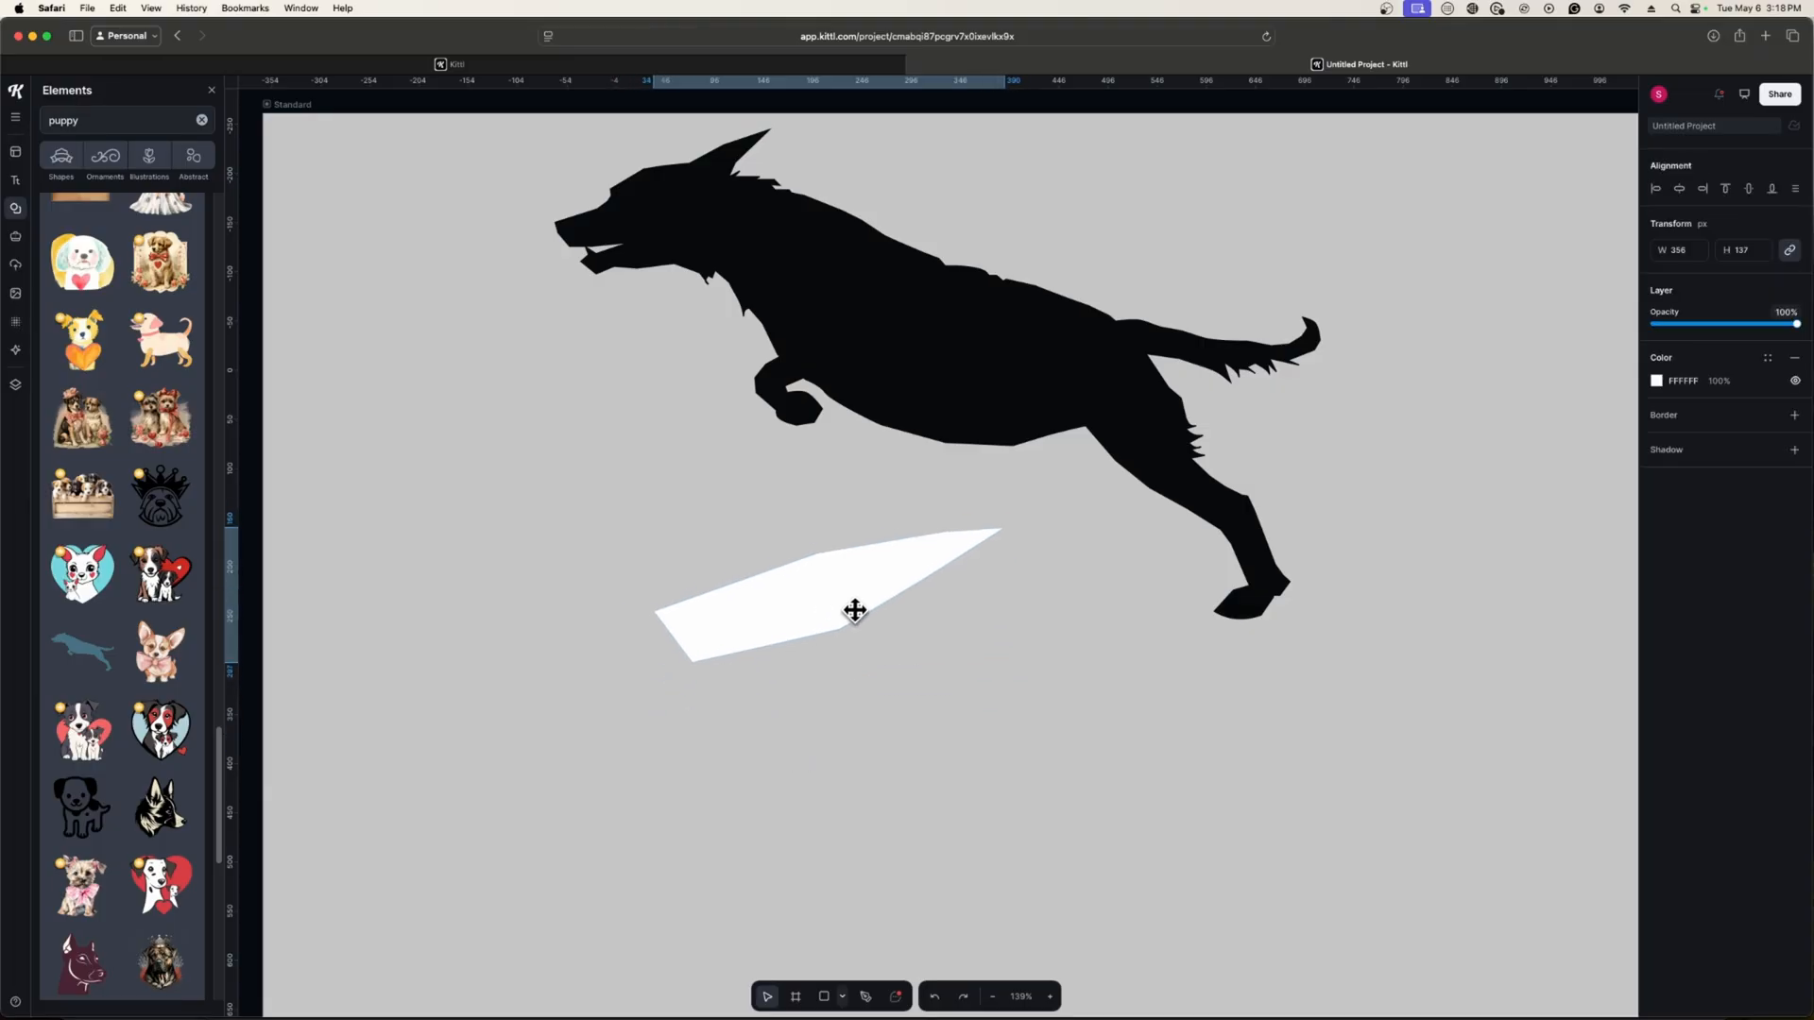
drag(855, 610, 1019, 269)
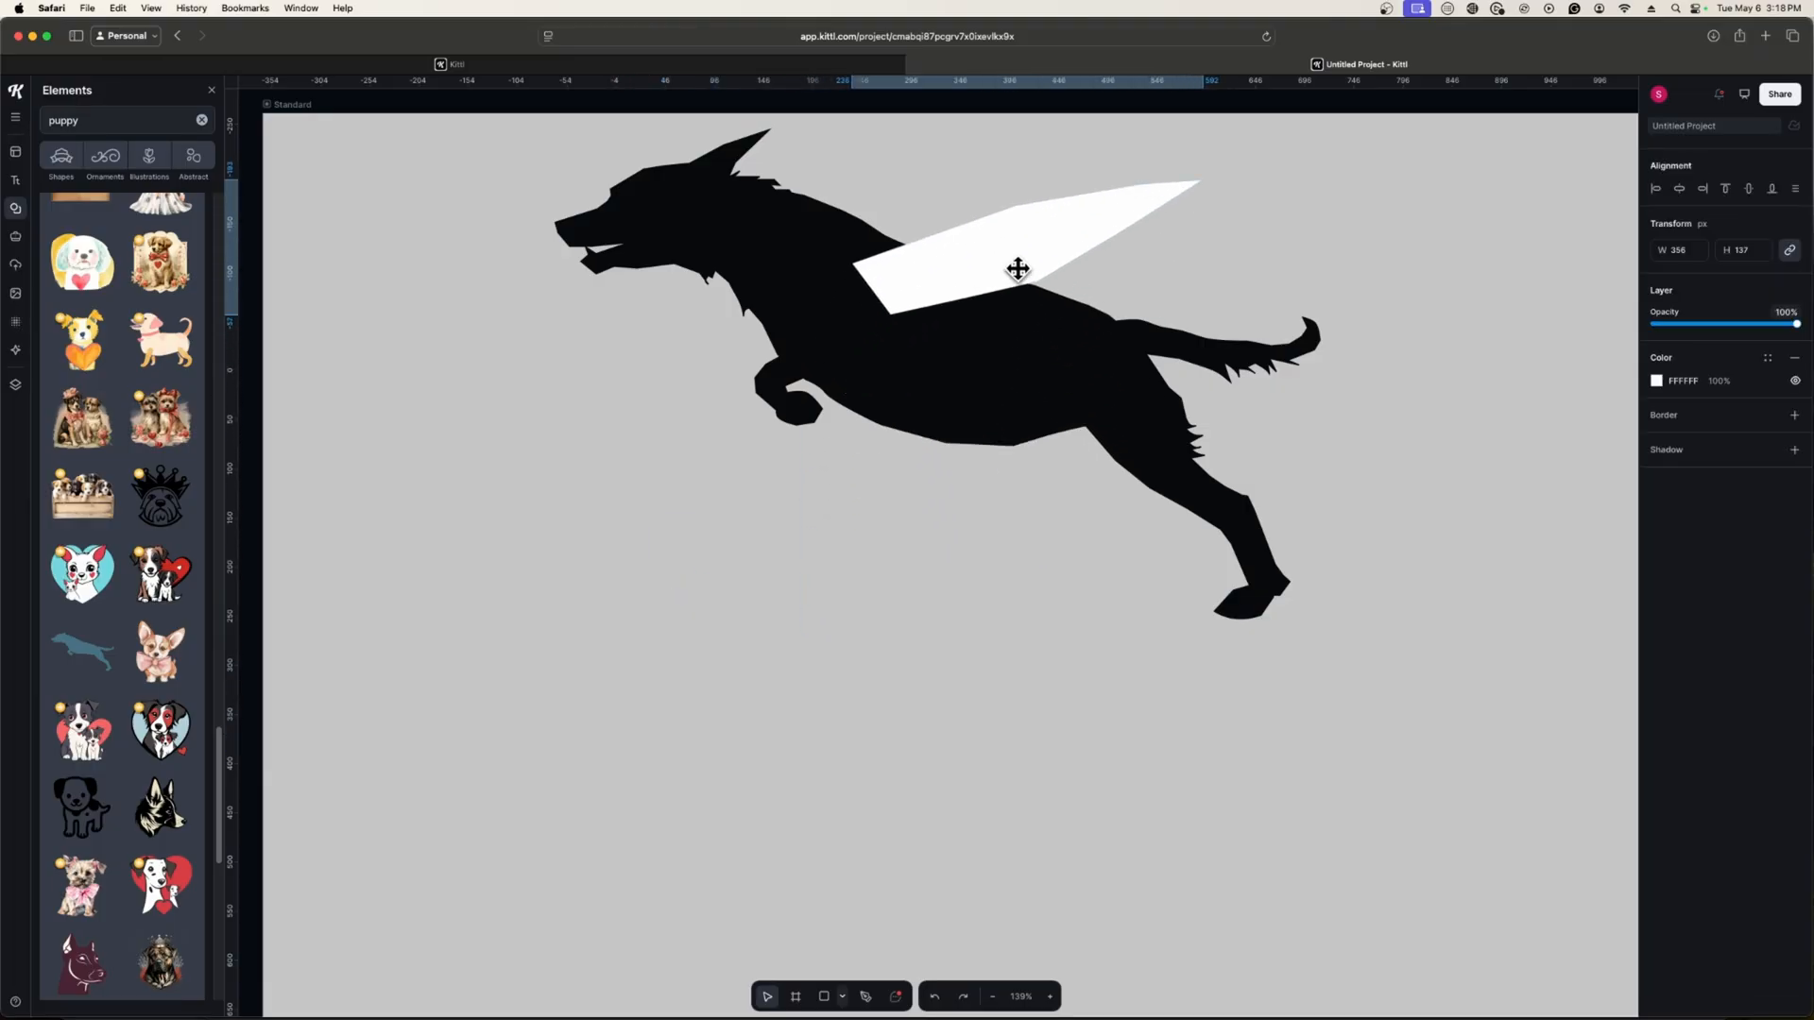
drag(1019, 268, 1007, 235)
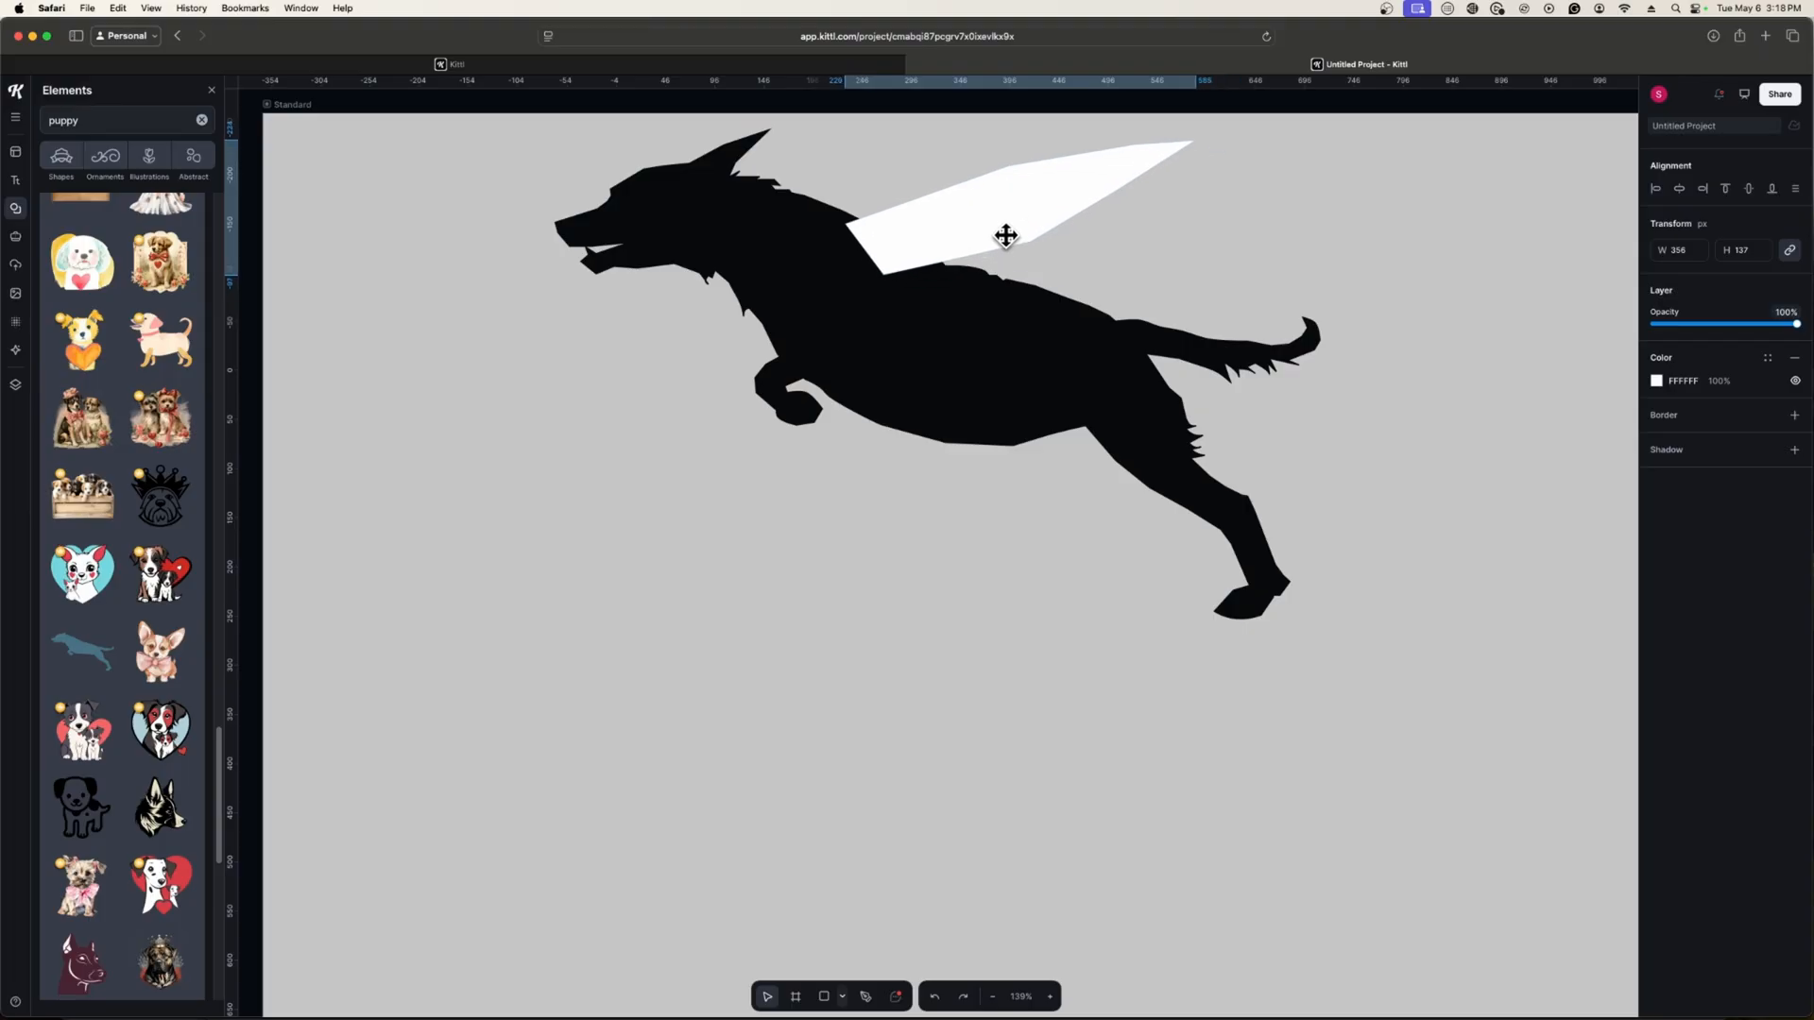
click(1005, 234)
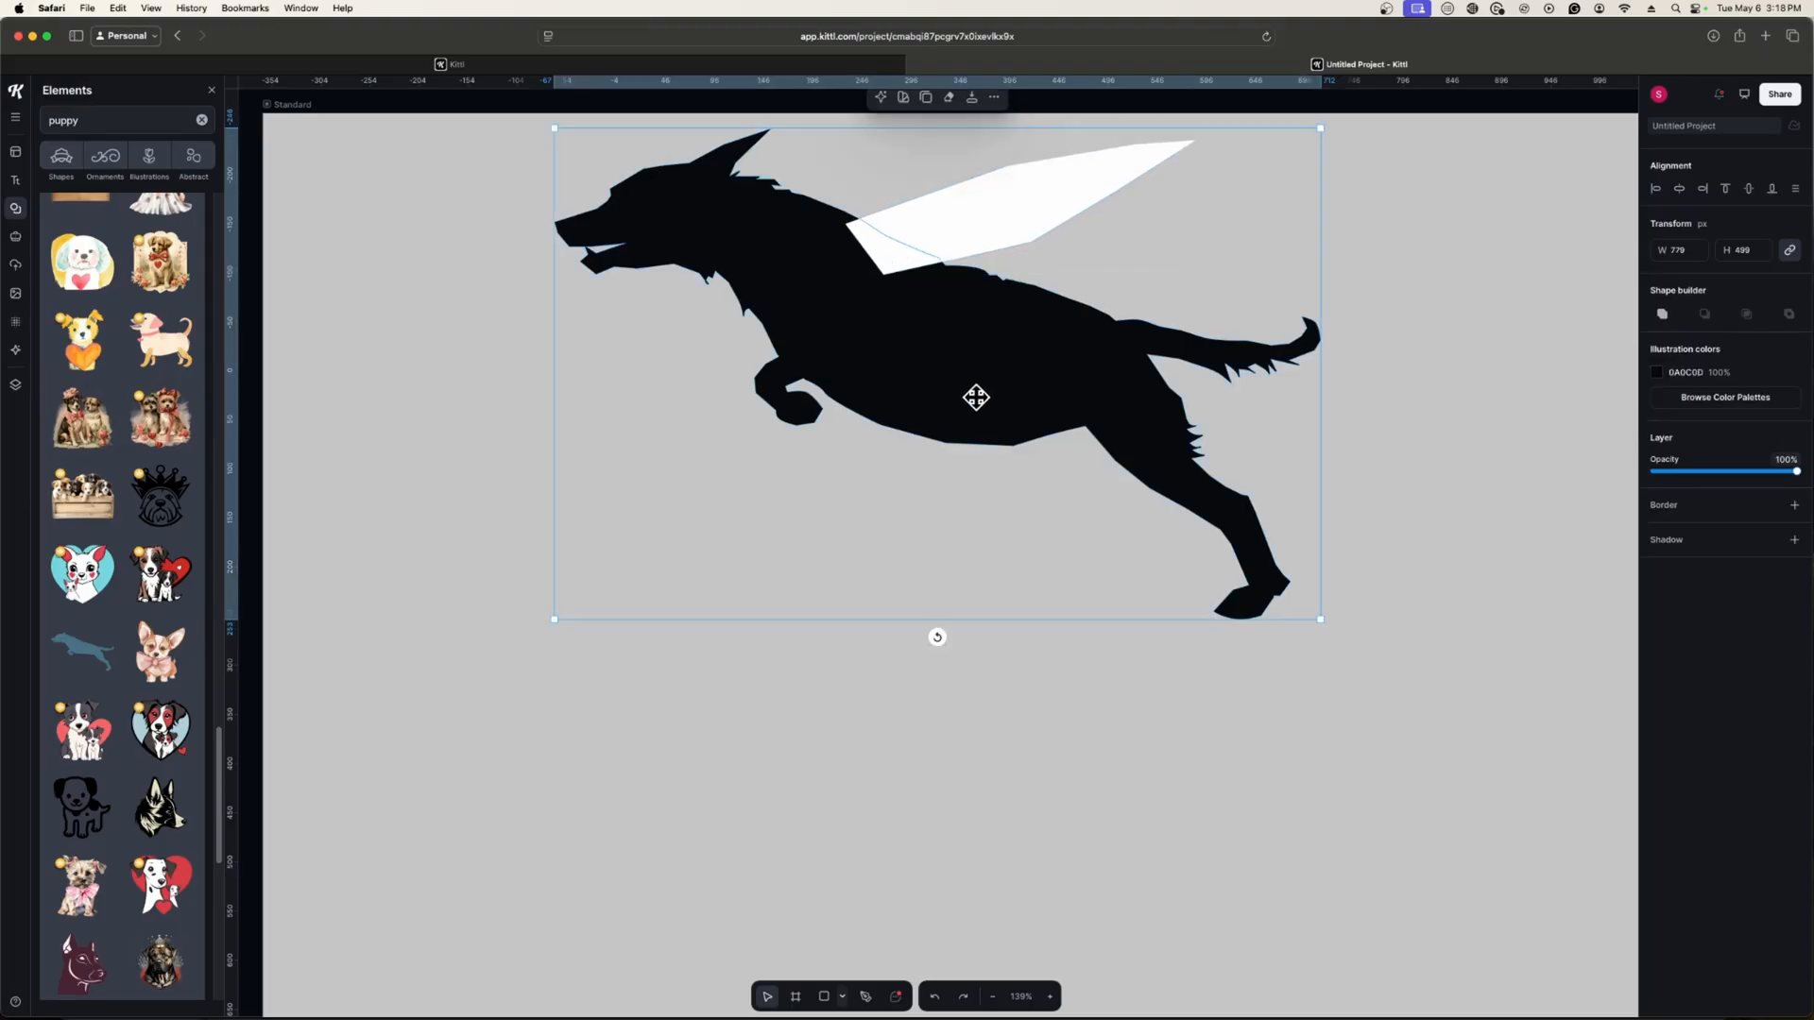
Step: Enter point editing on the dog shape with the wing tucked on its back
double_click(975, 397)
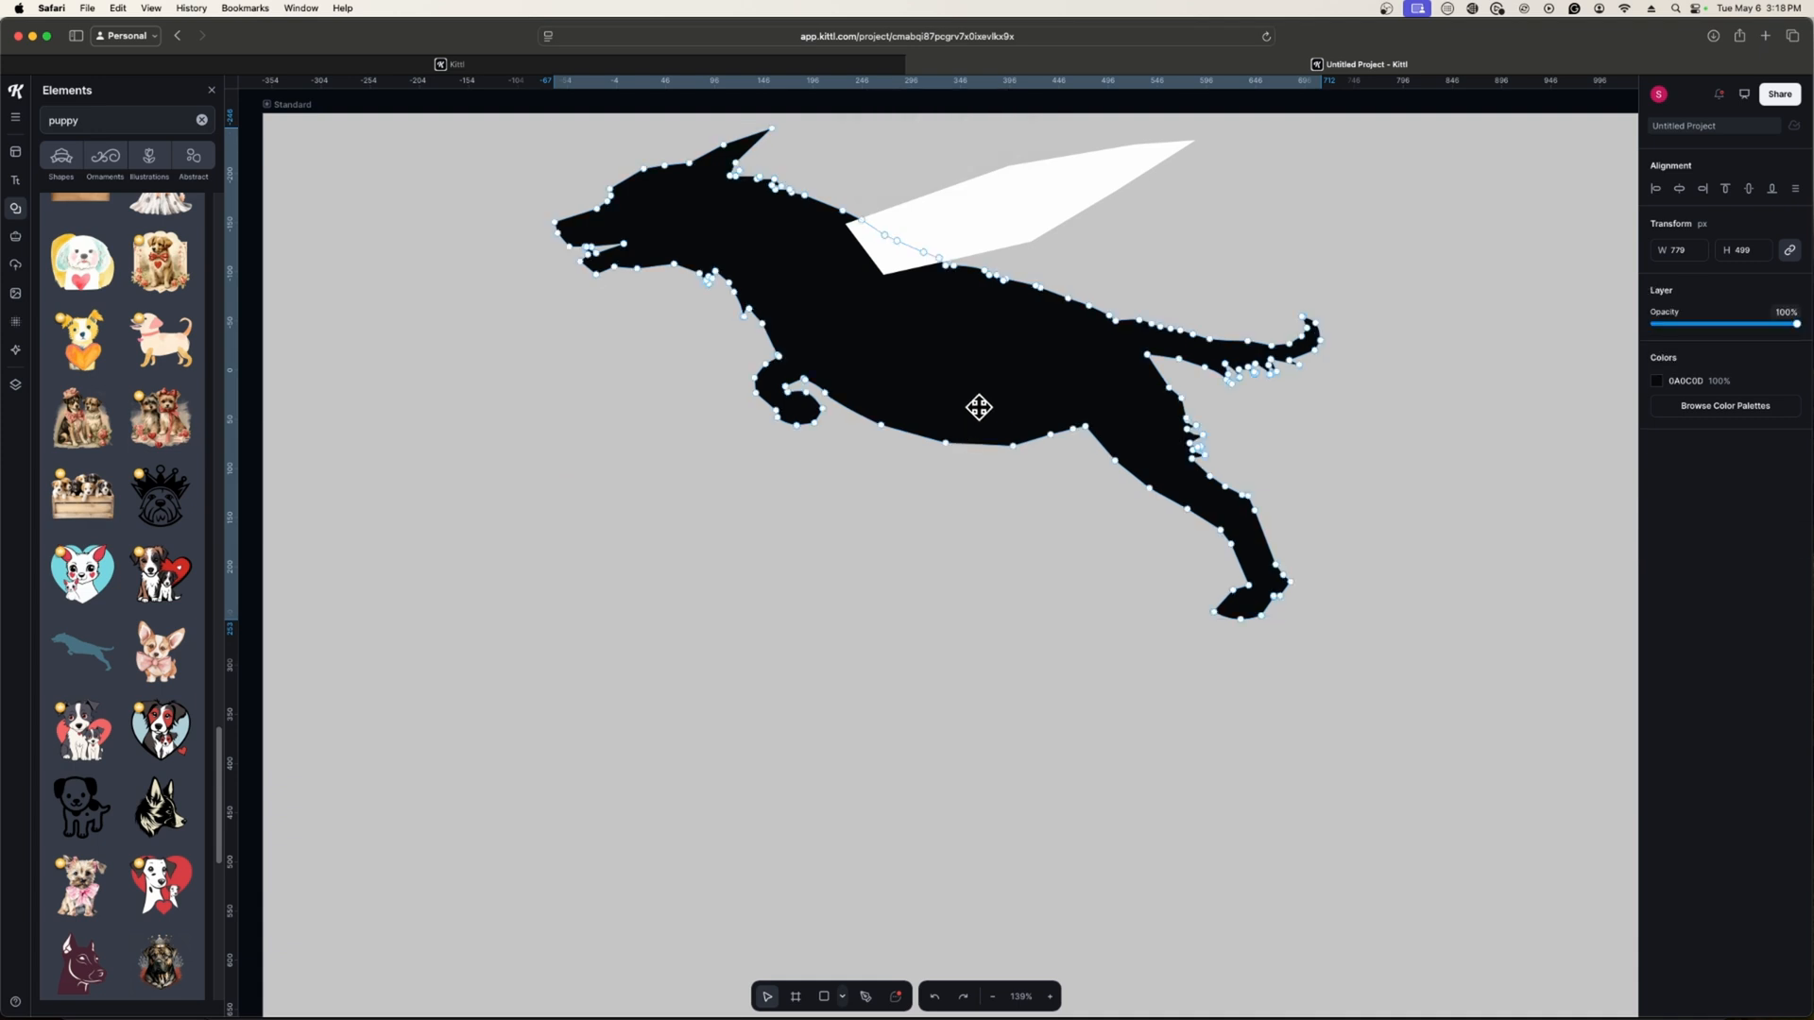
mouse_move(1028, 220)
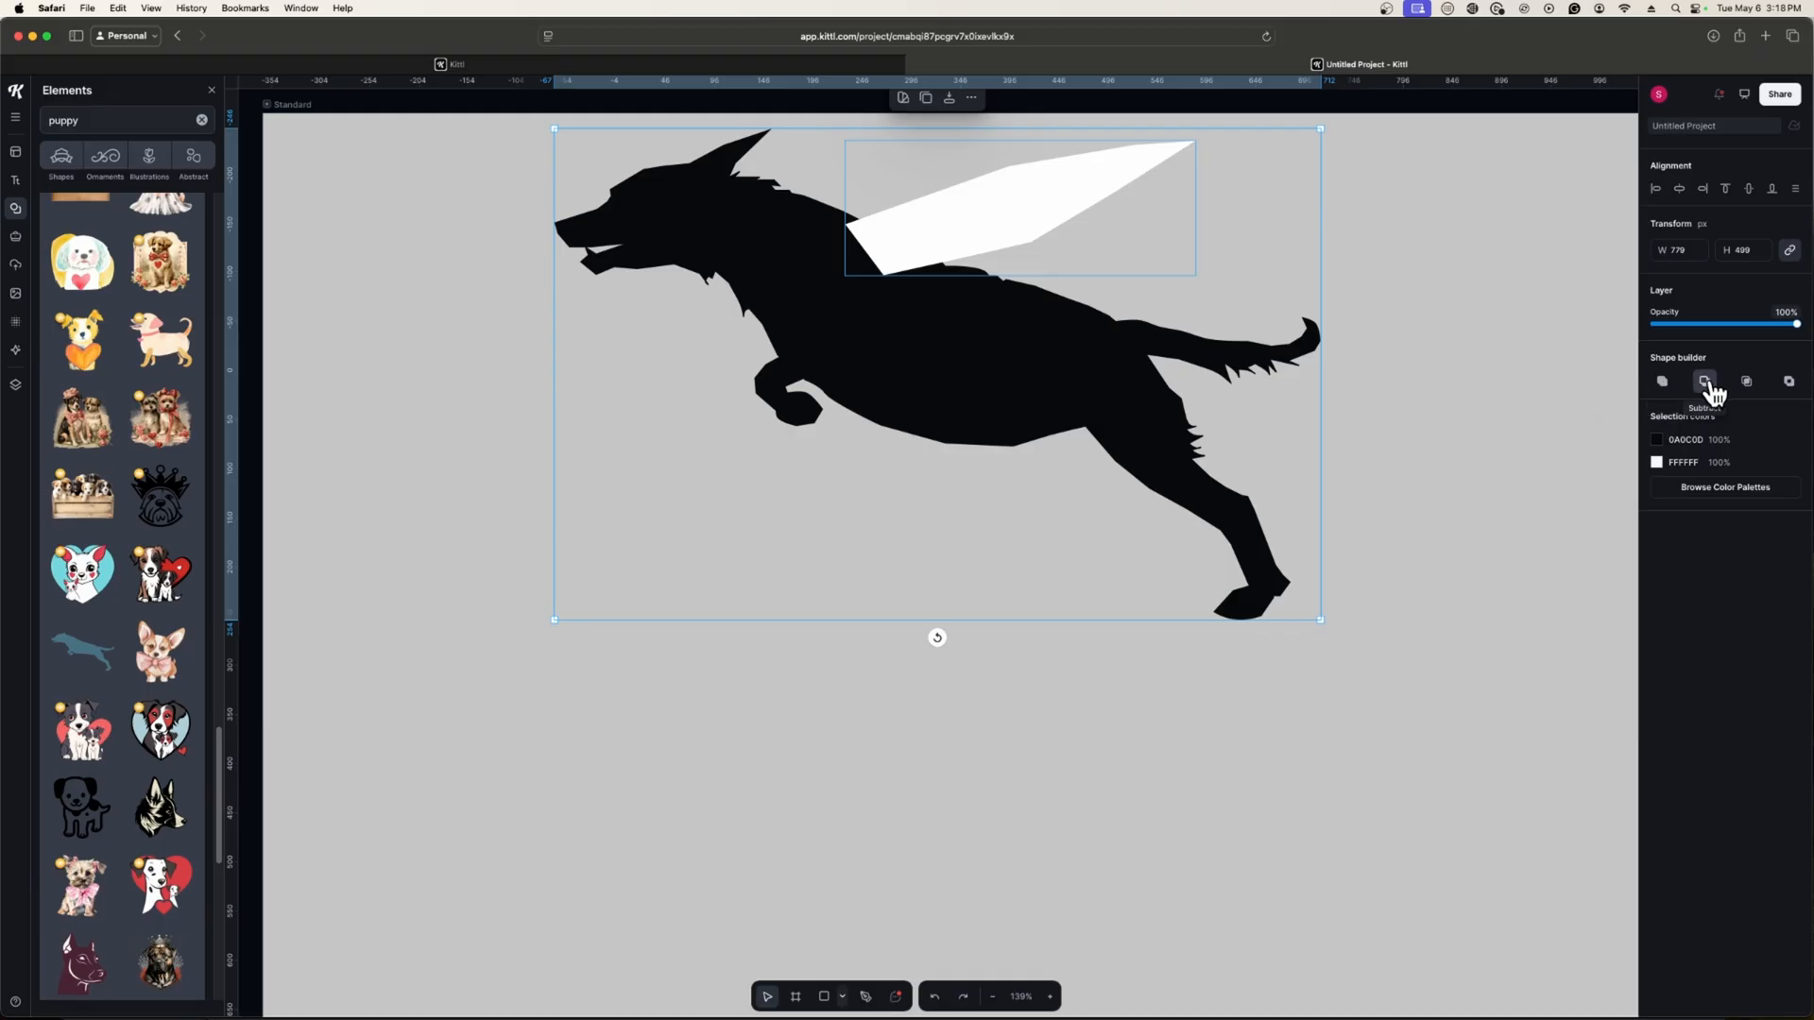
mouse_move(1723, 387)
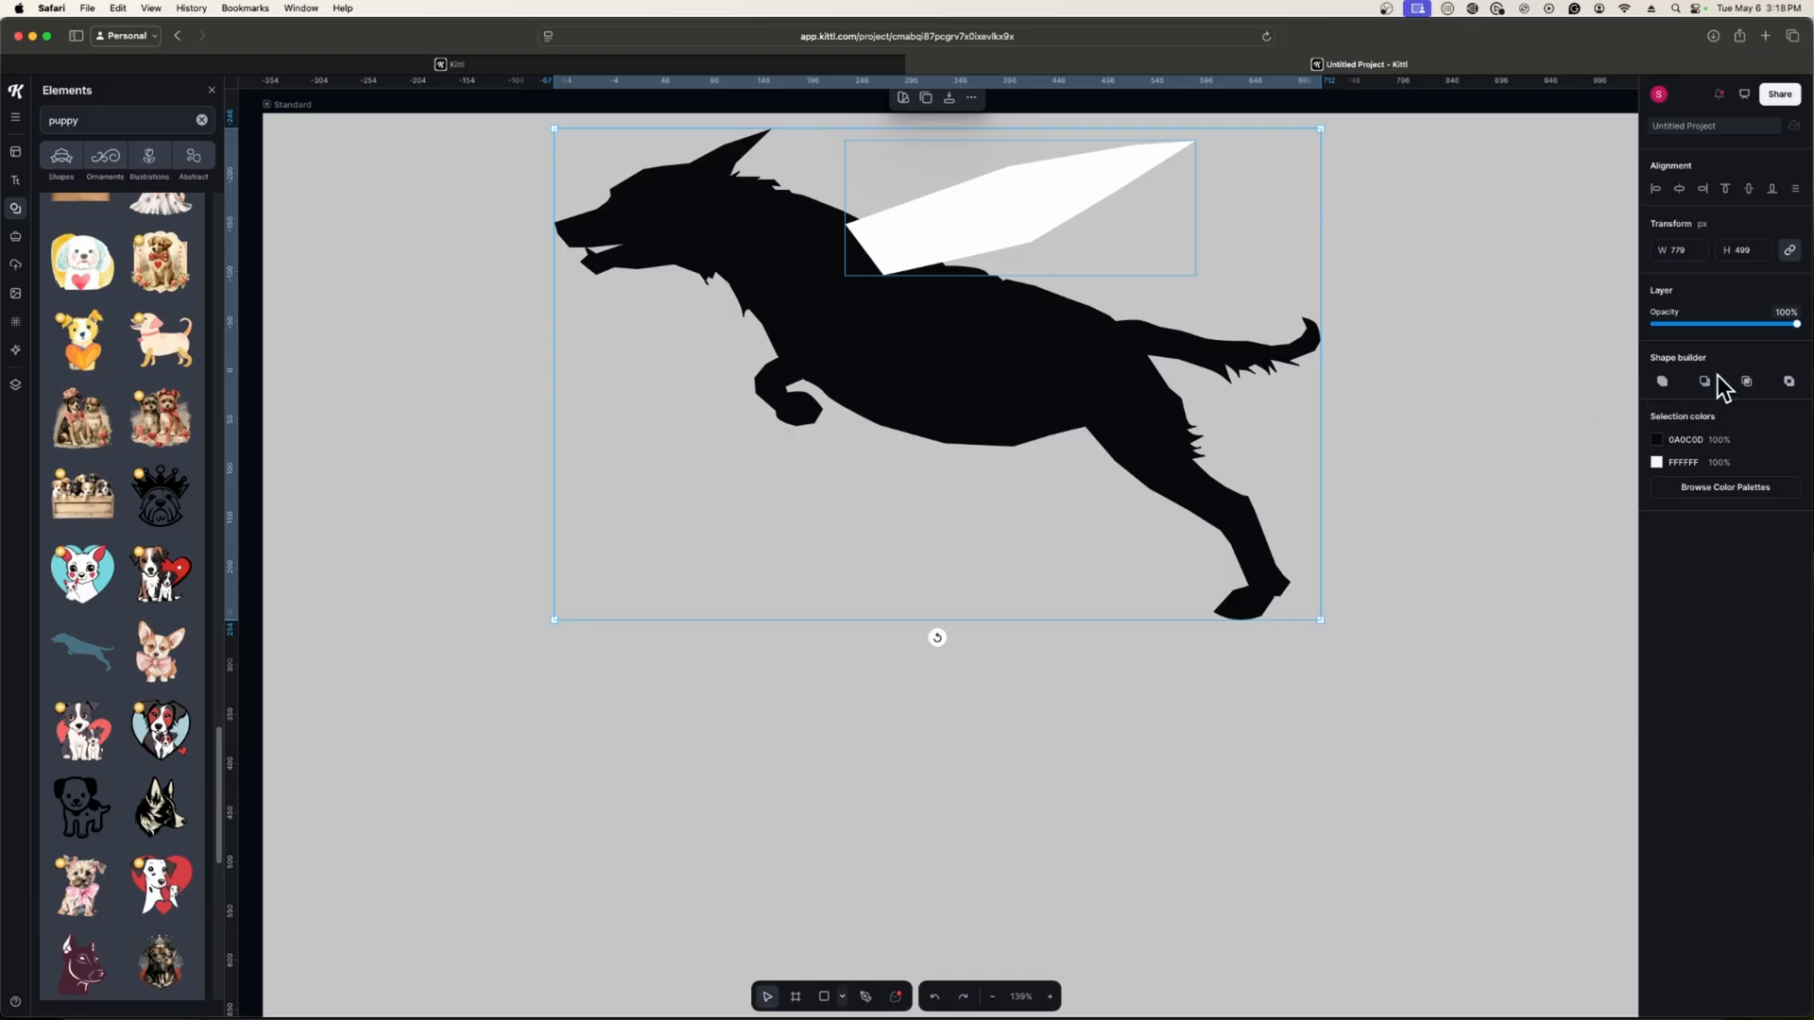
mouse_move(1747, 382)
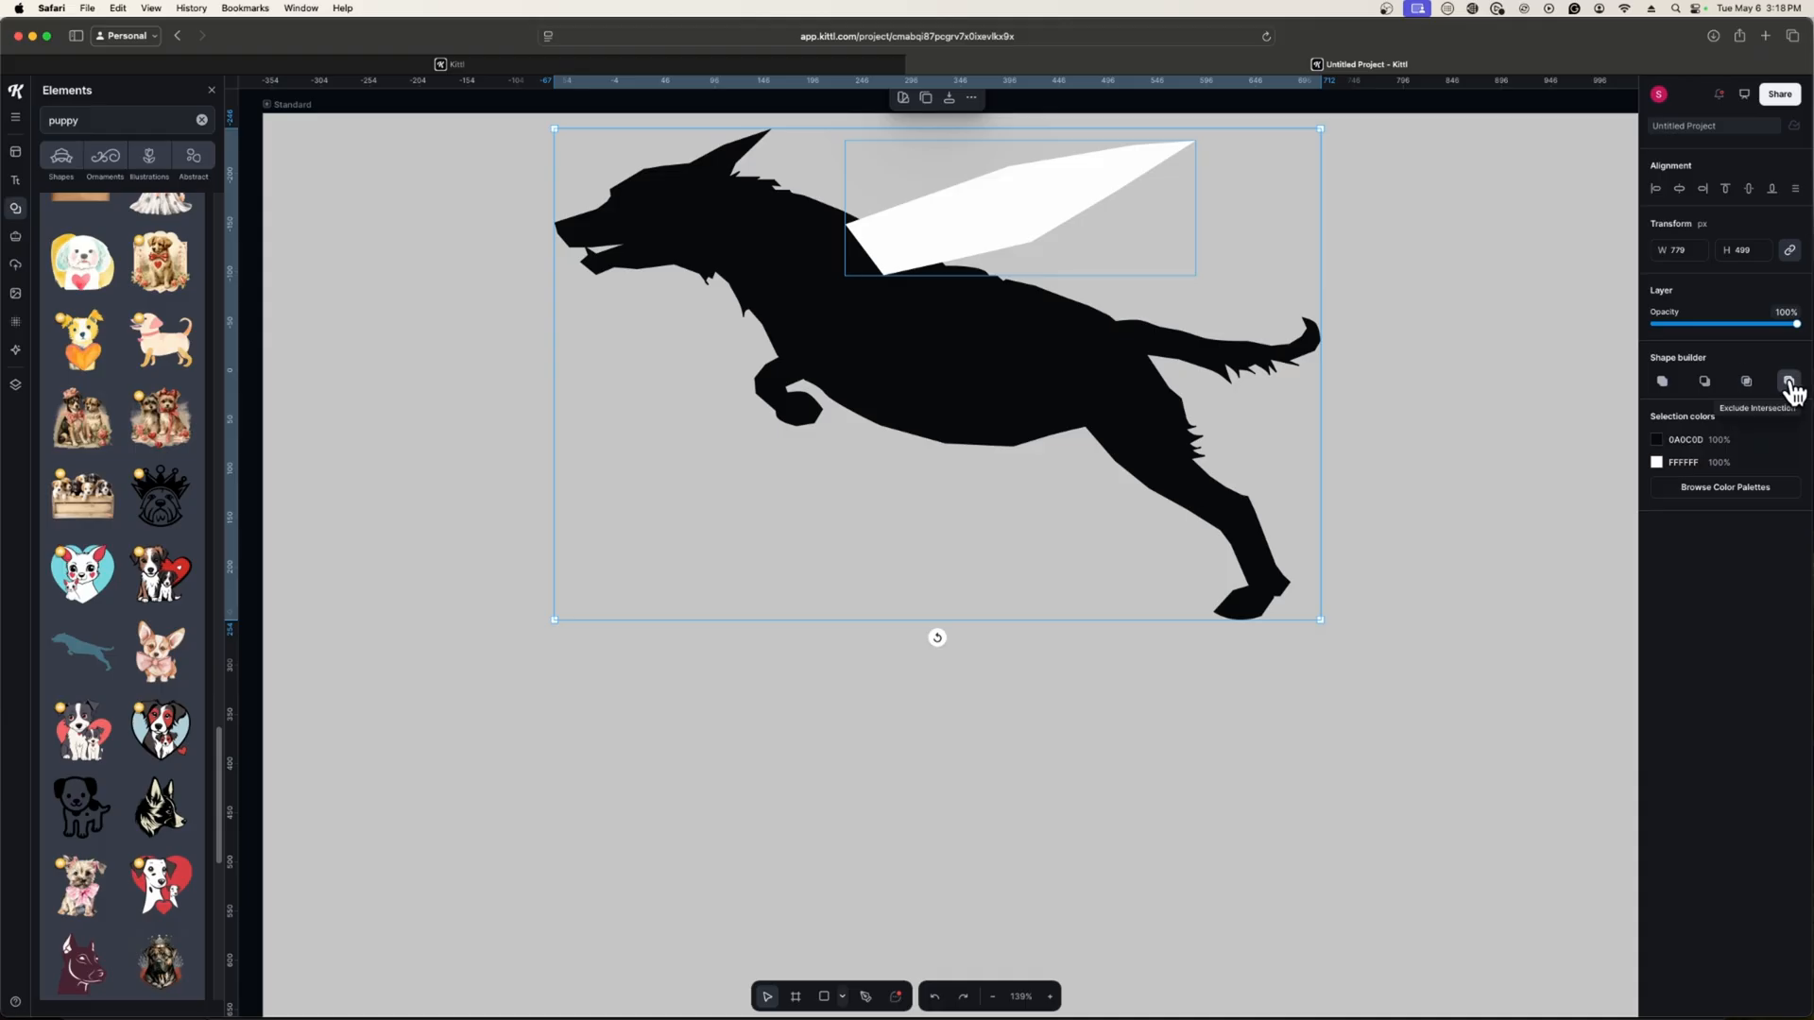
mouse_move(1790, 386)
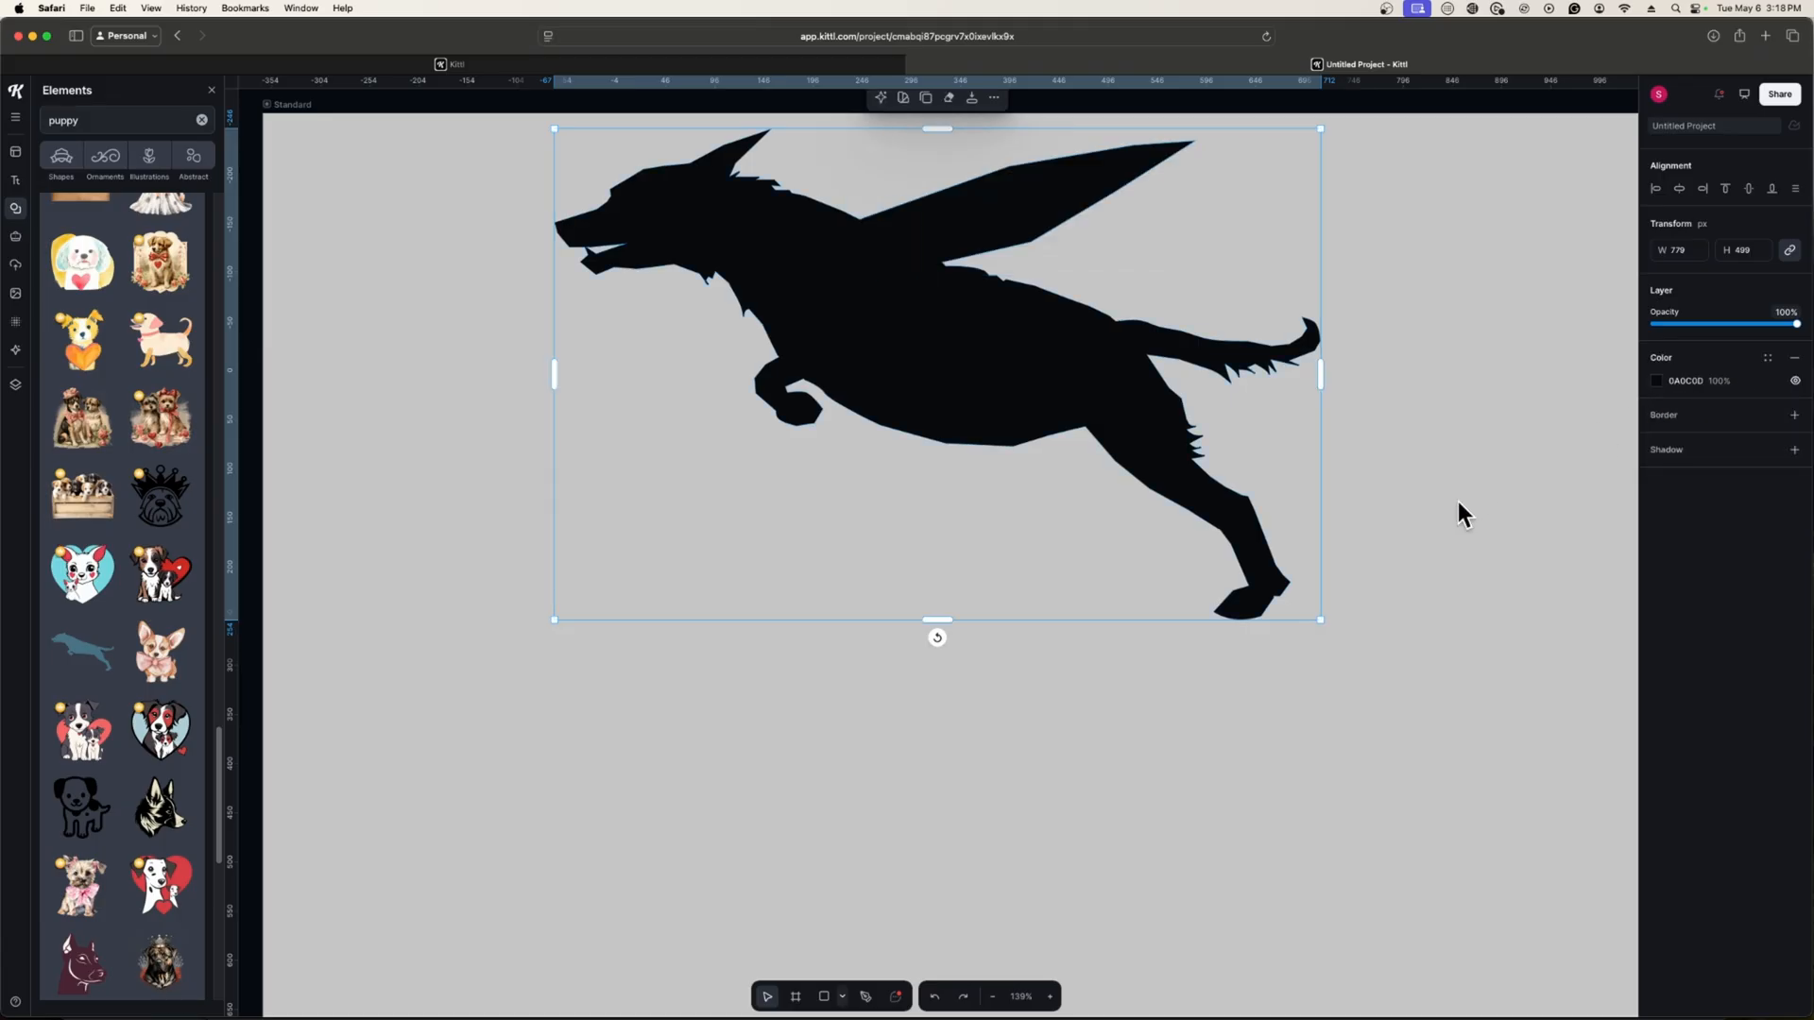
Step: Reposition the merged winged dog on the canvas, check its points, then deselect it
drag(937, 373, 875, 470)
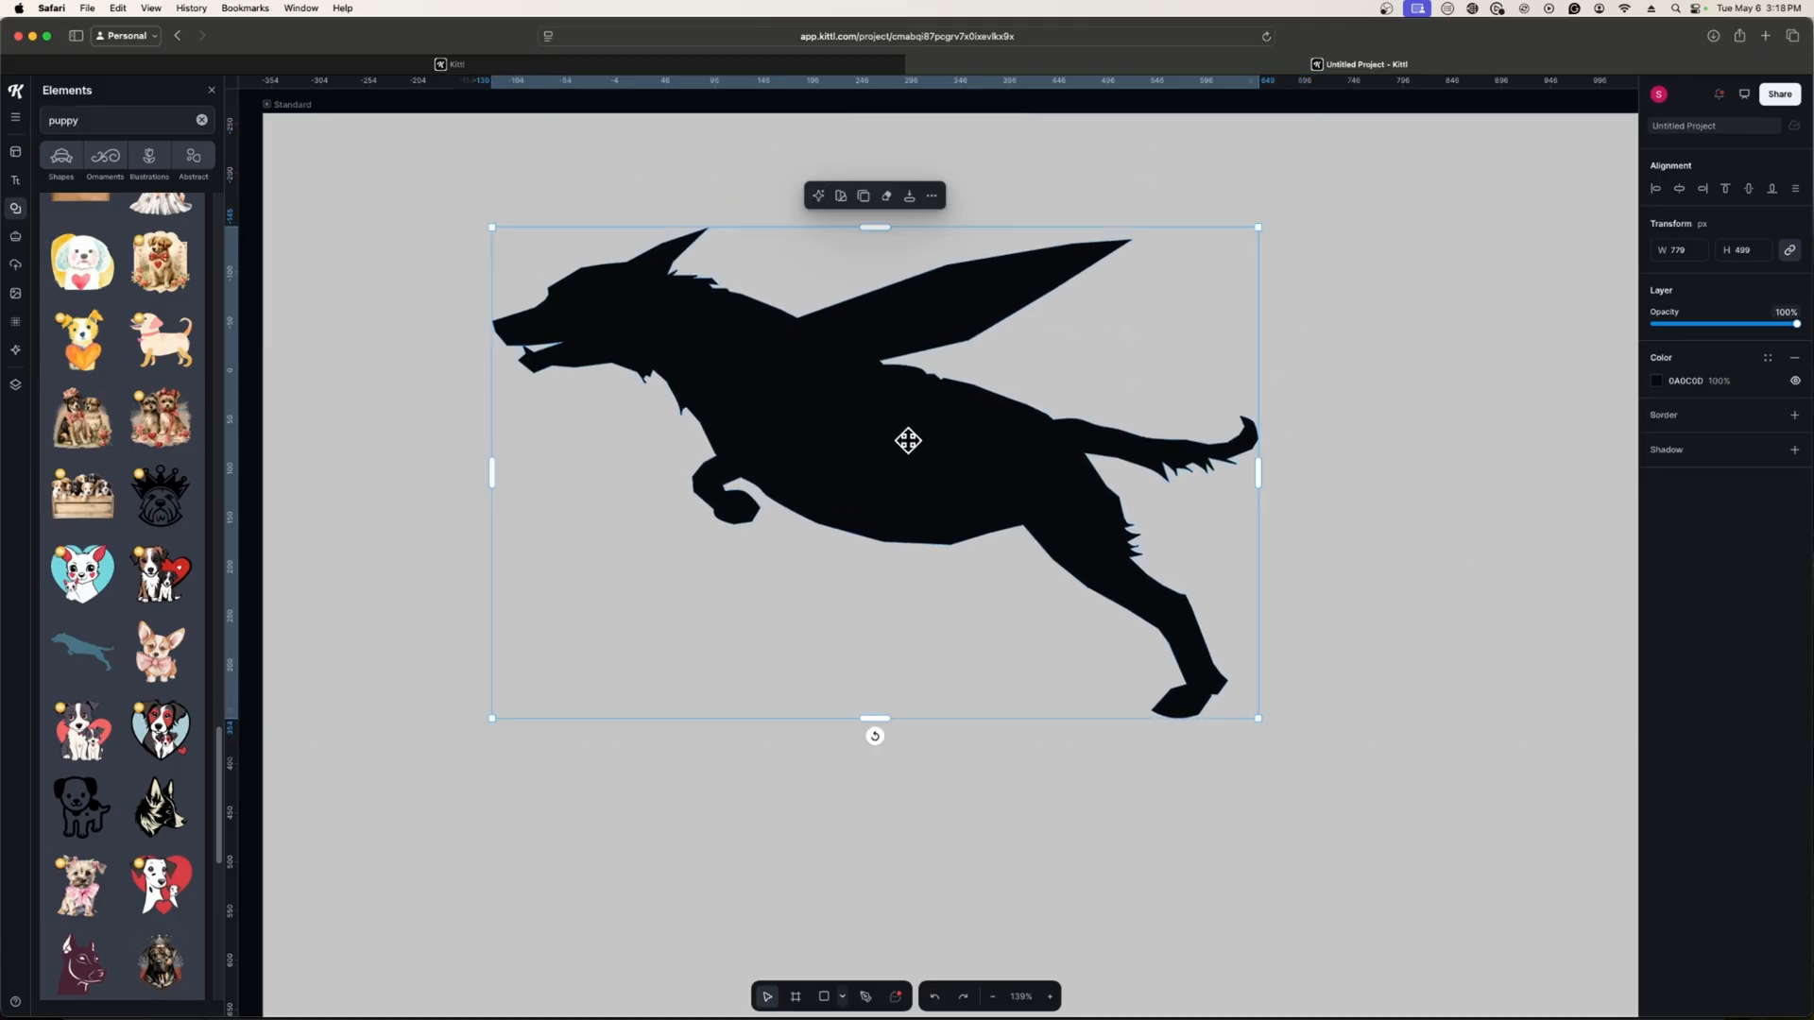
mouse_move(844, 342)
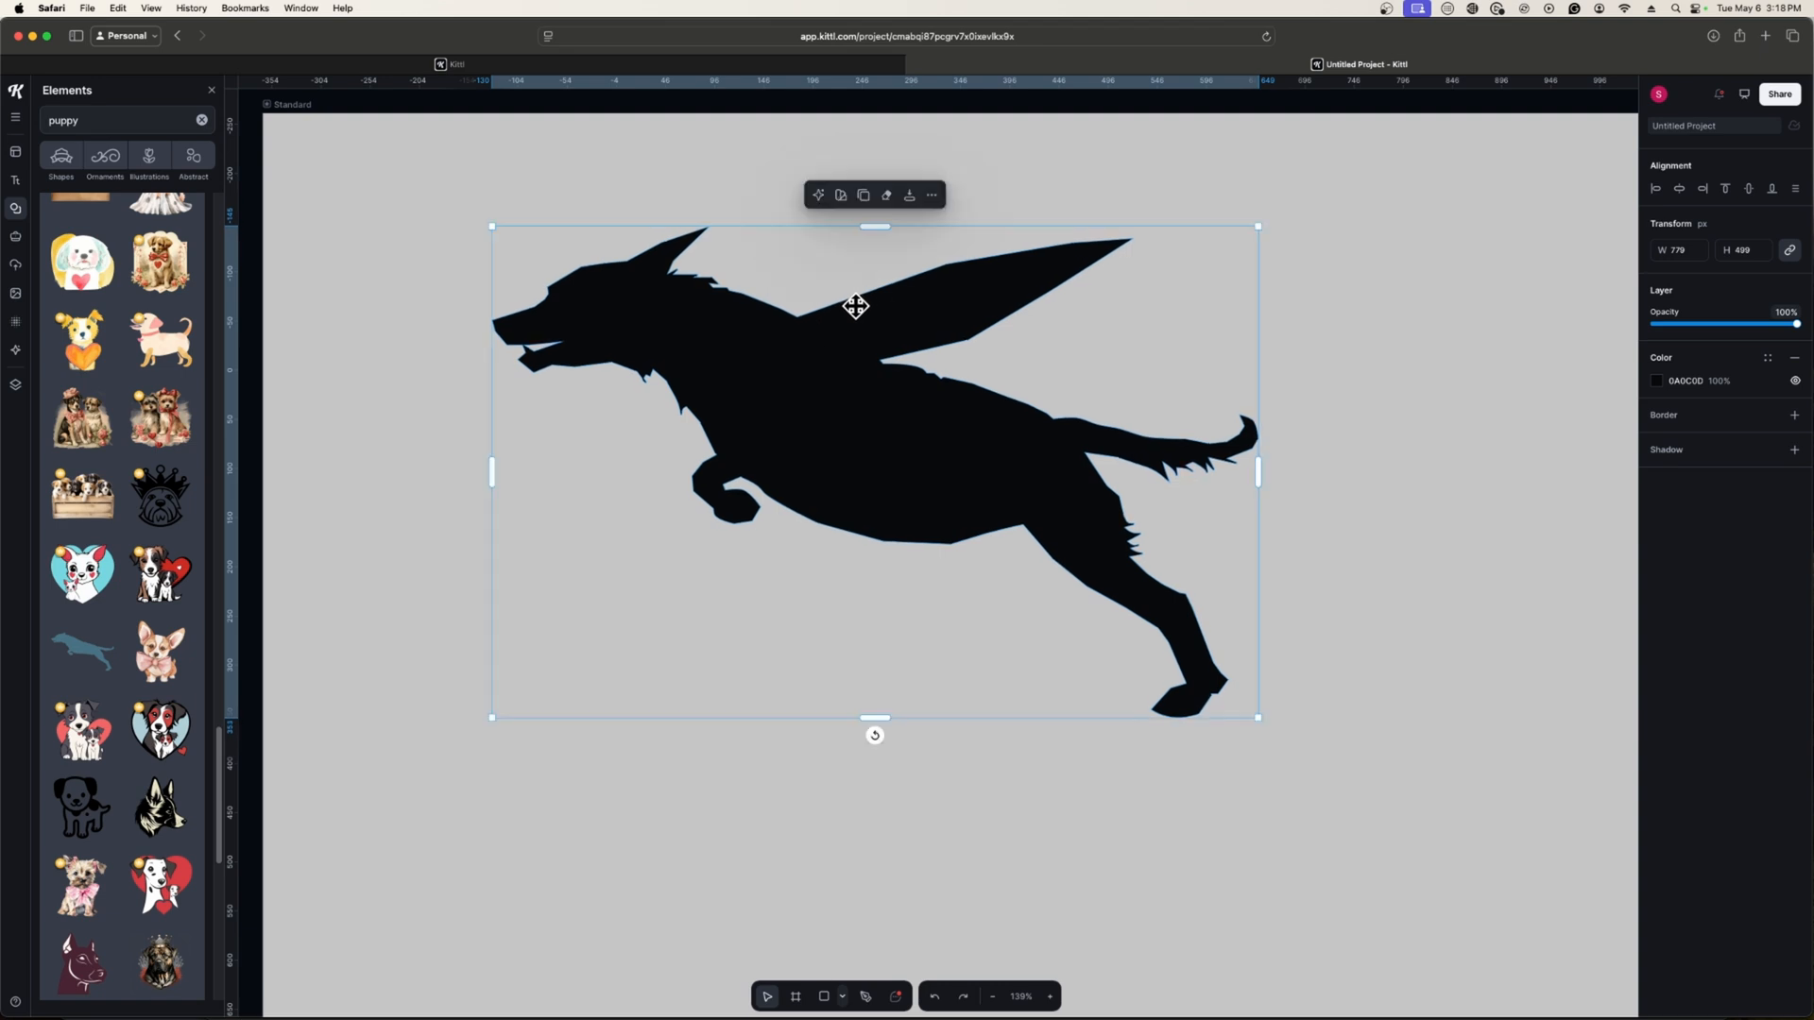
double_click(856, 306)
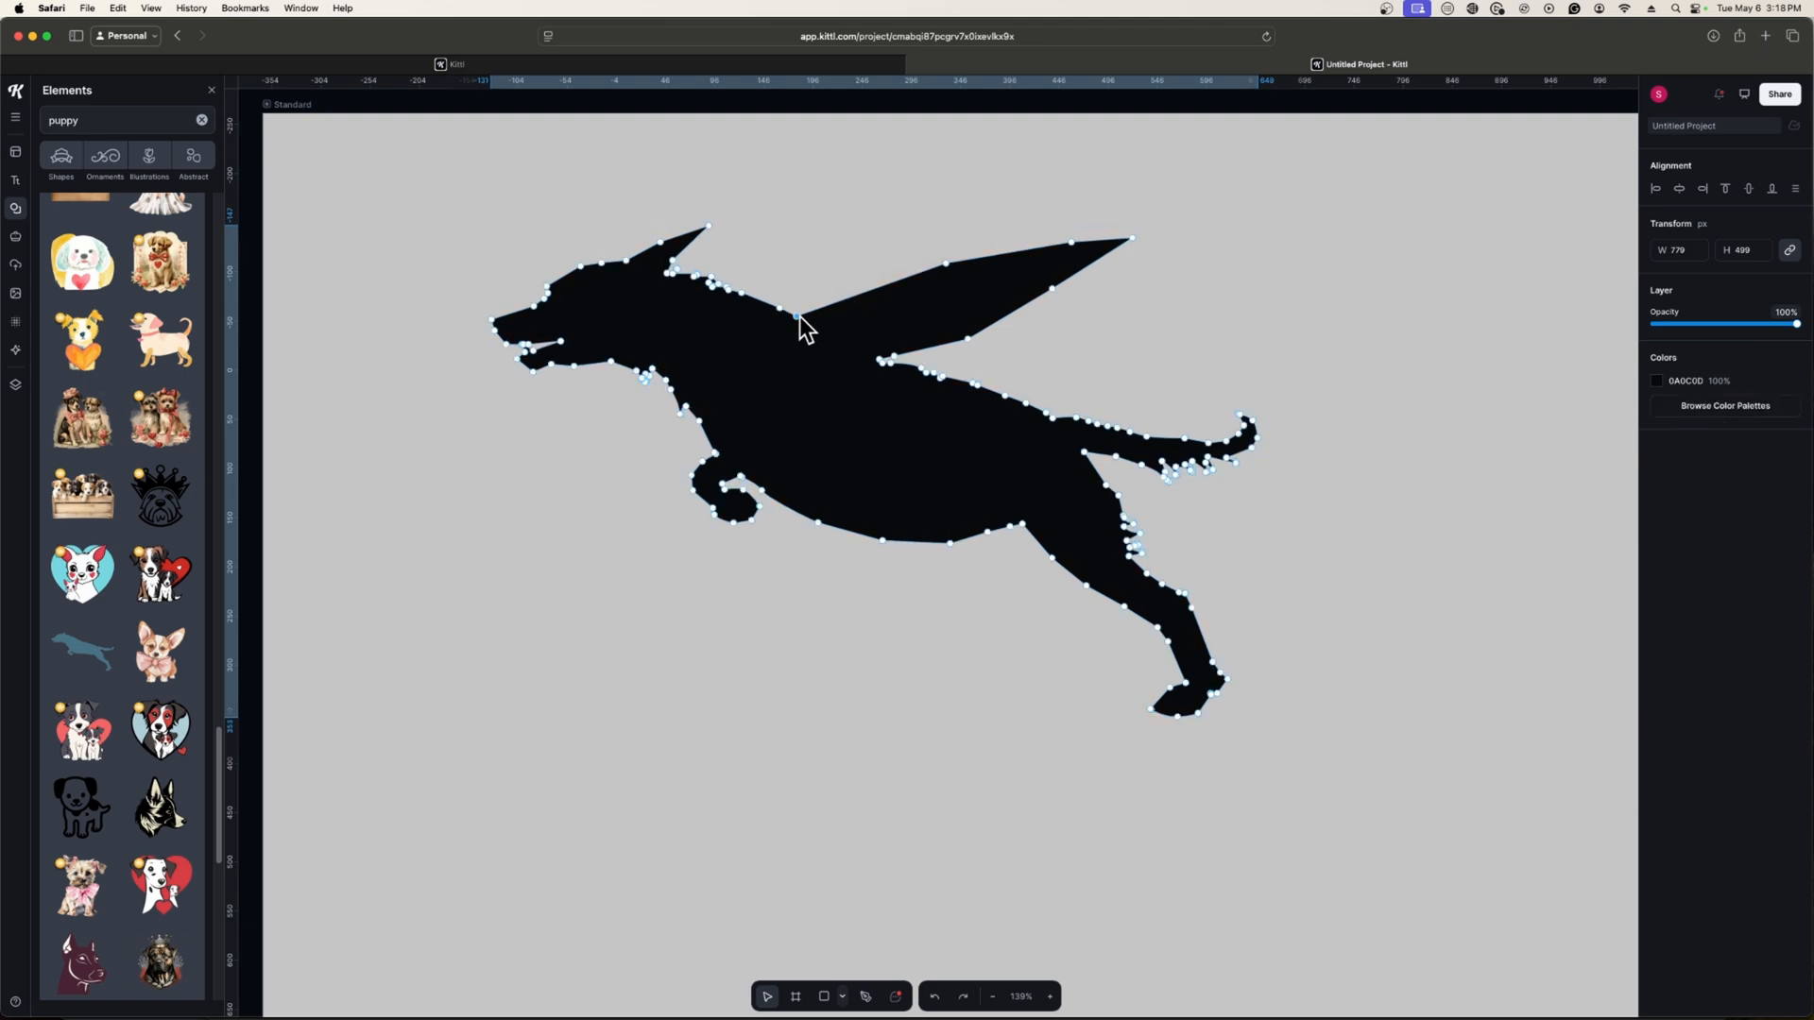
mouse_move(951, 274)
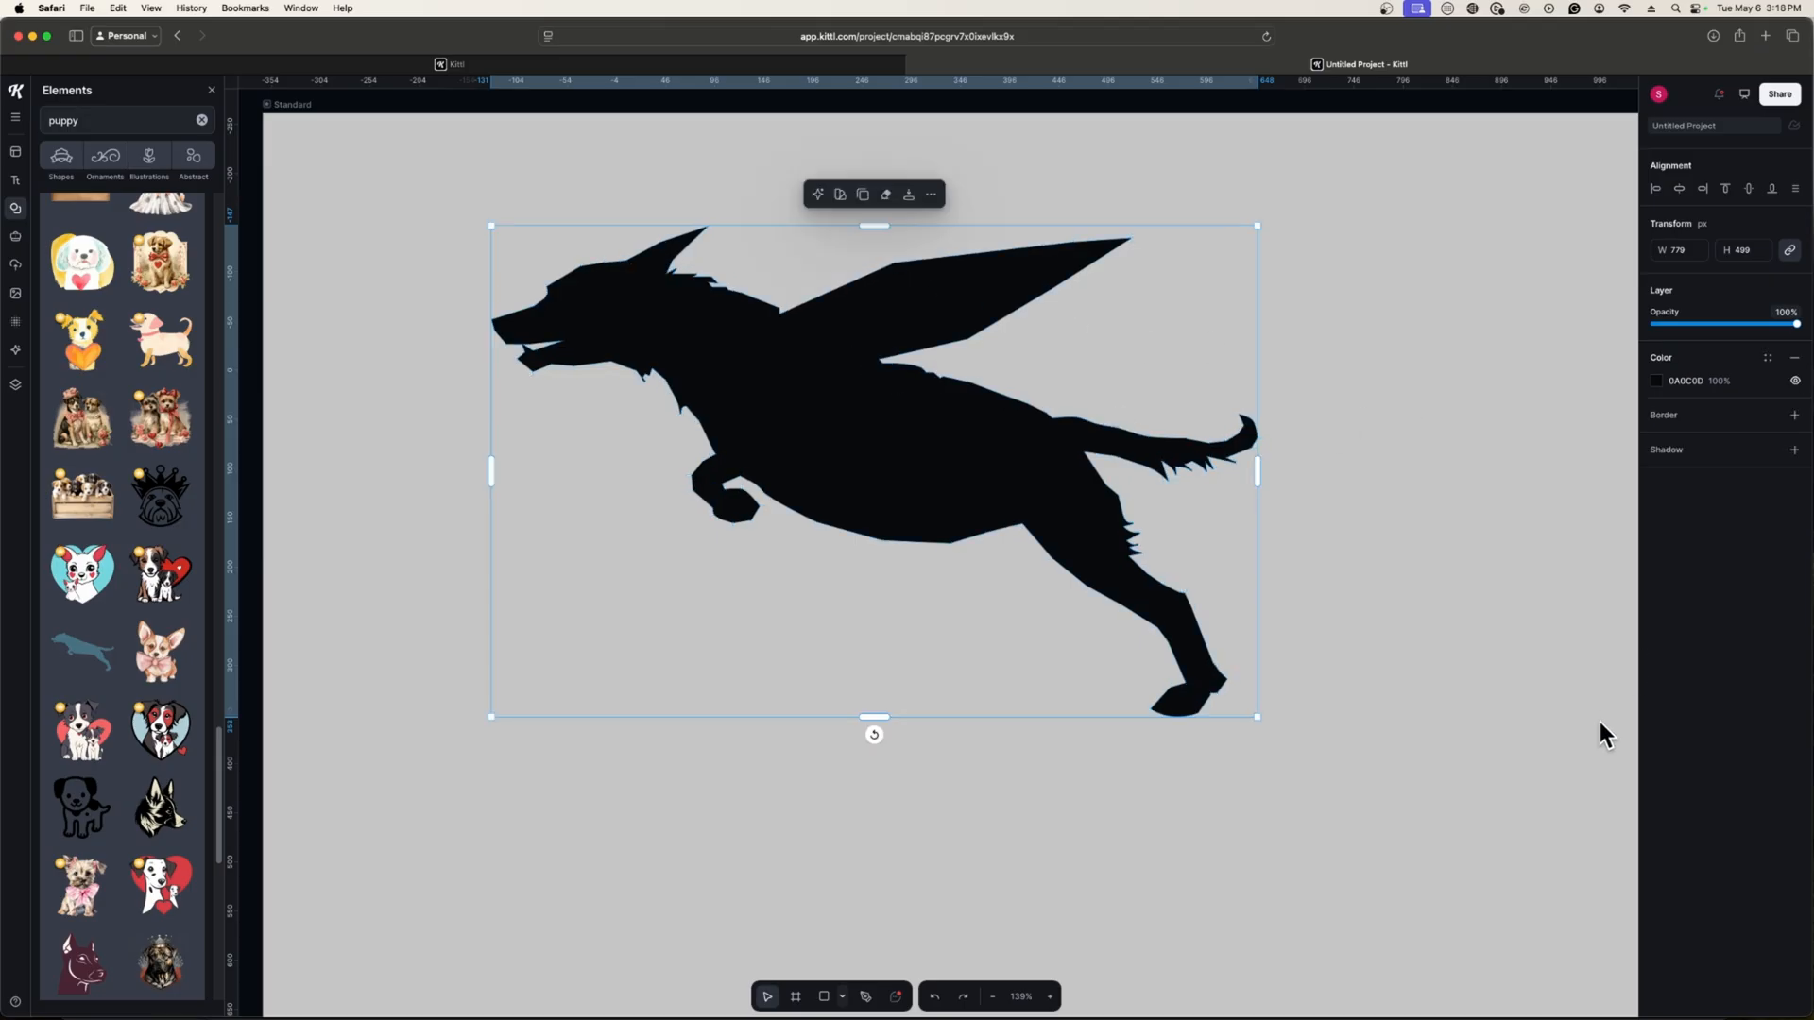
mouse_move(907, 440)
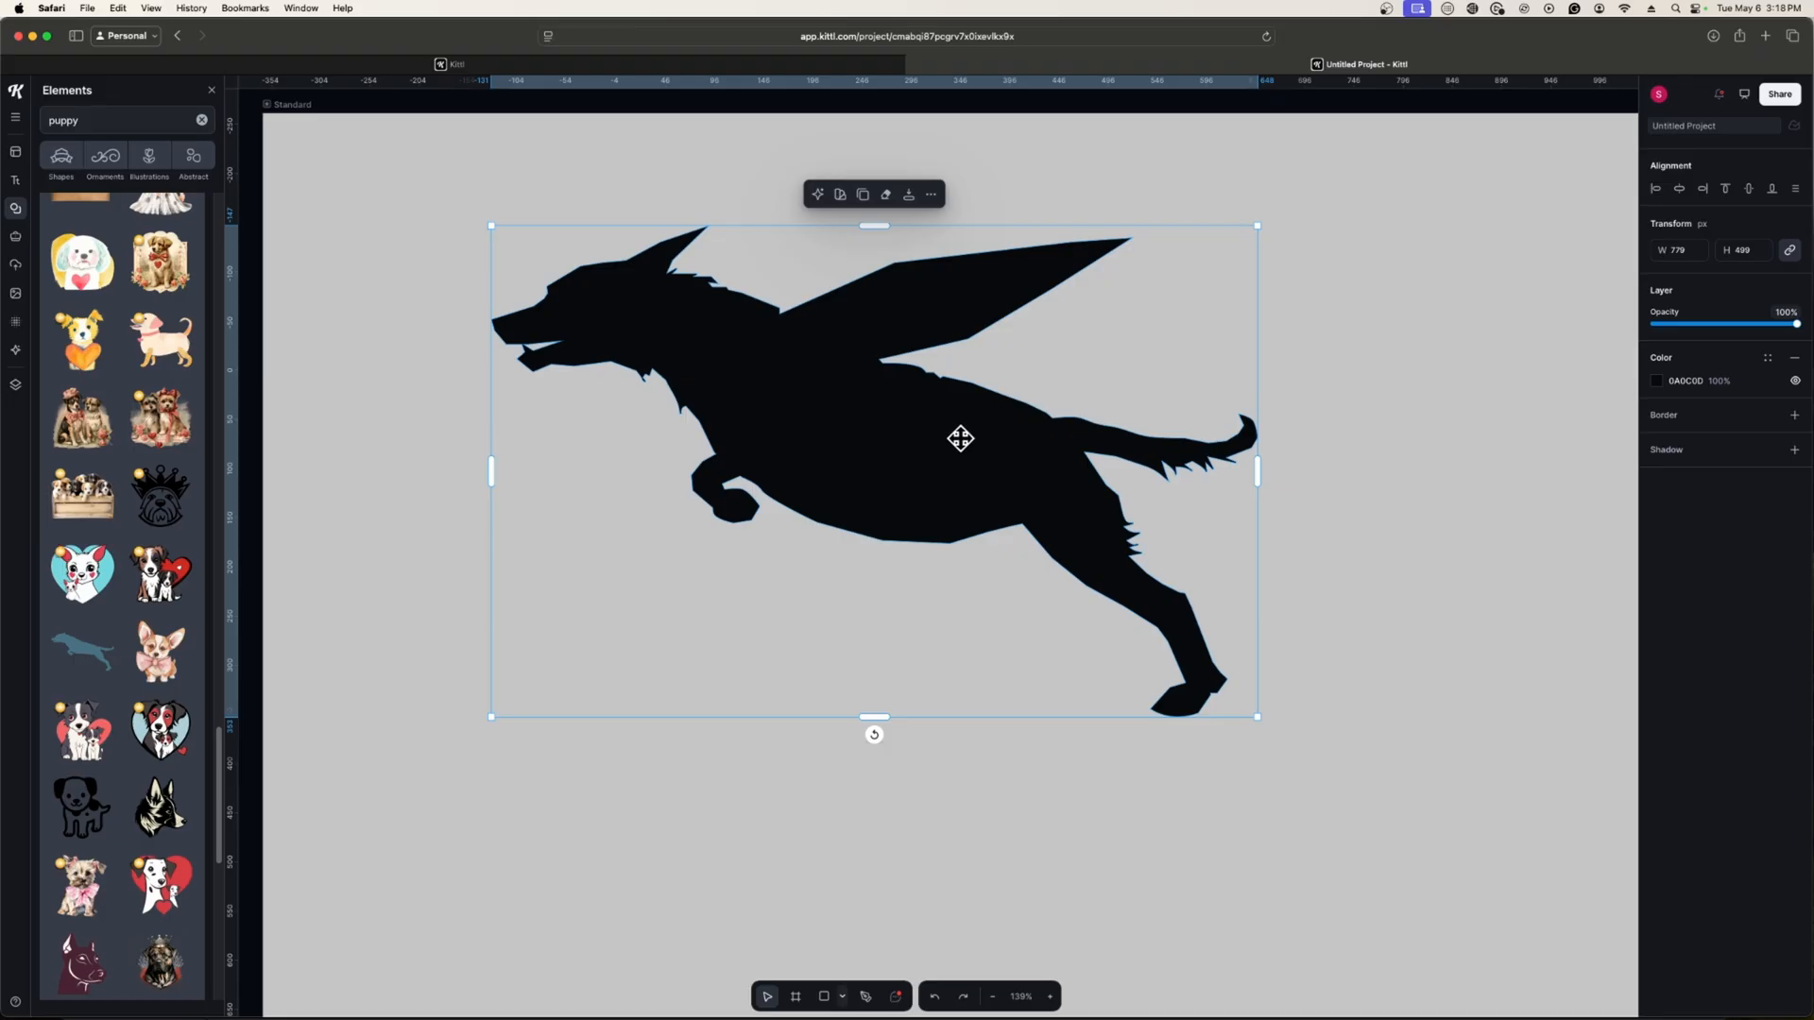
mouse_move(981, 428)
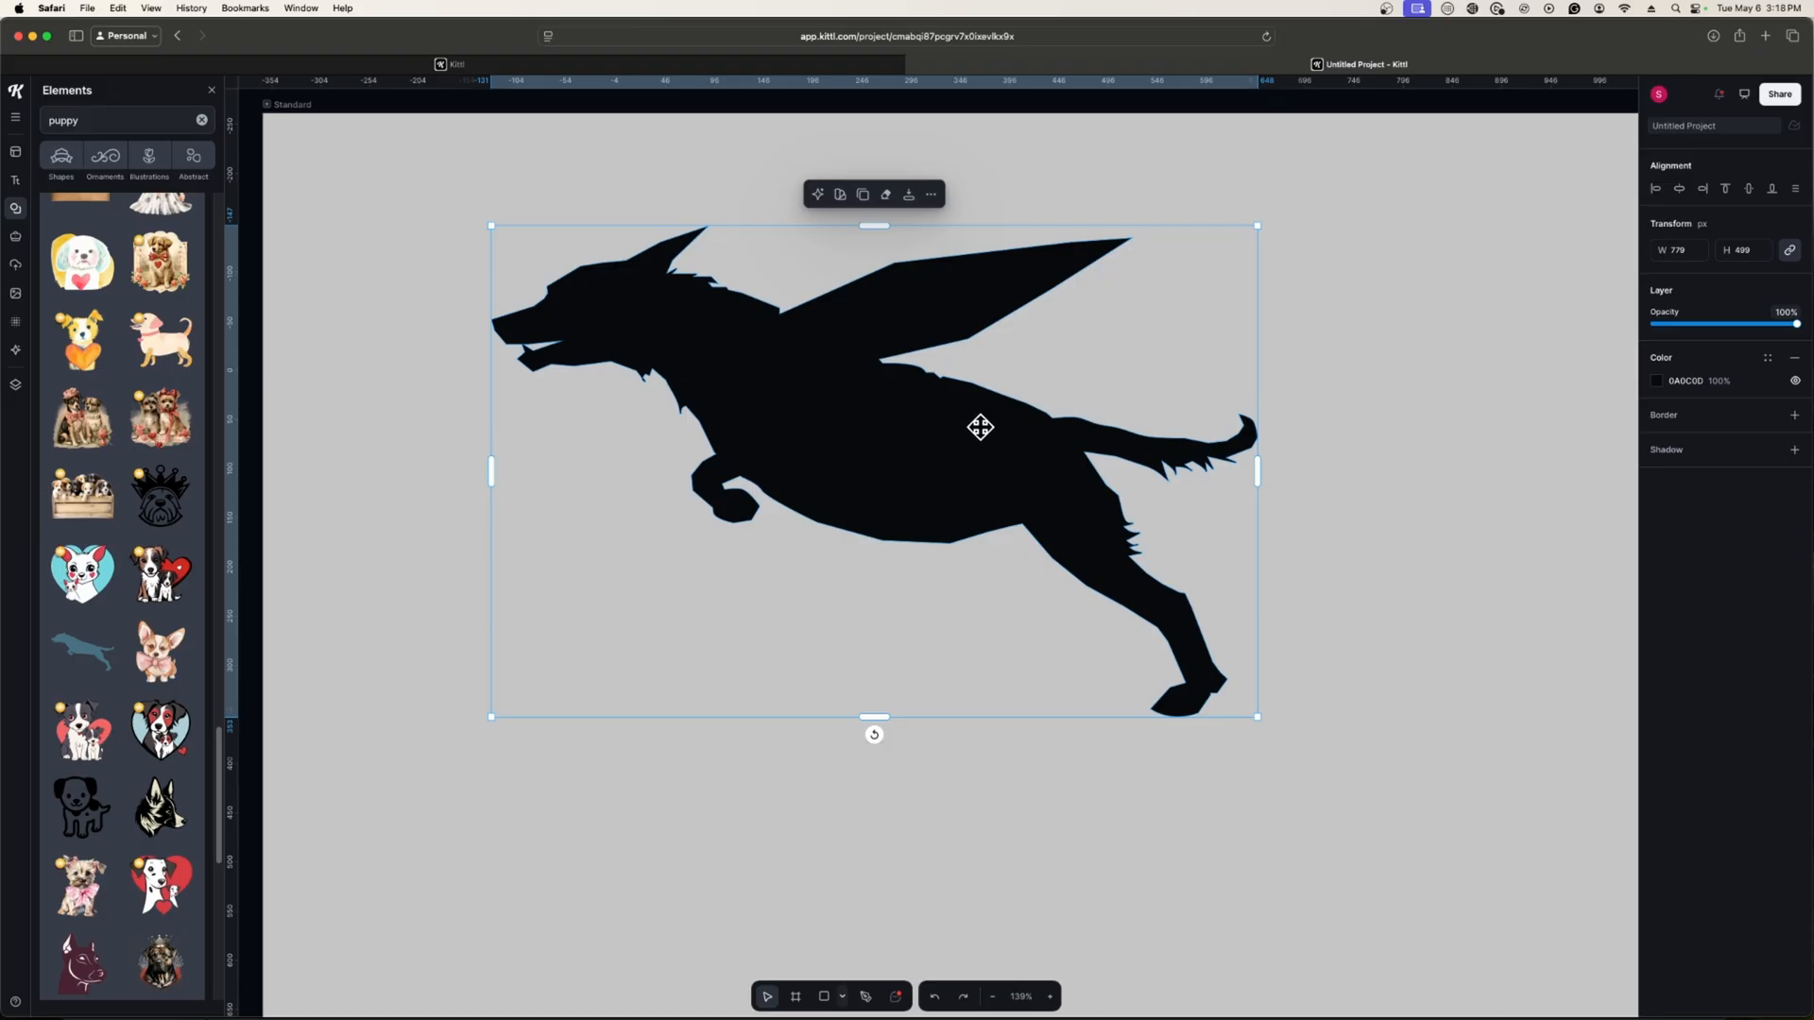
mouse_move(993, 471)
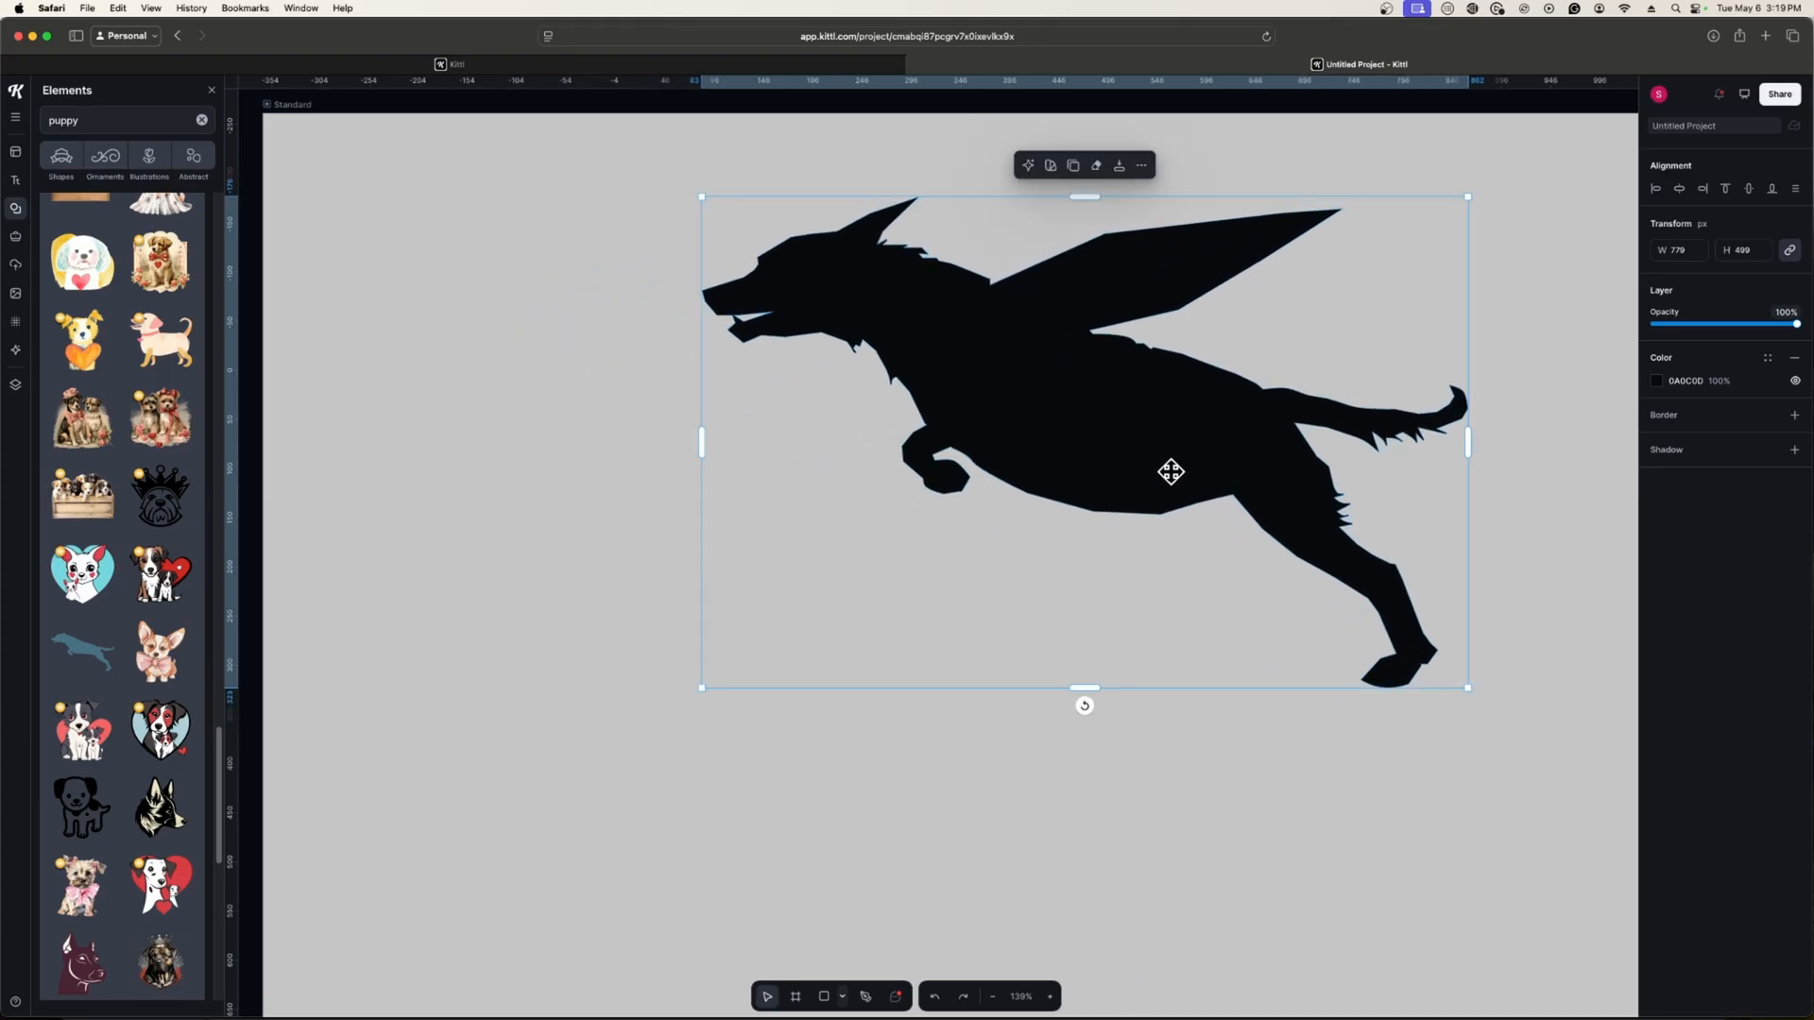
drag(1170, 472, 1128, 486)
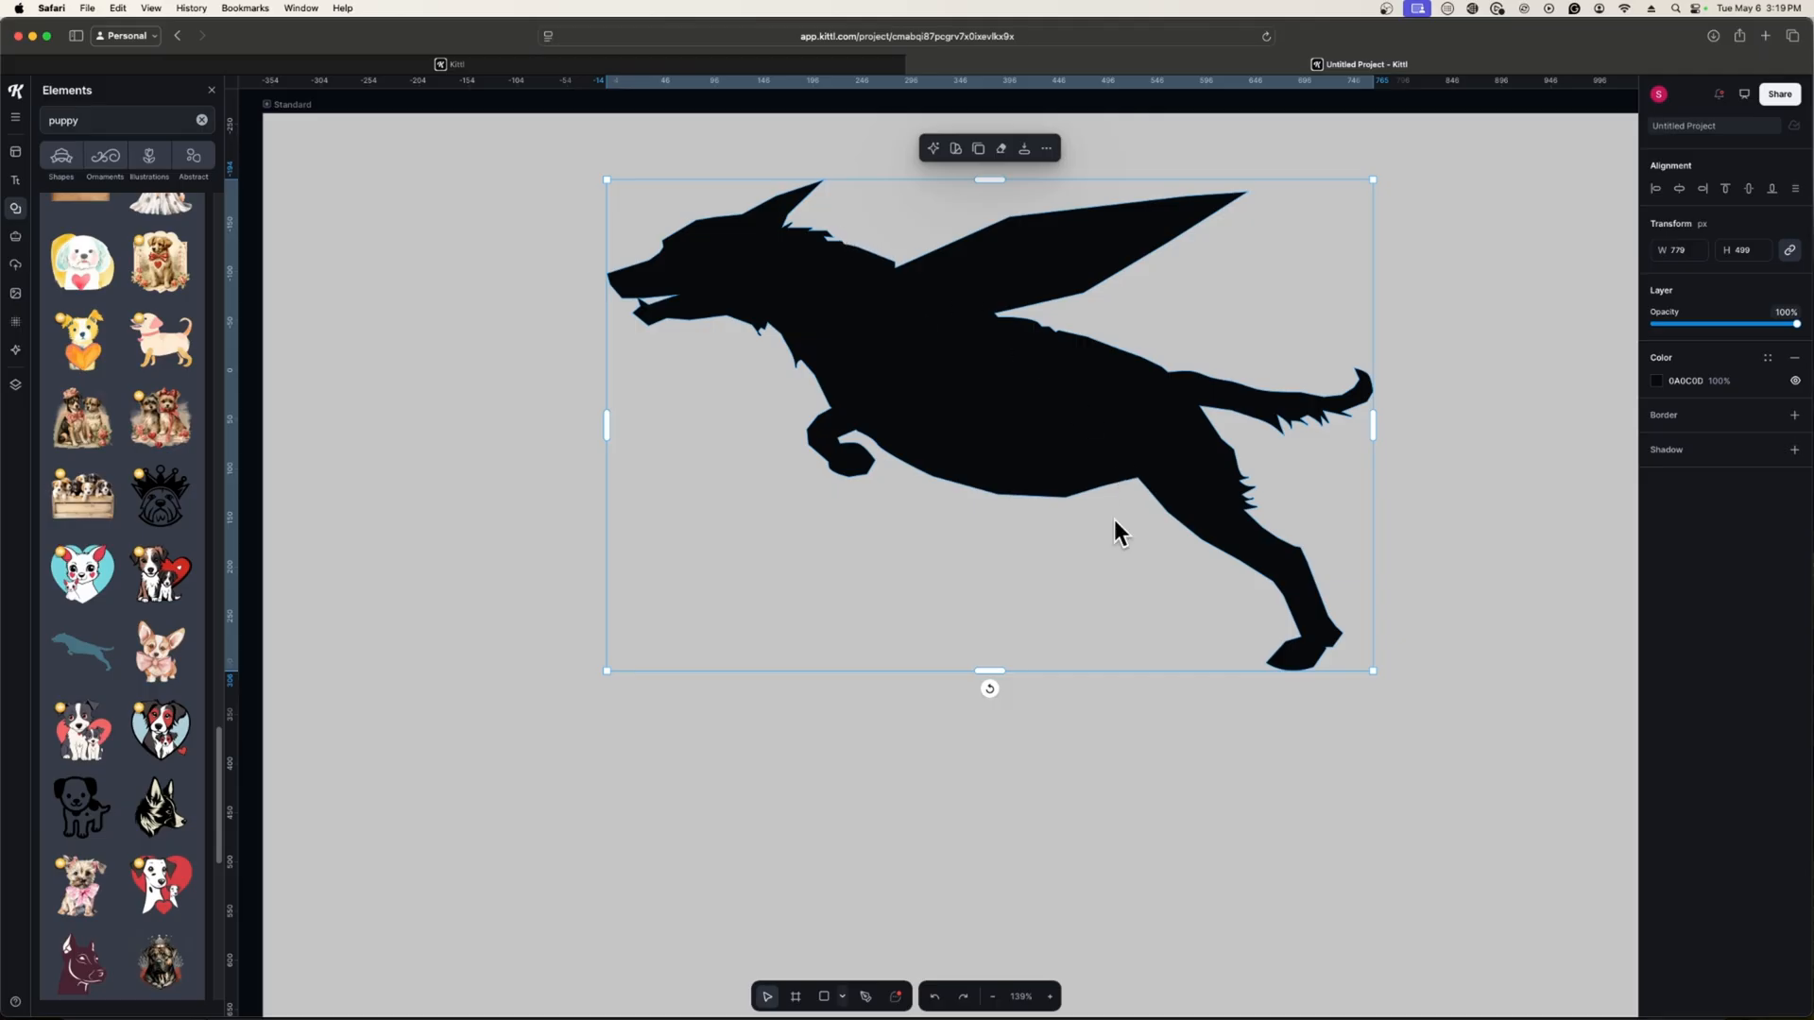
mouse_move(1076, 376)
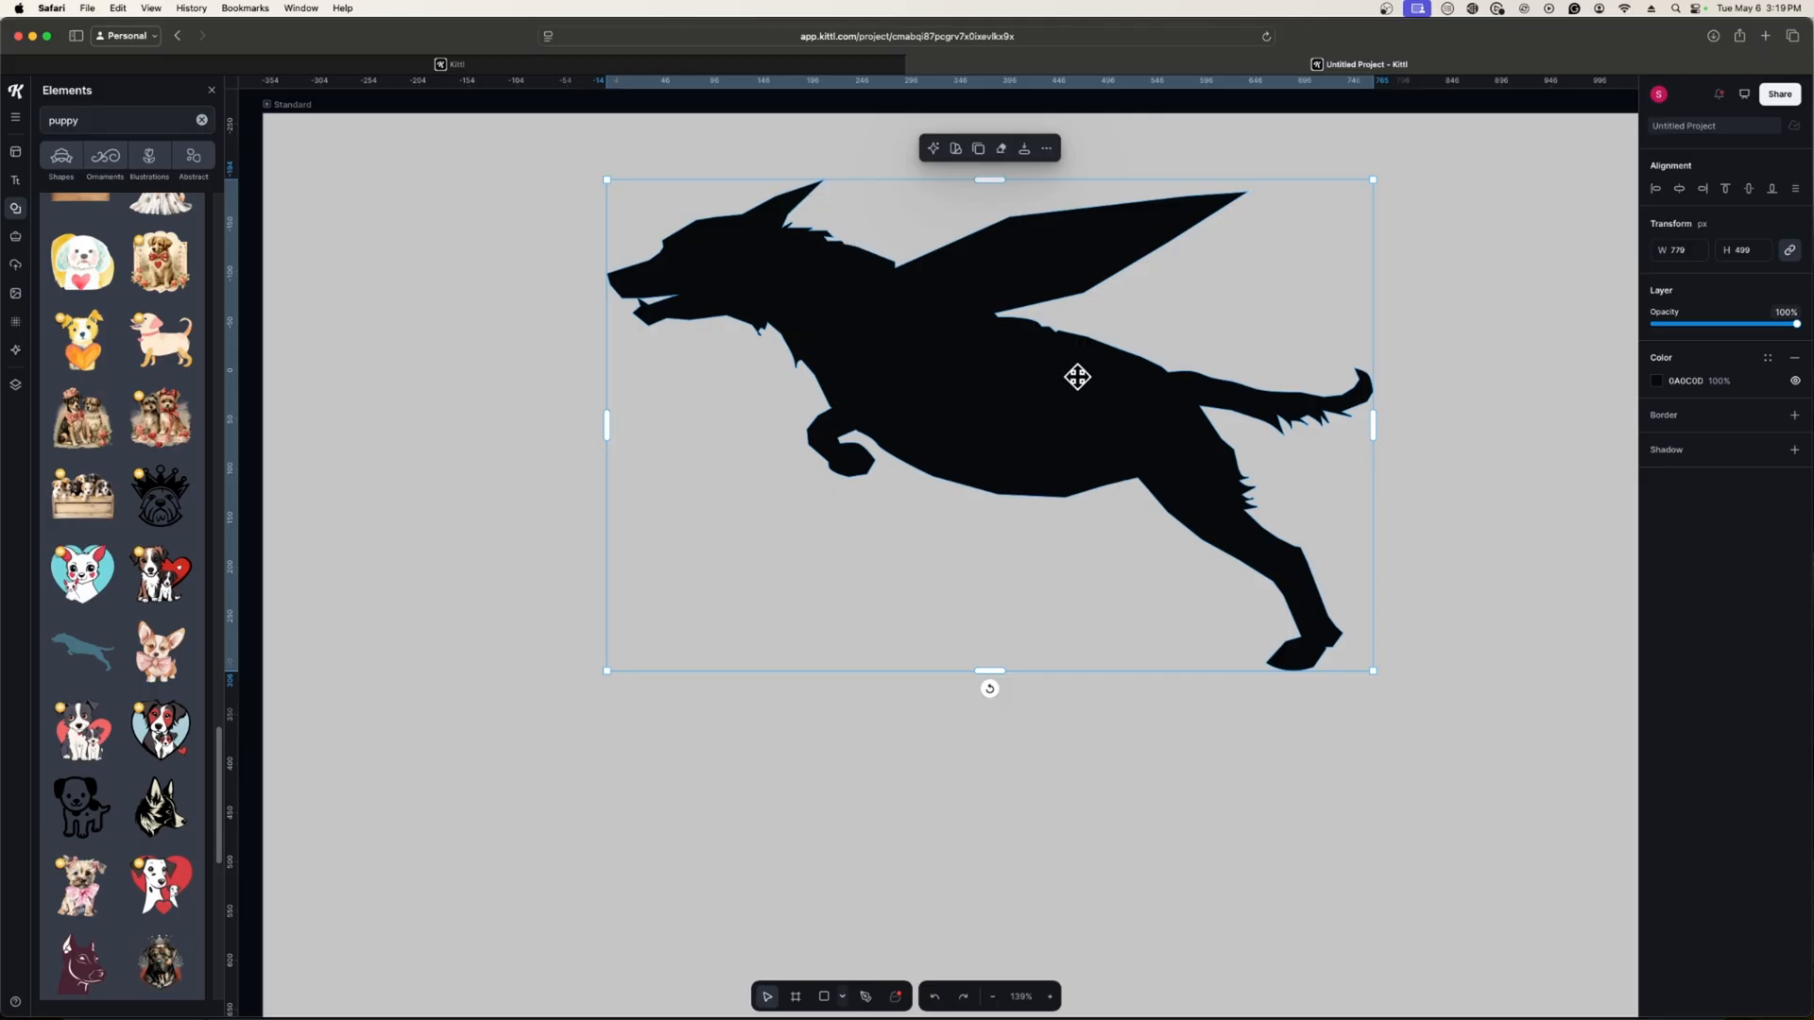
mouse_move(1104, 363)
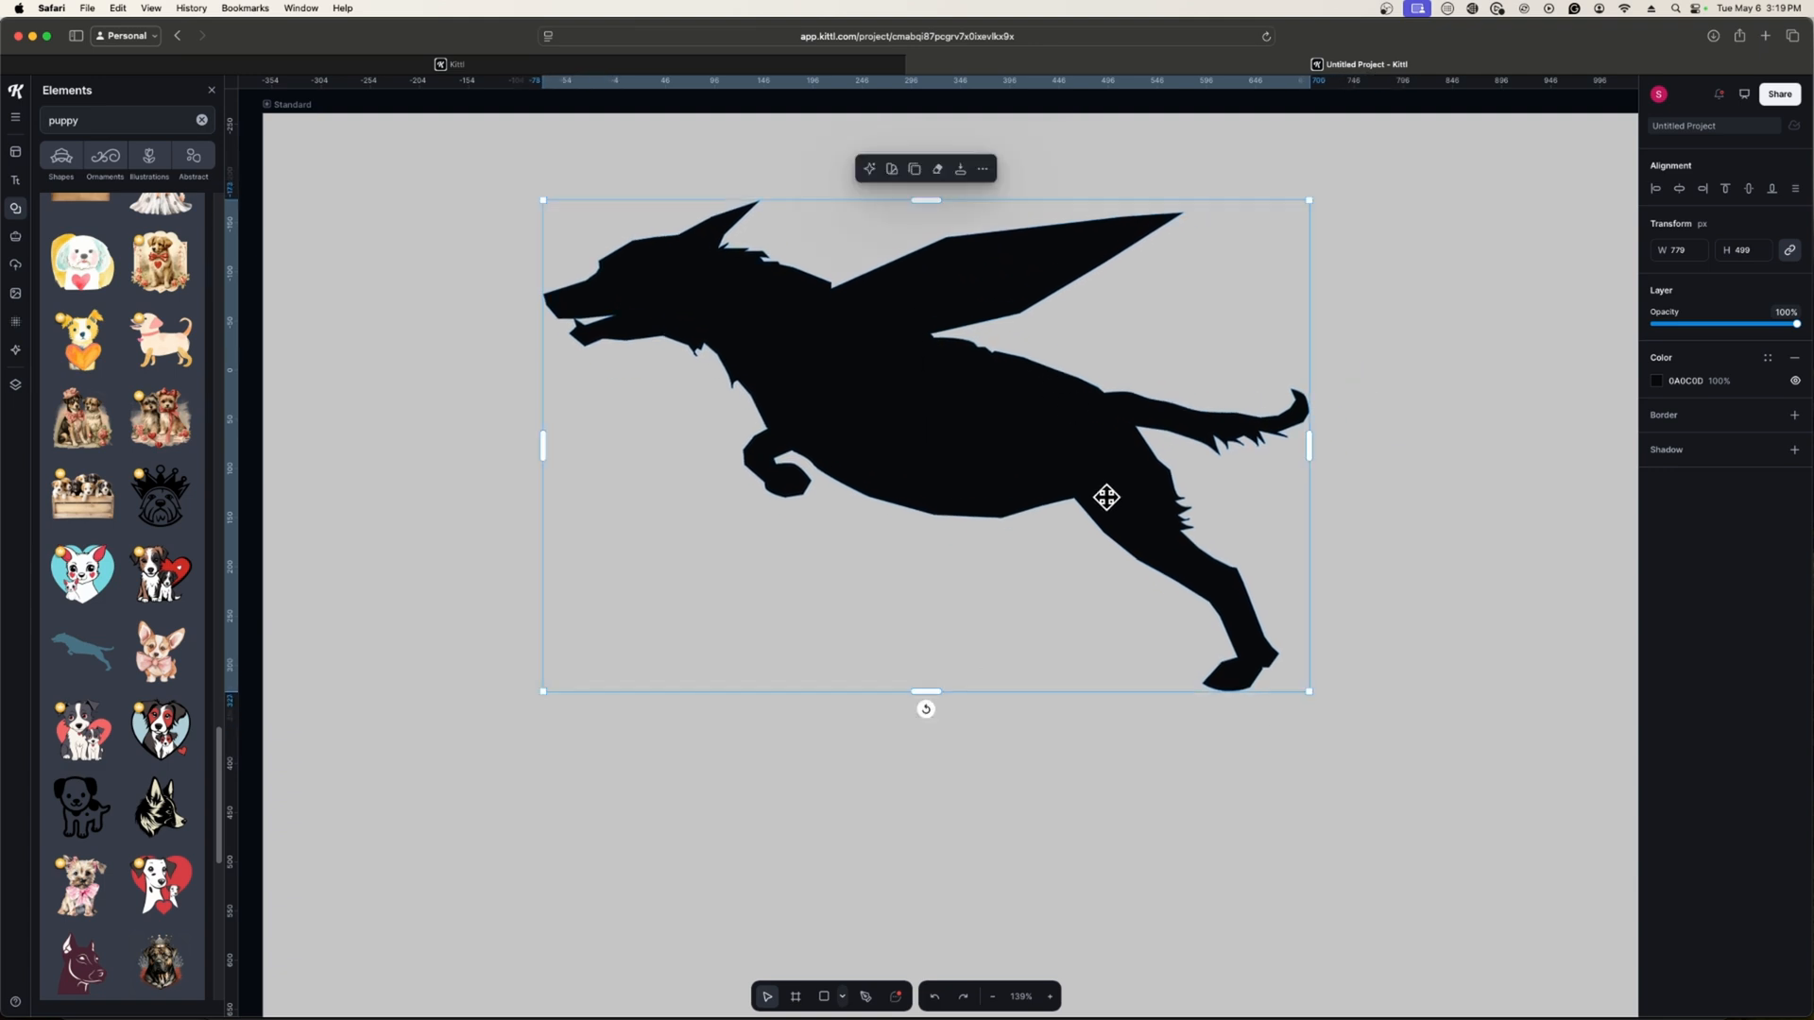
mouse_move(933, 329)
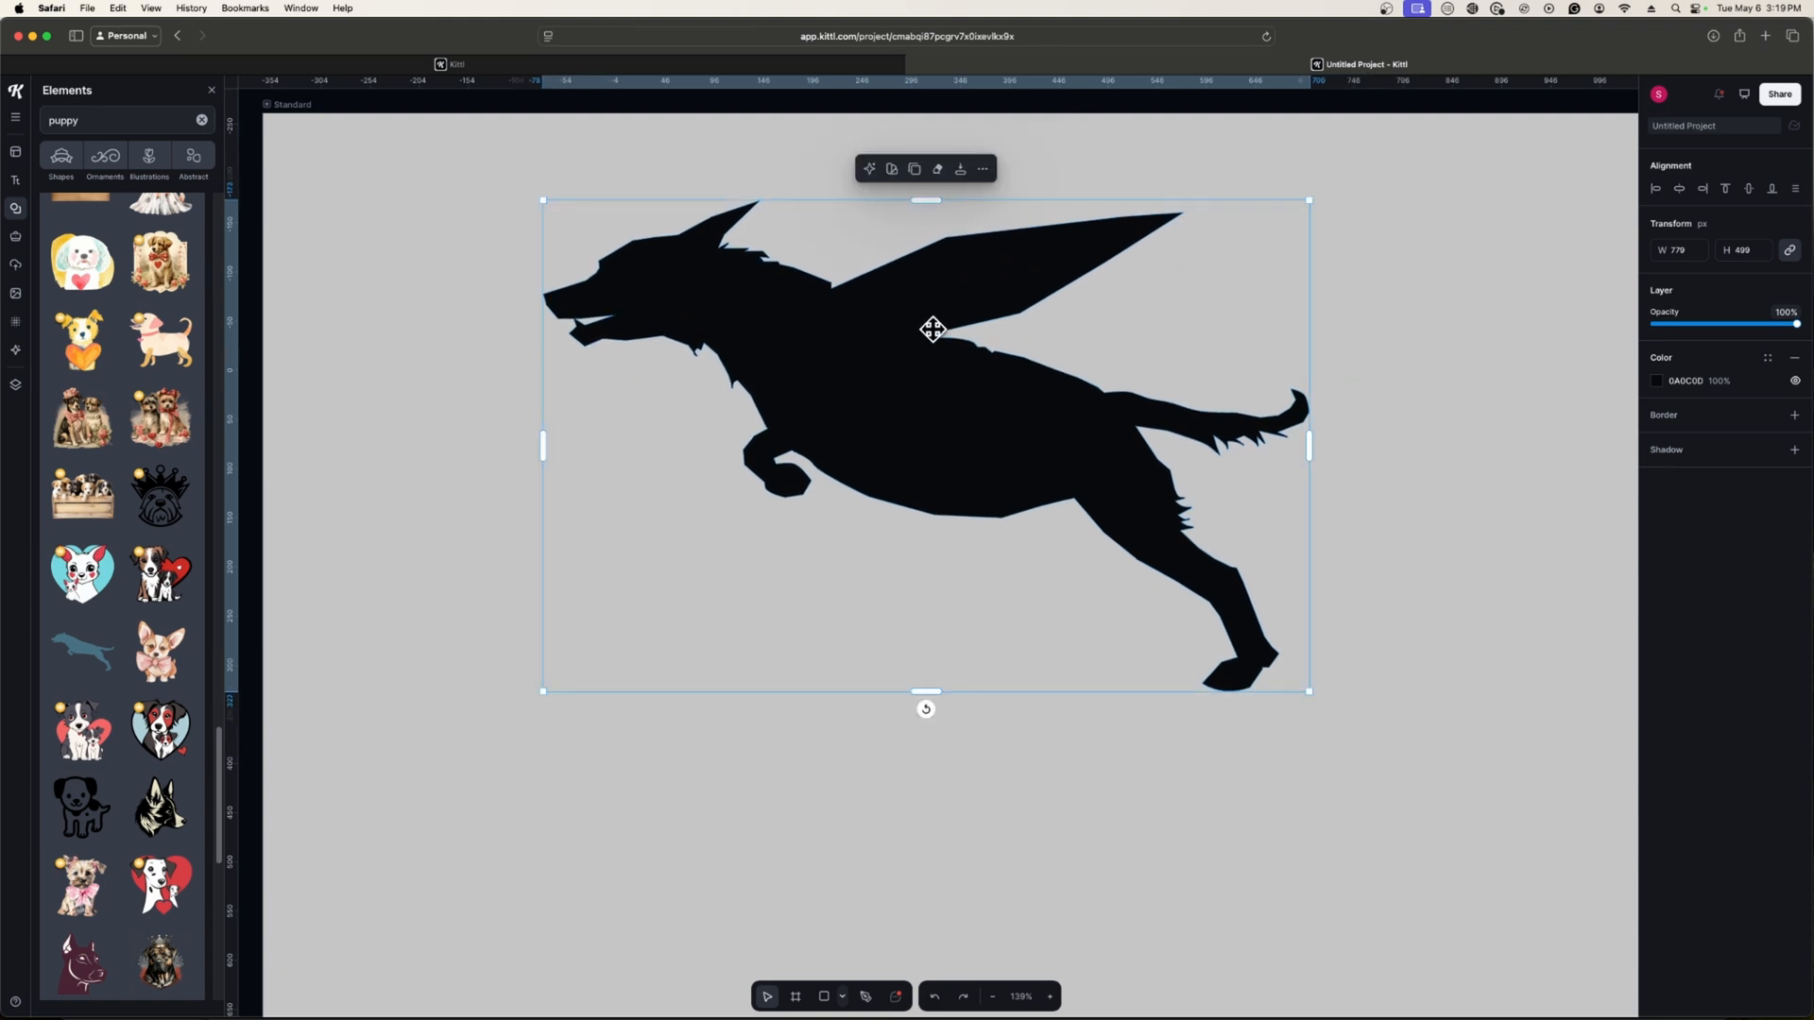
click(828, 822)
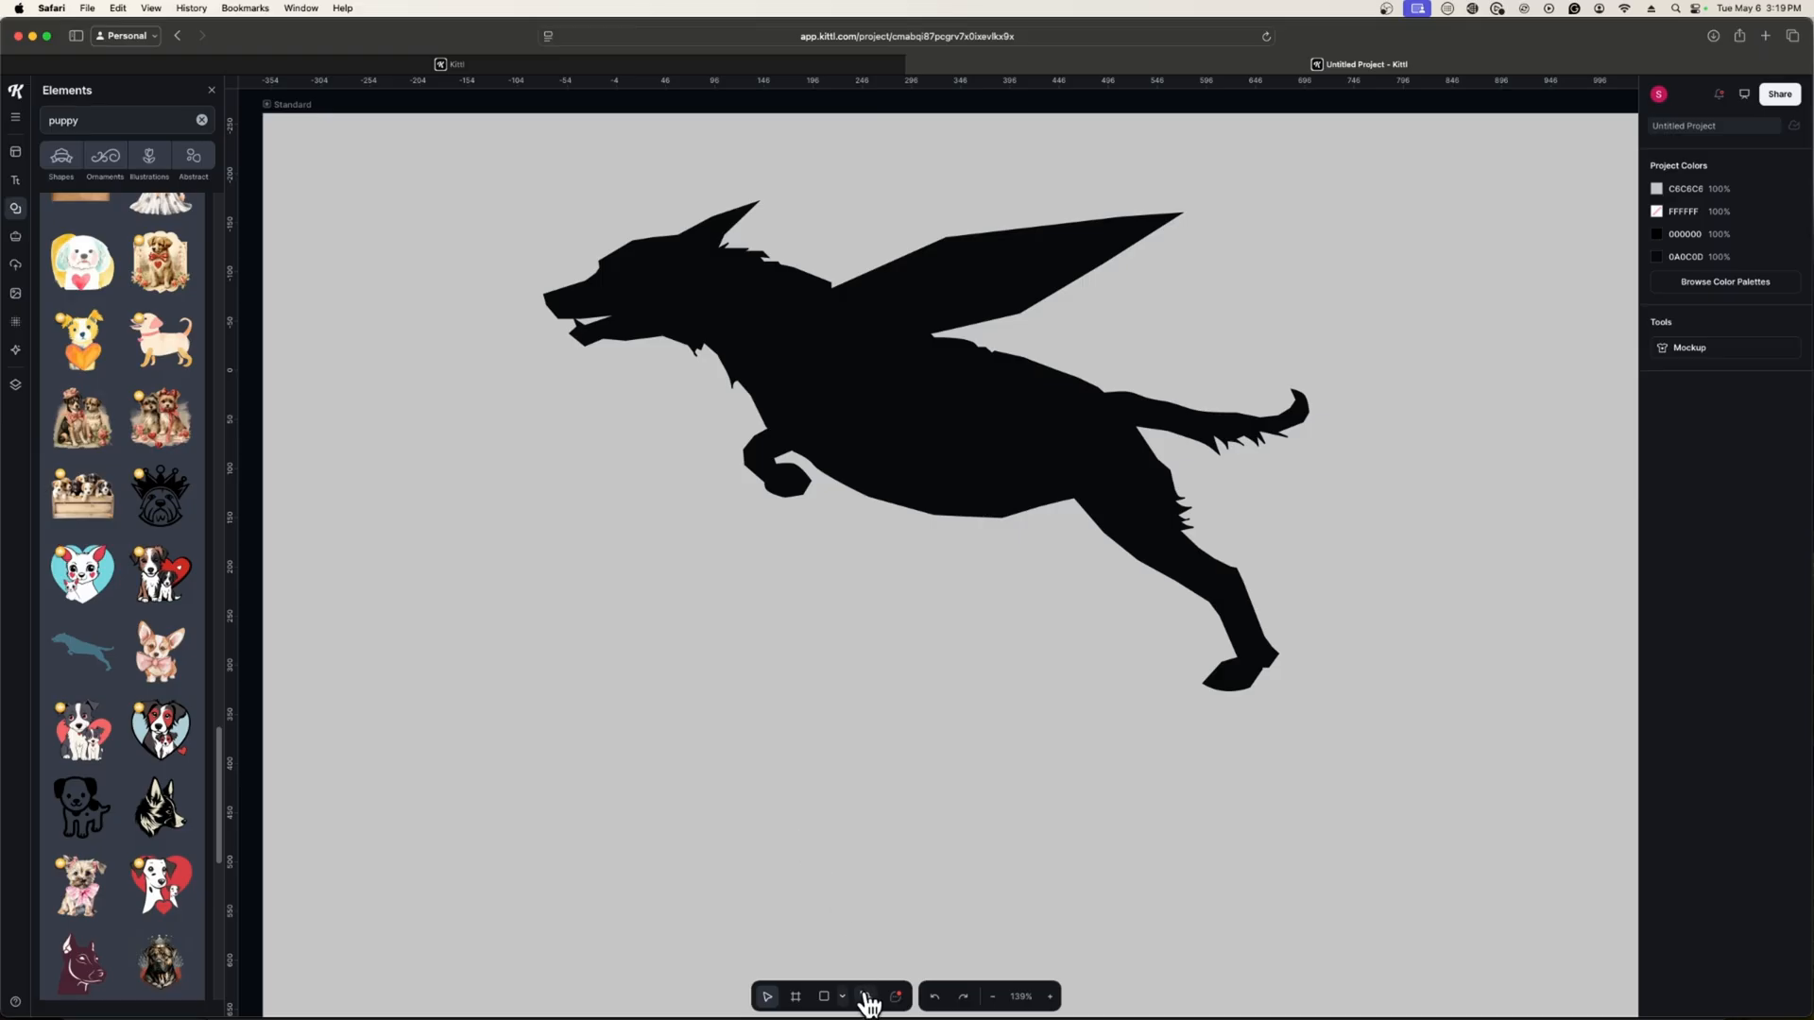
Step: With the Pen tool, lay down curved anchor points for a new closed outline below the dog
click(865, 996)
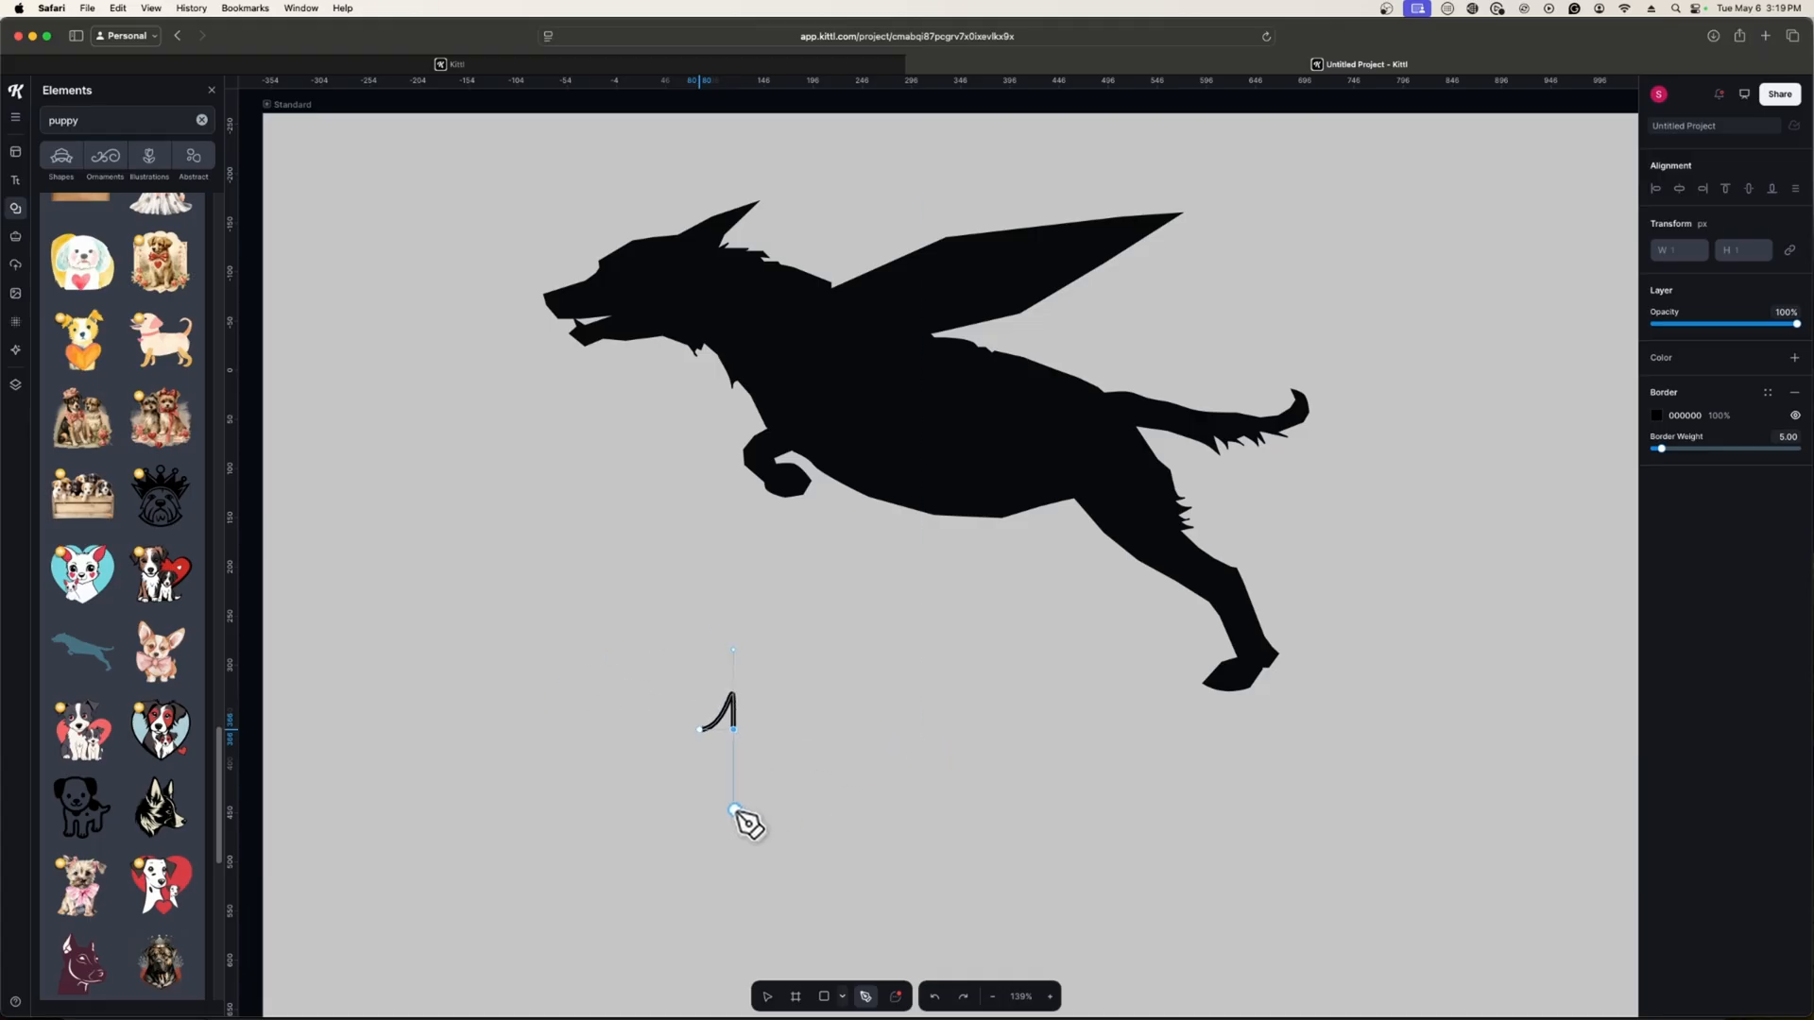
drag(733, 811, 937, 791)
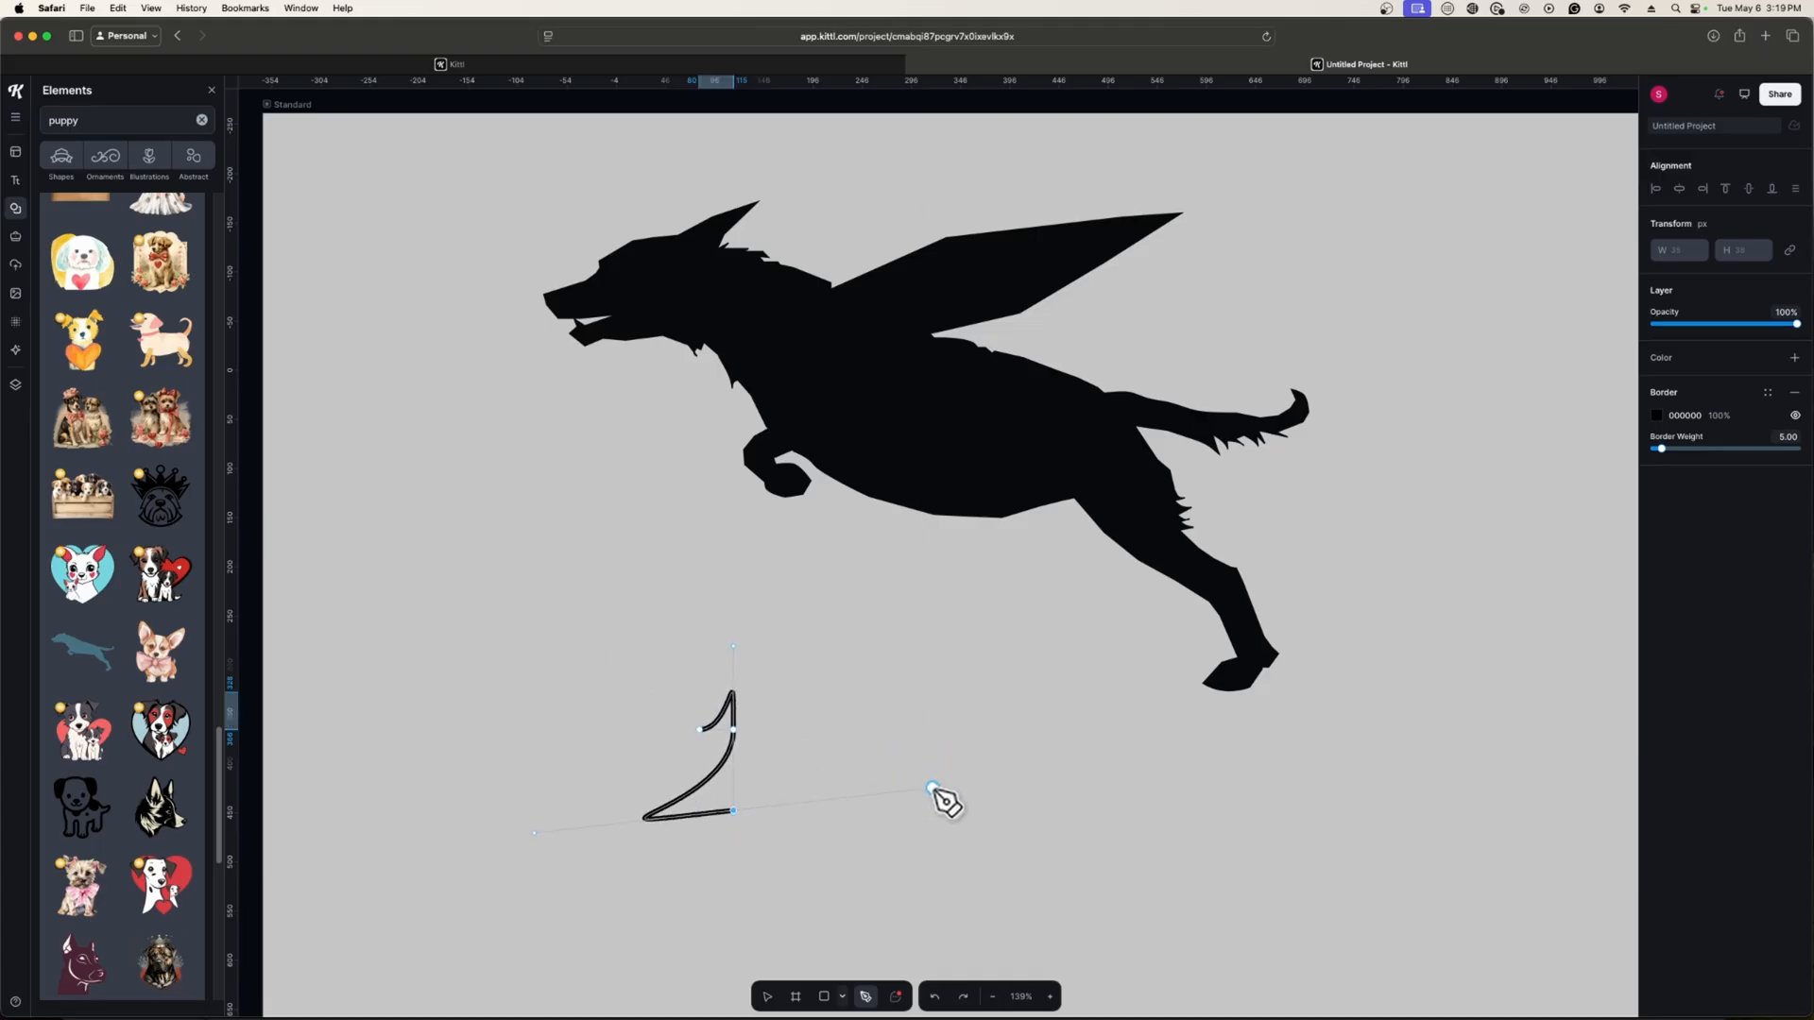
drag(937, 792, 726, 865)
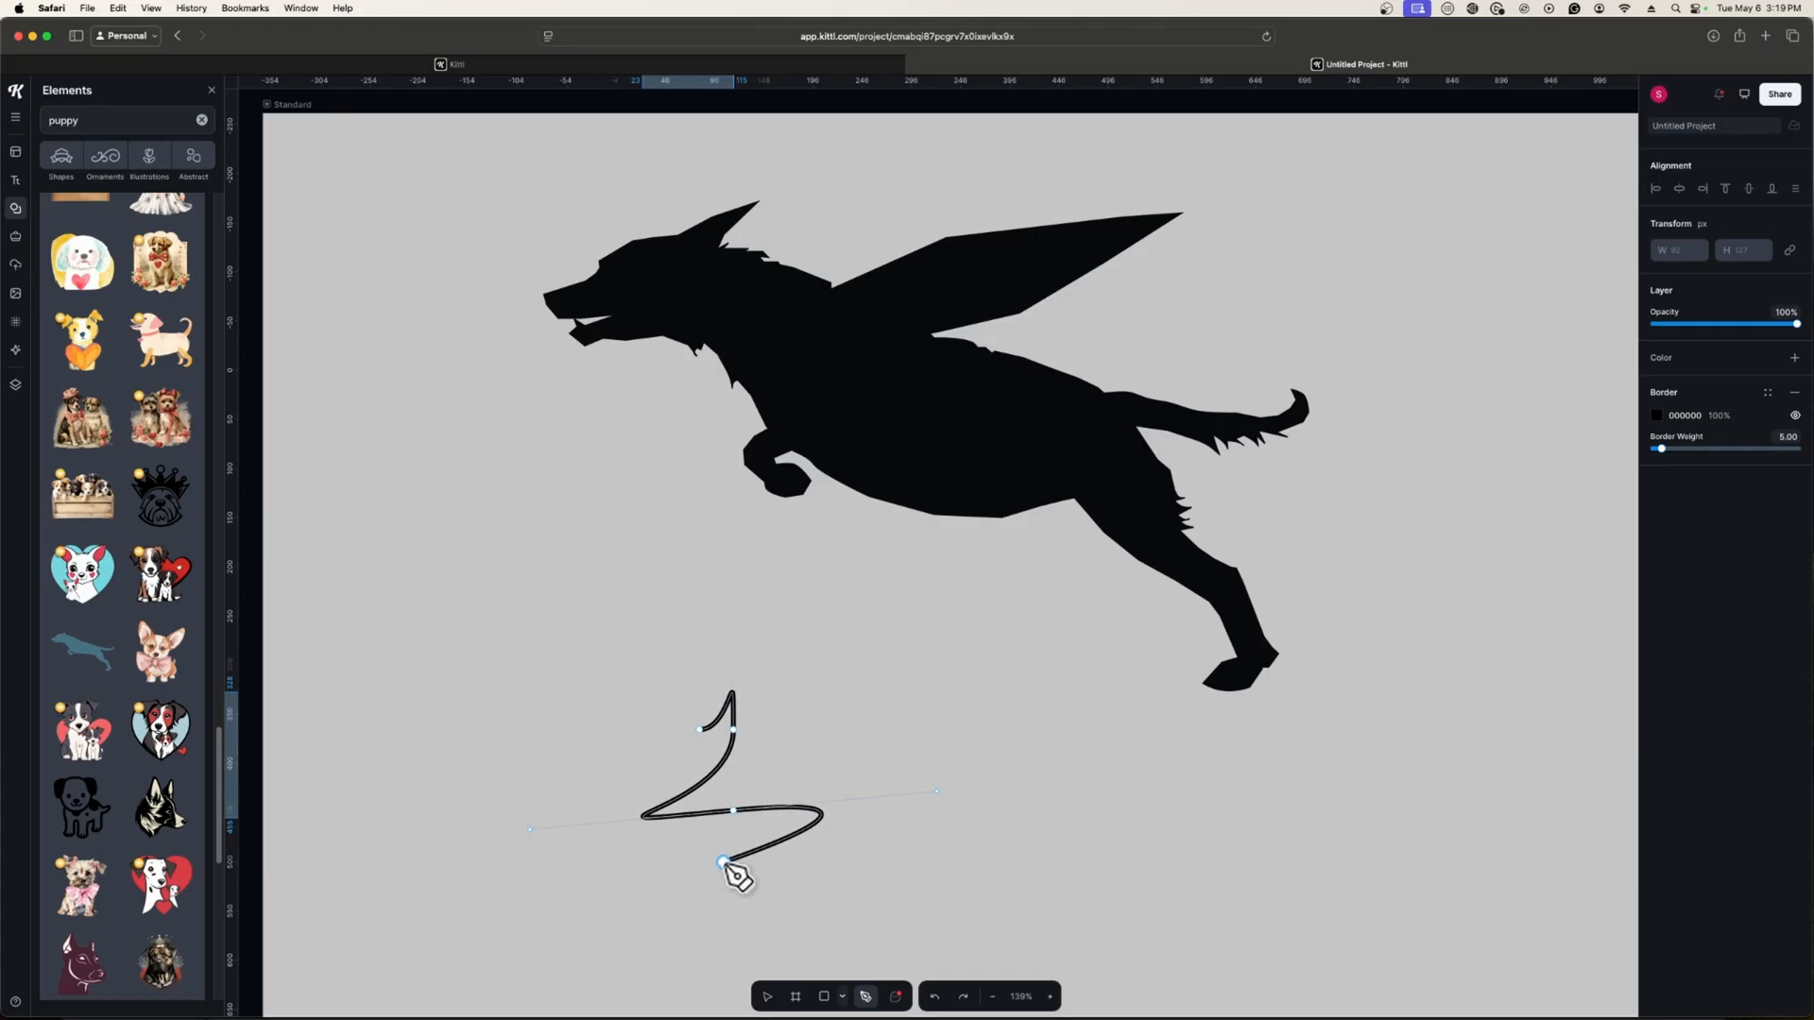
drag(725, 861, 544, 876)
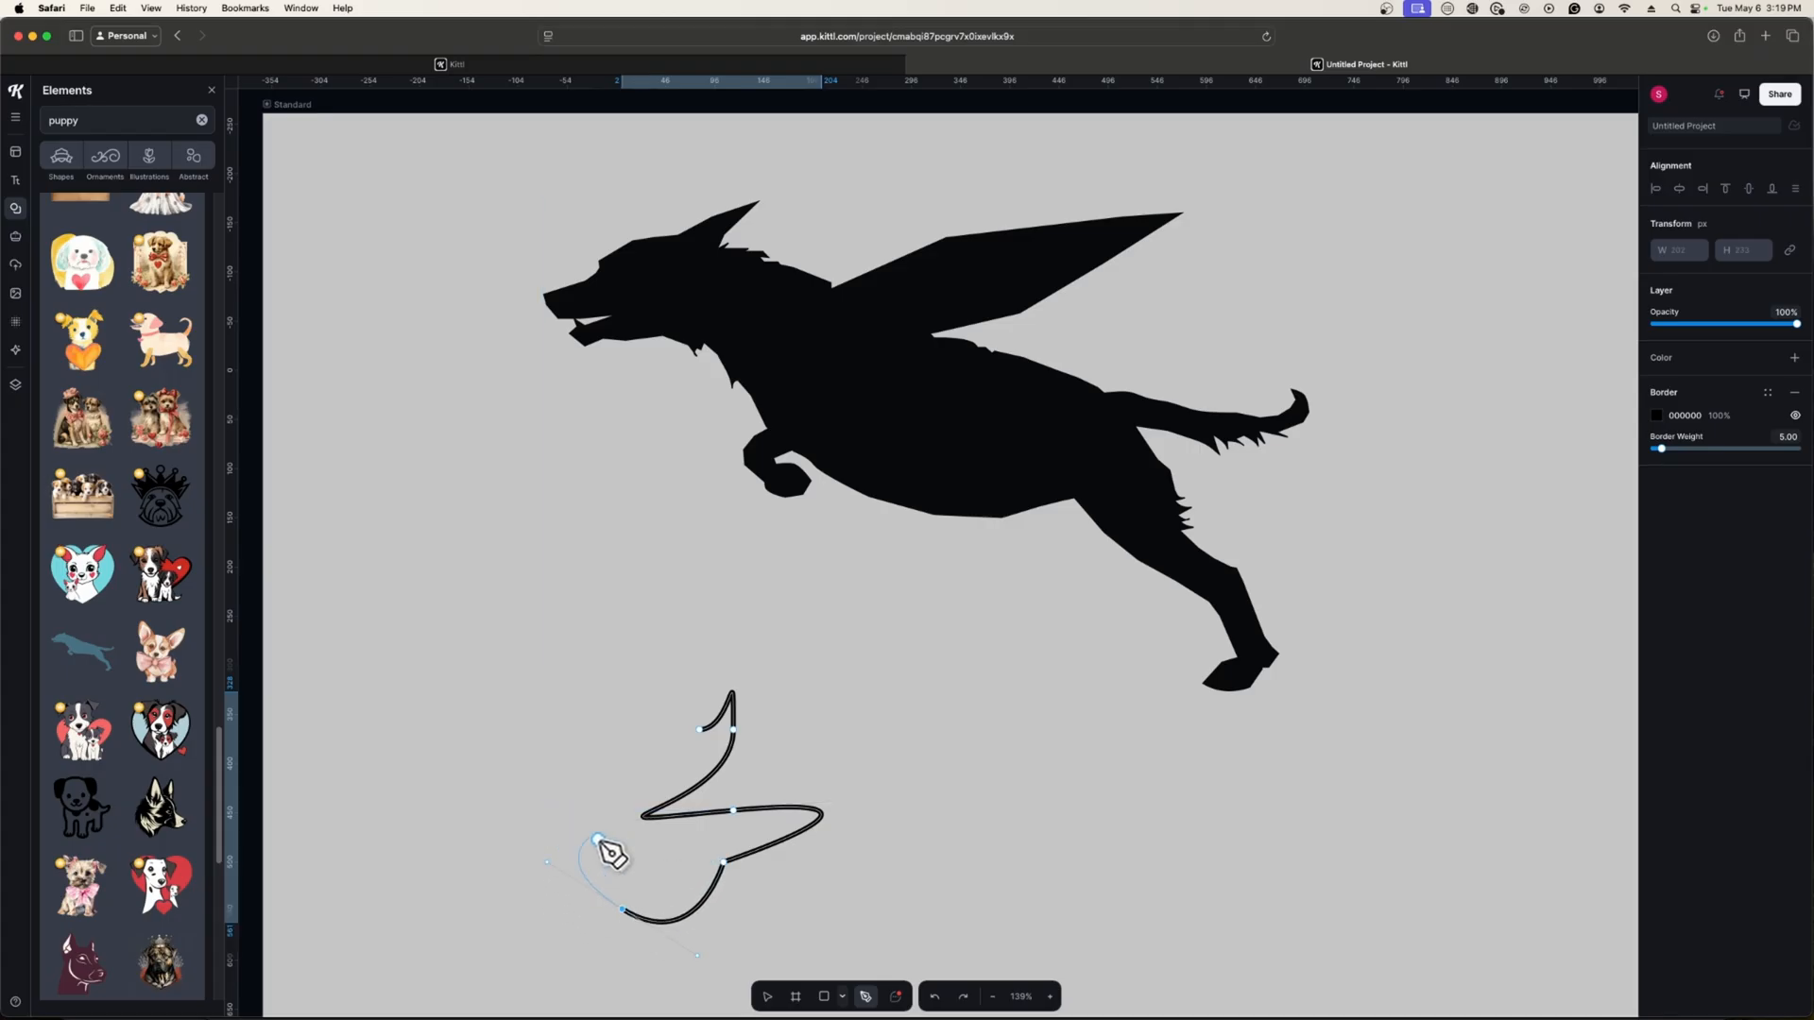
drag(595, 837, 486, 733)
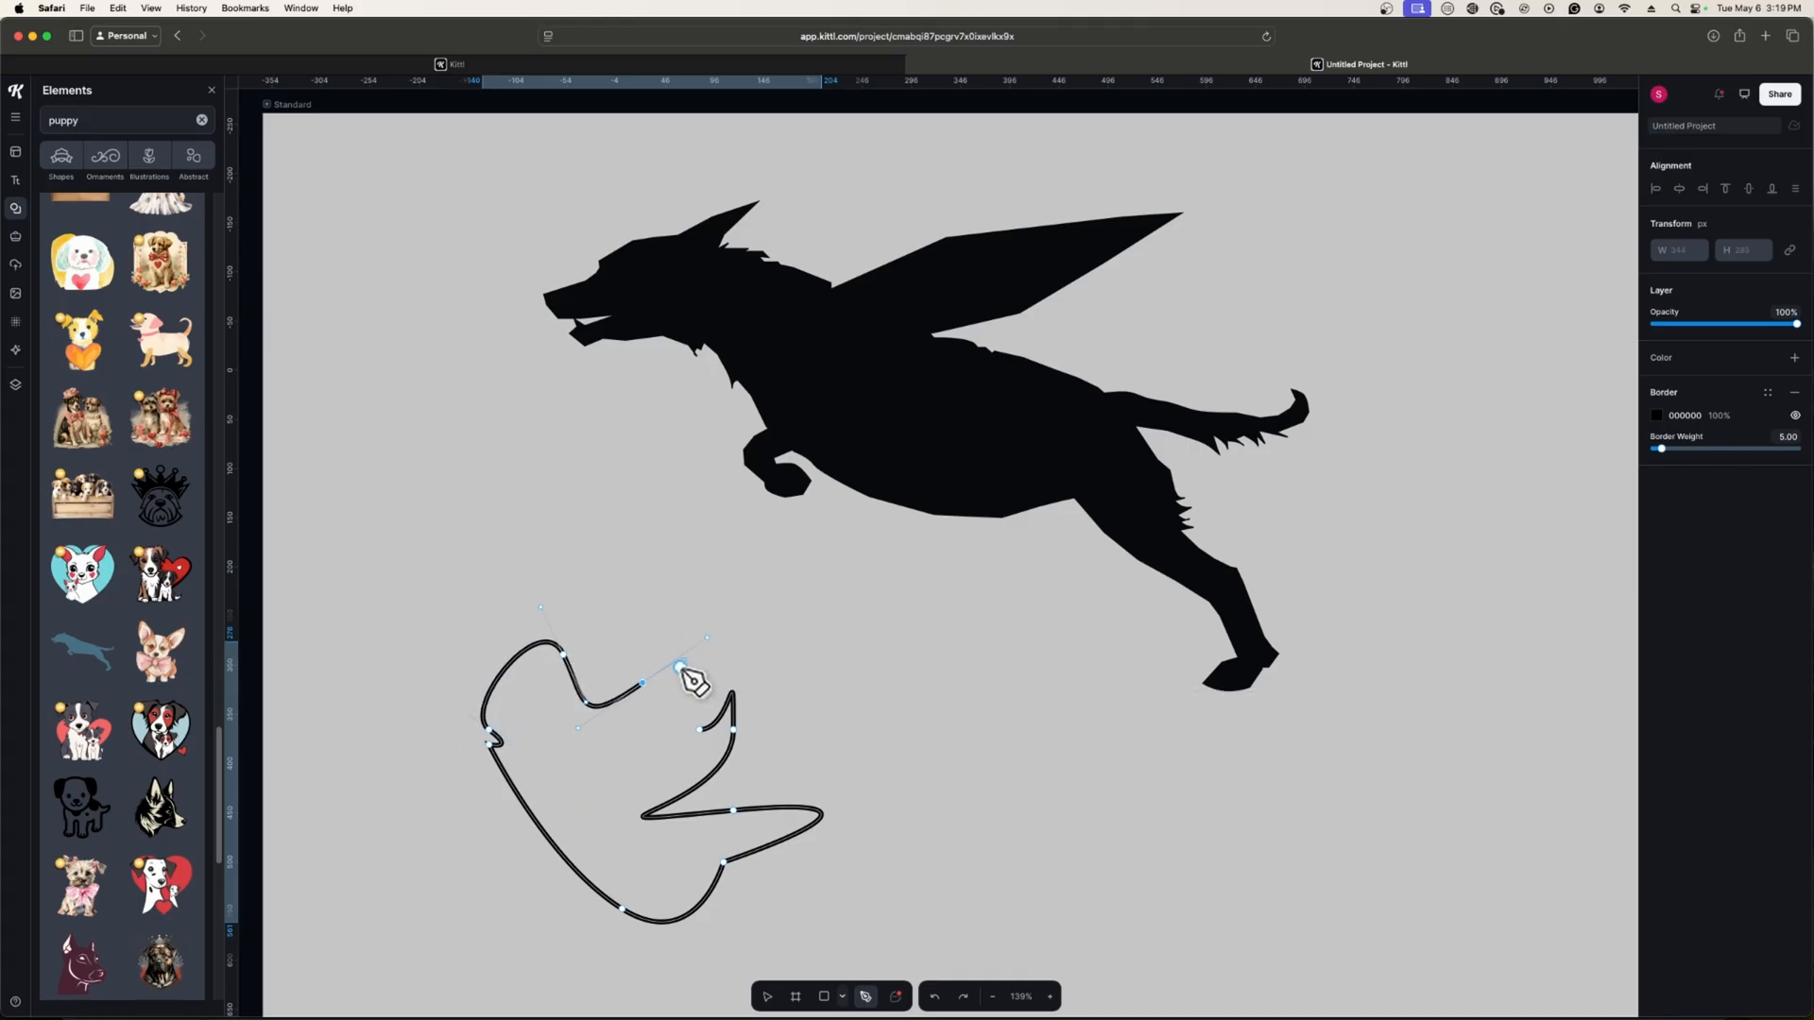
drag(688, 679, 660, 694)
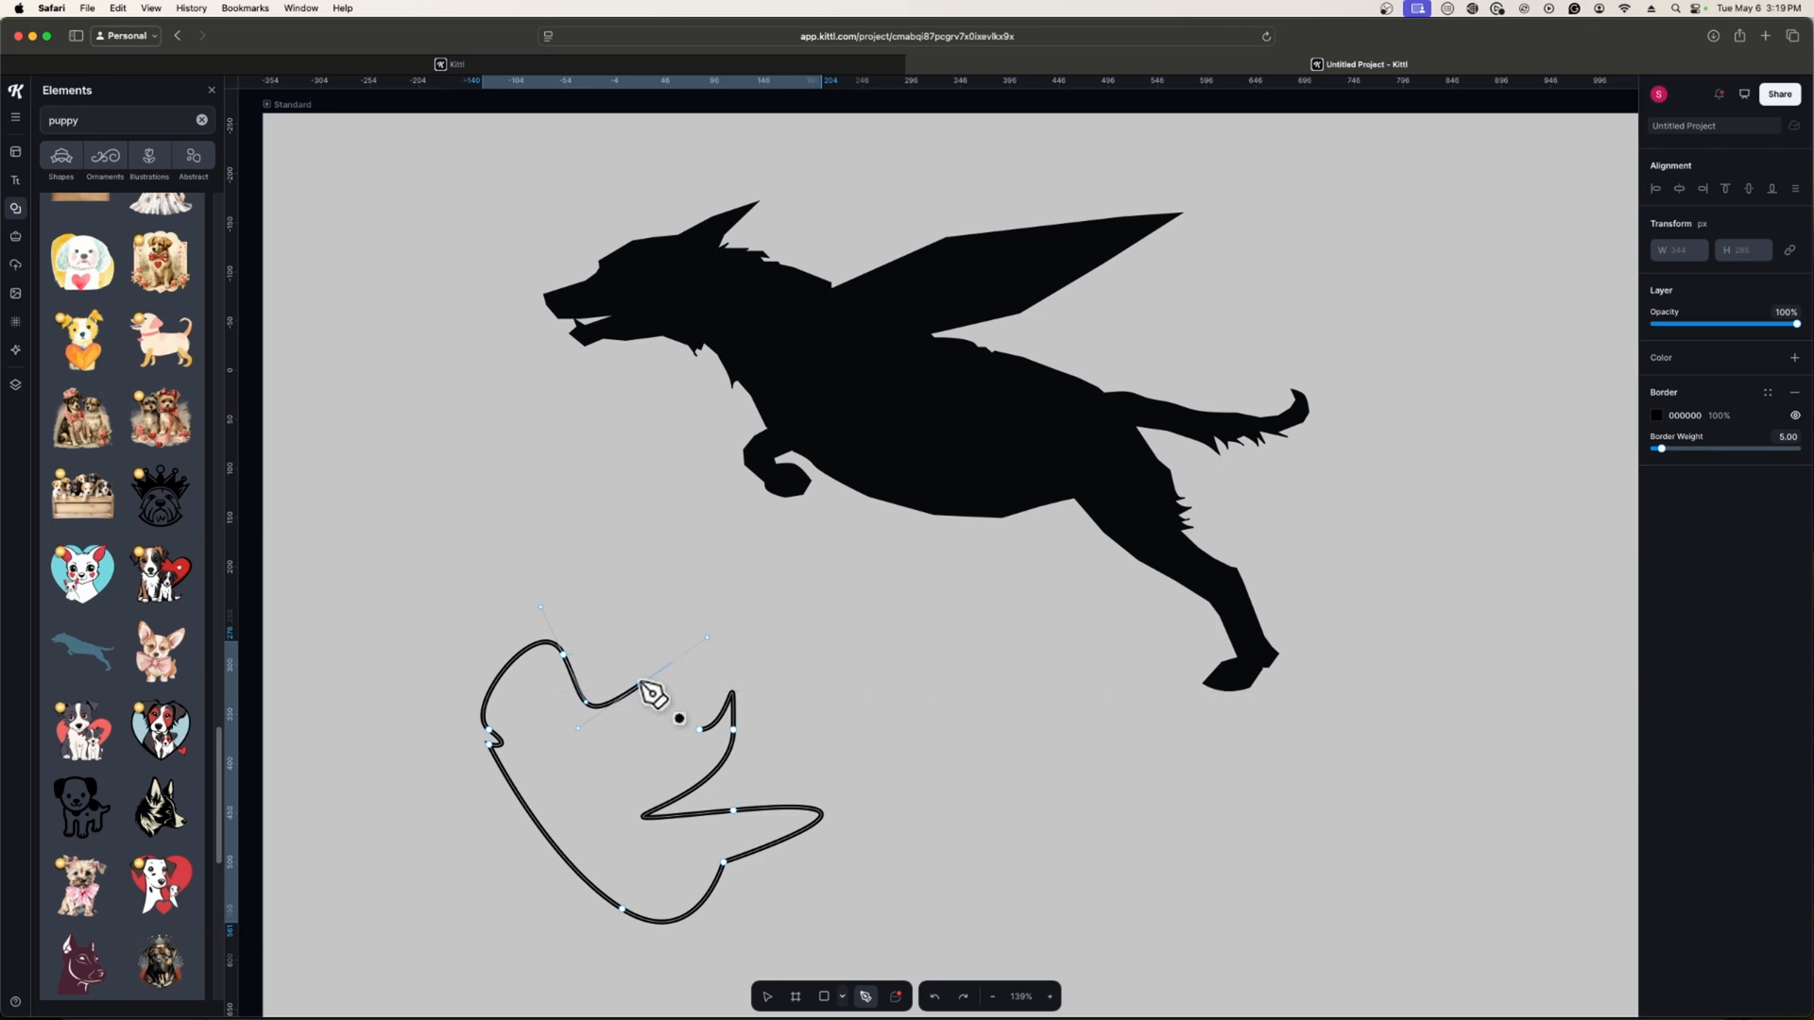
drag(678, 718, 738, 639)
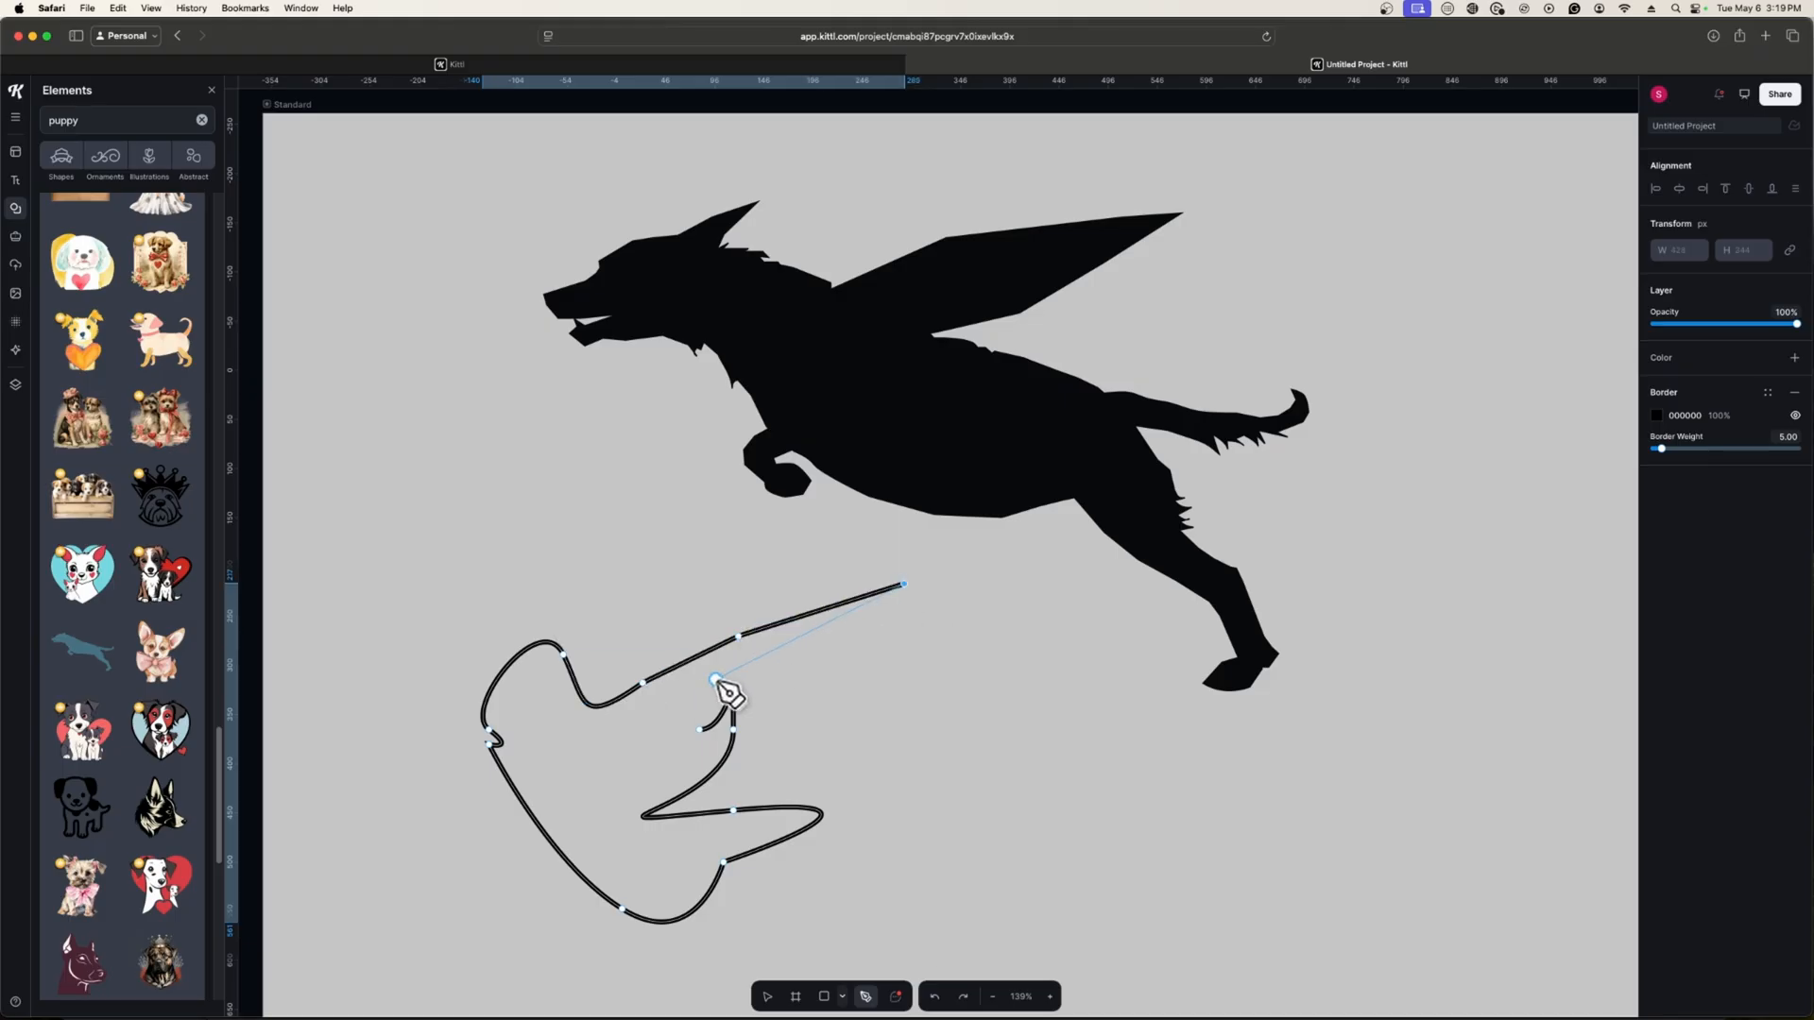
drag(718, 680, 773, 692)
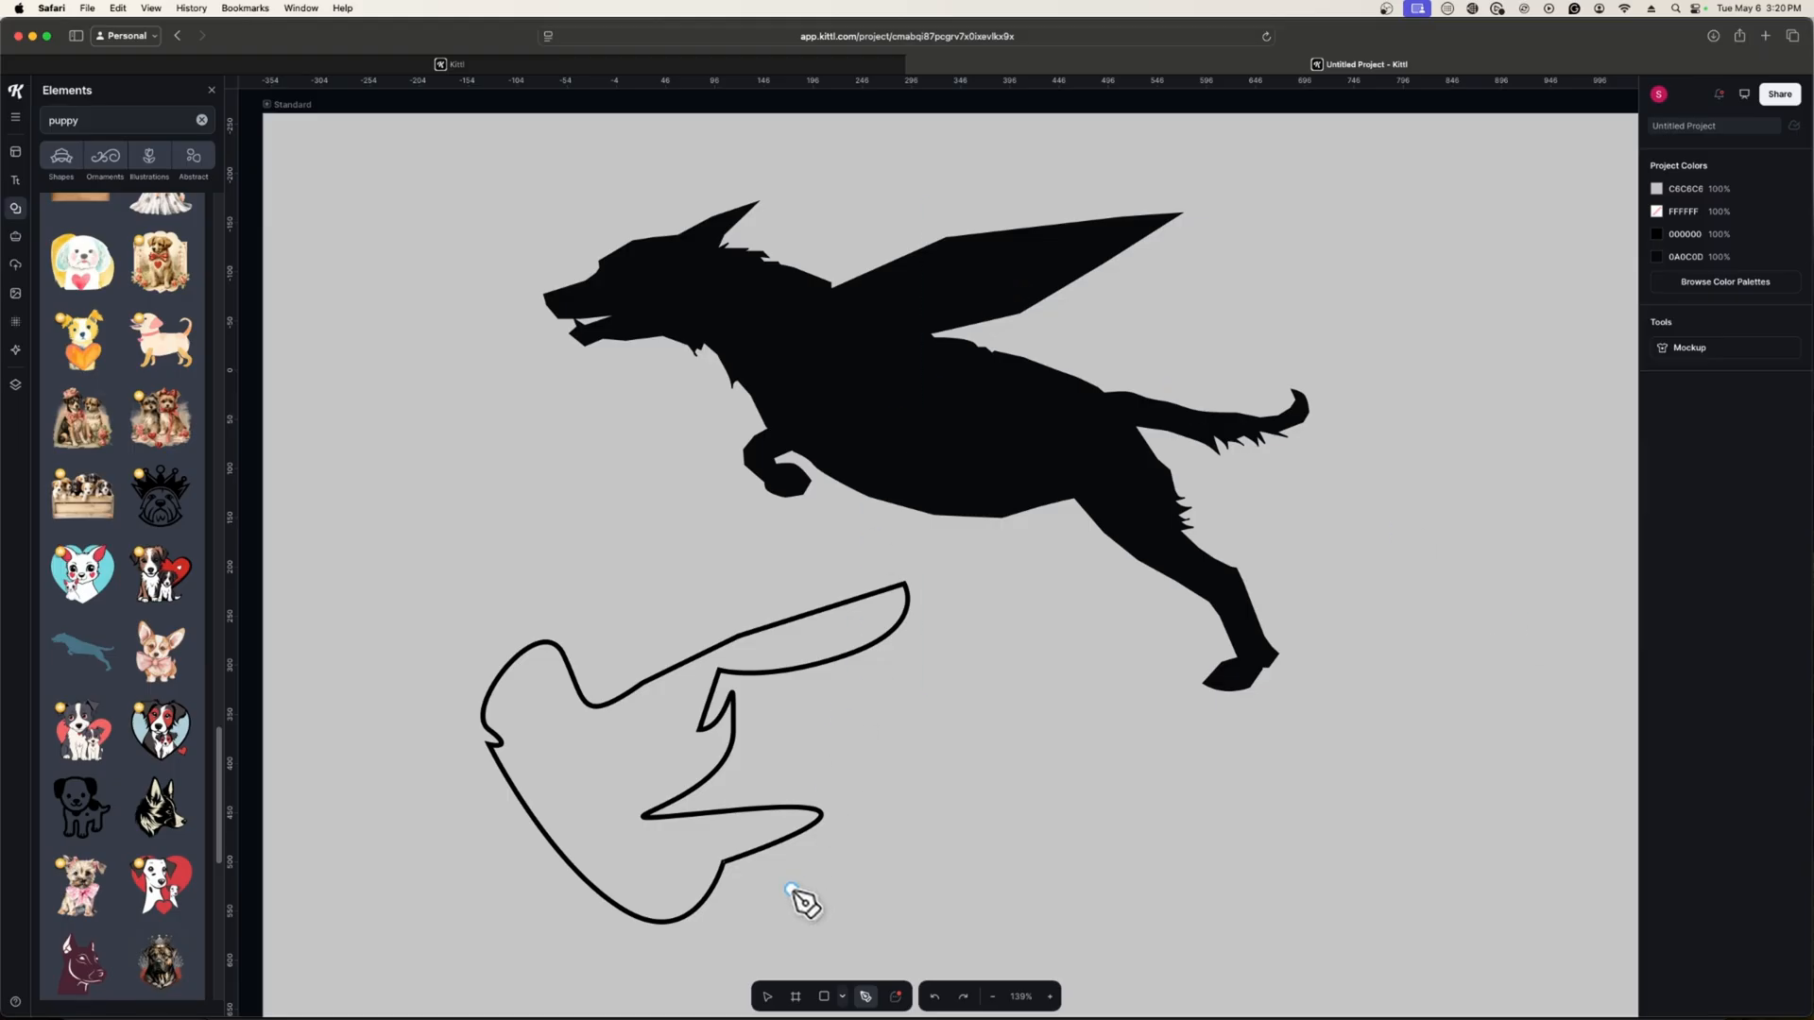
Step: Back in select mode, drag the right-end anchor of the new outline into a larger rounded tip
click(792, 896)
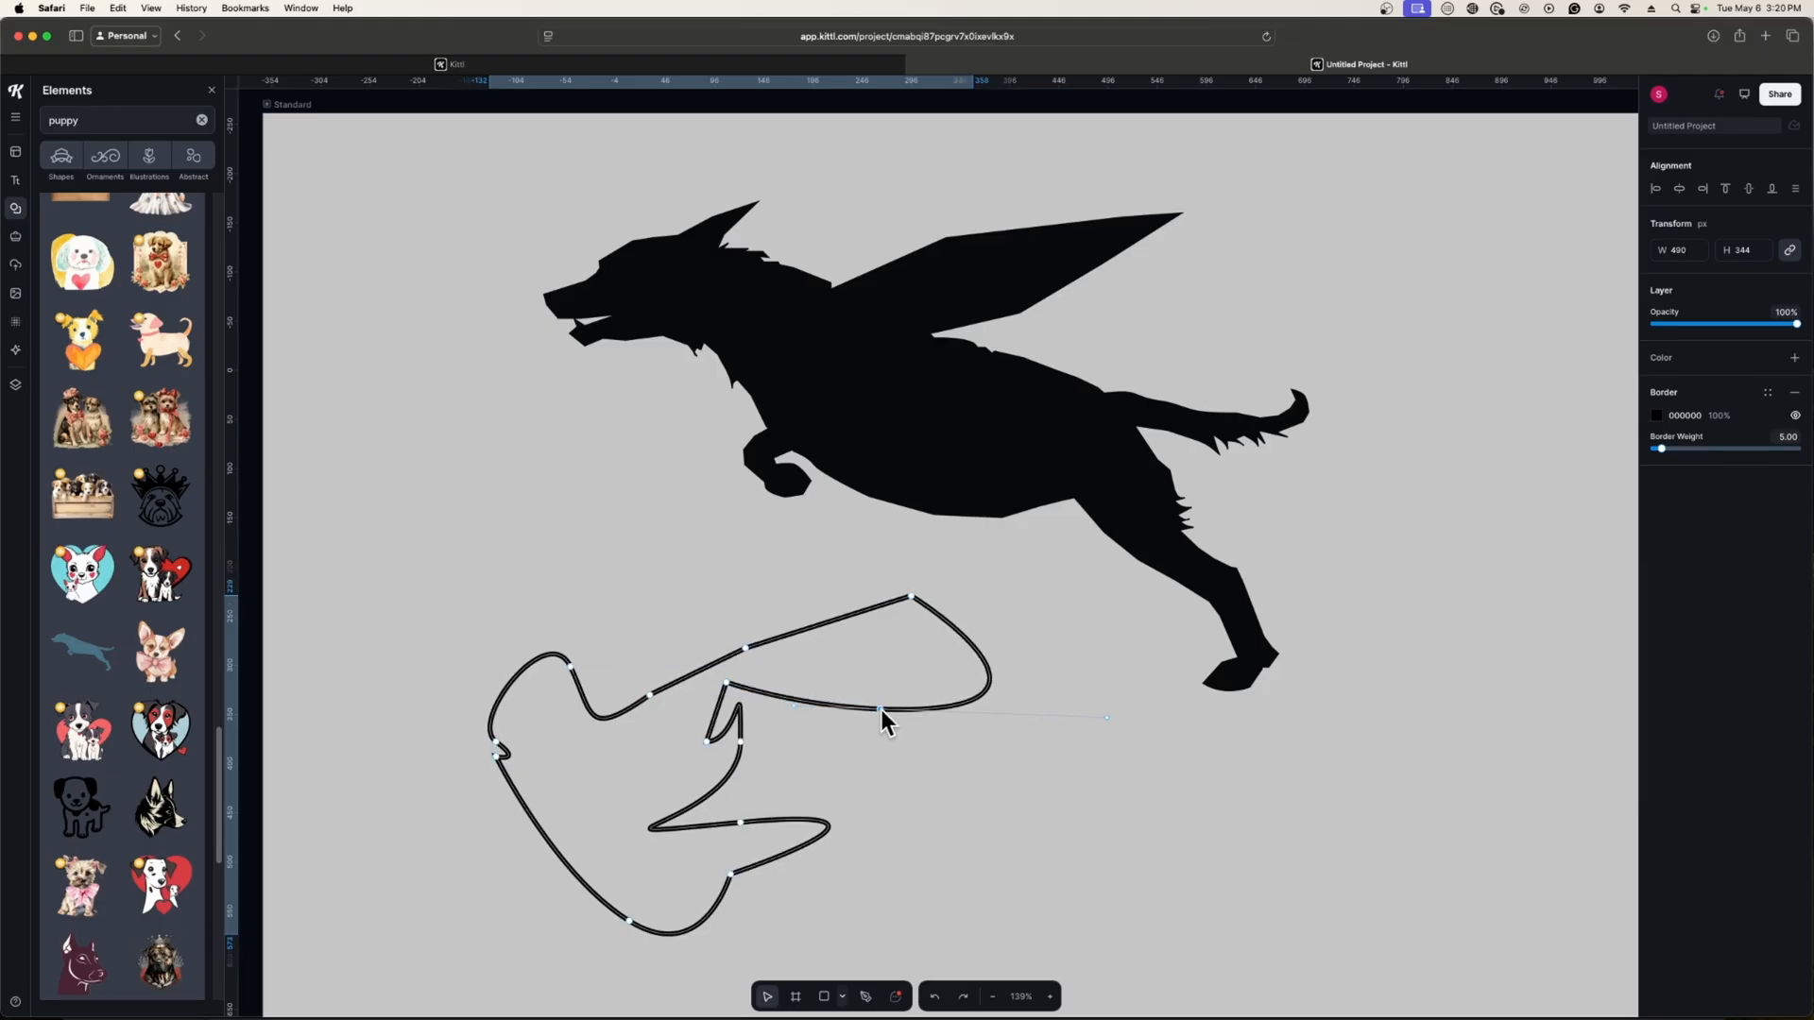
drag(879, 707, 903, 720)
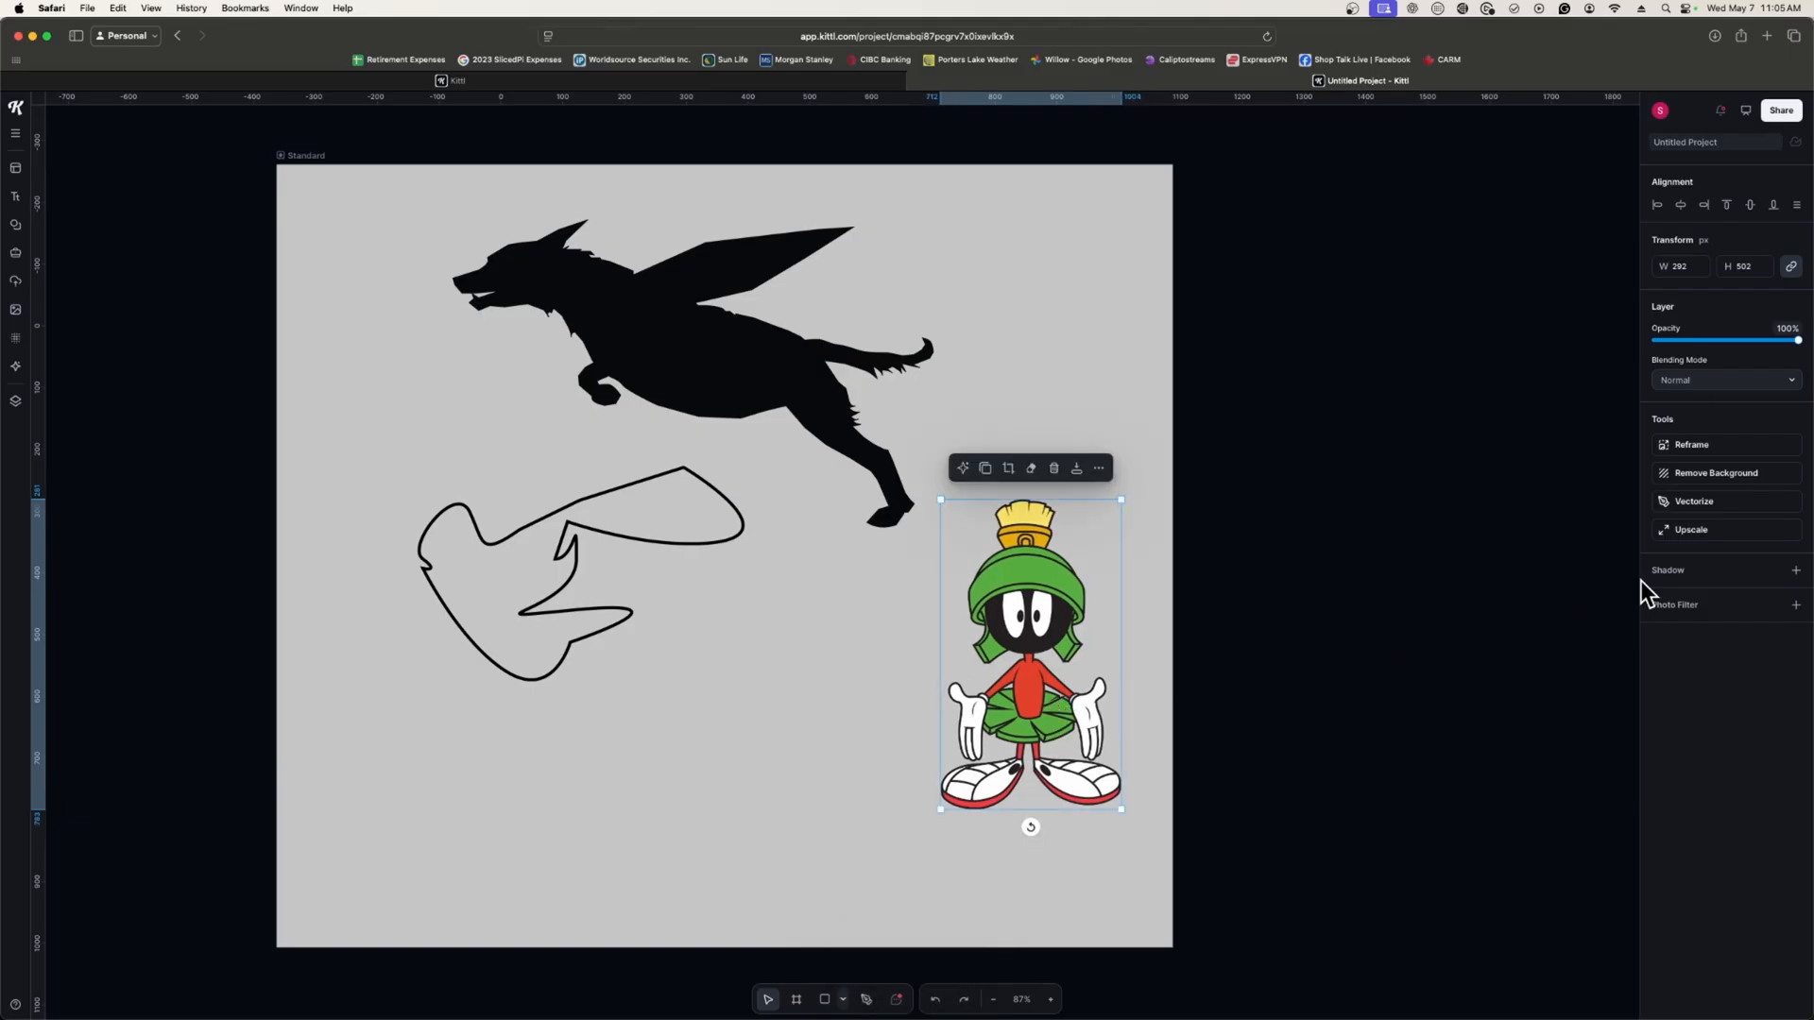
mouse_move(1597, 523)
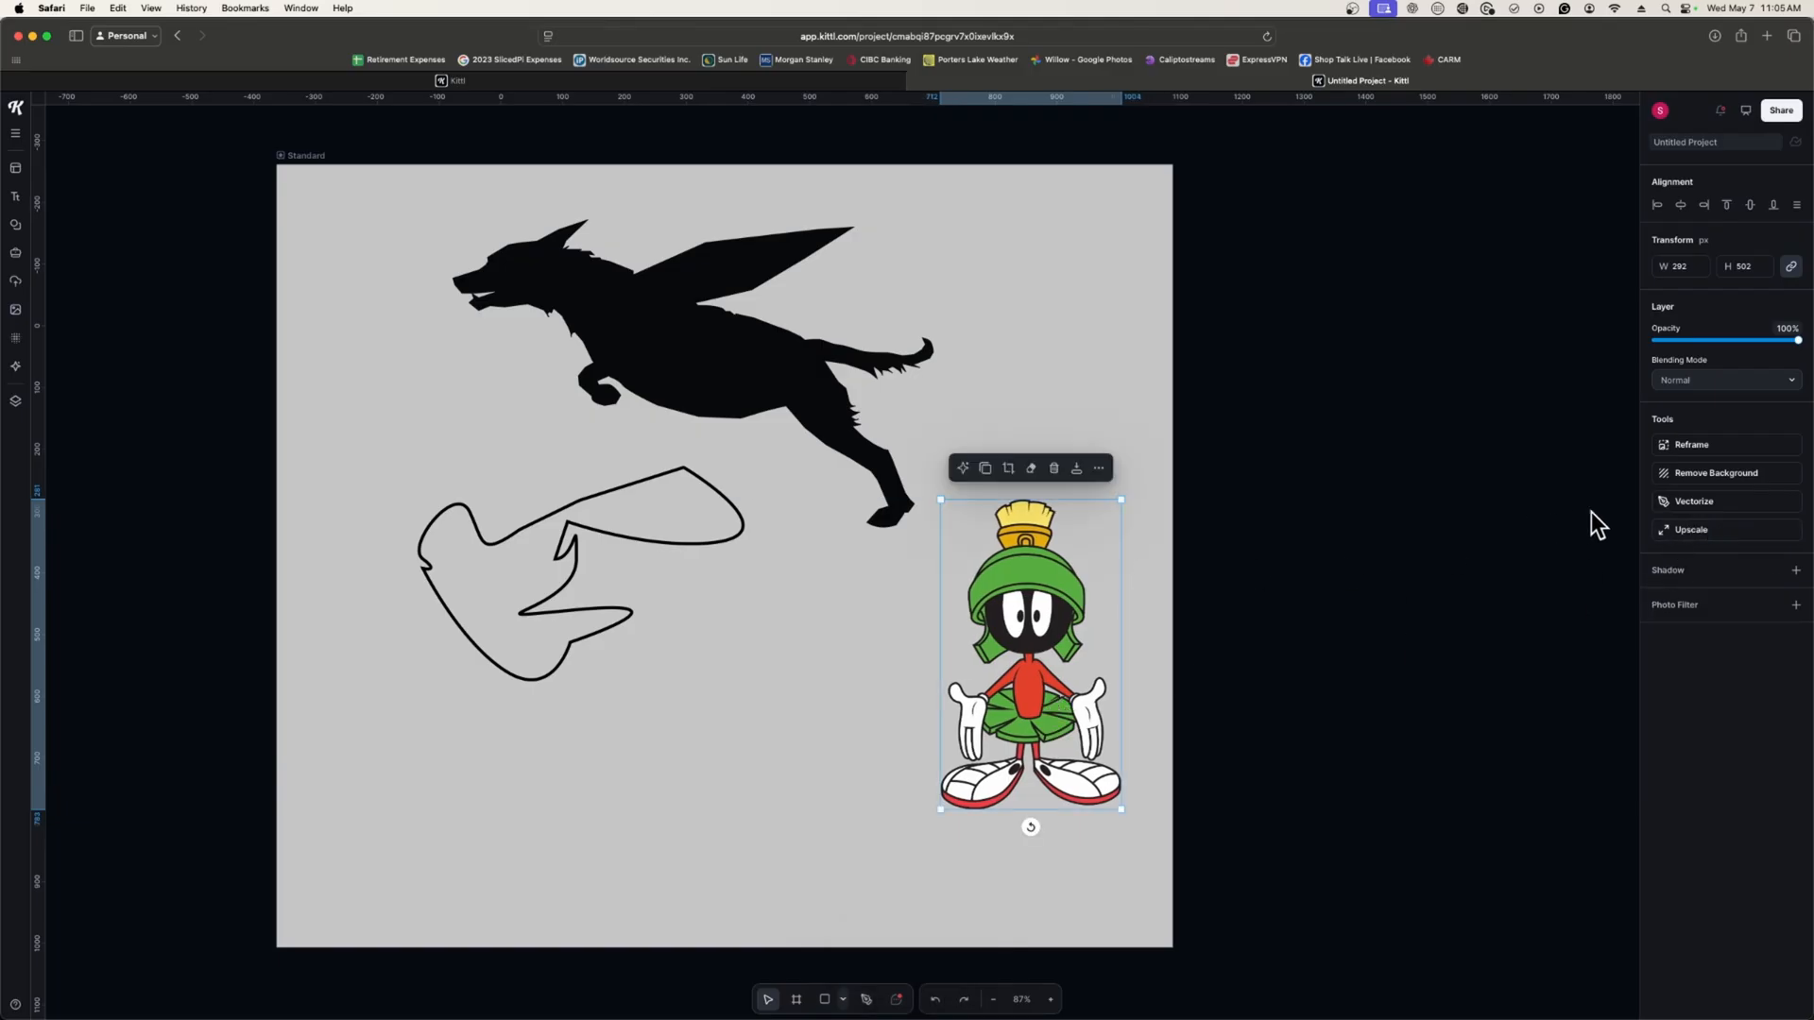
Step: Vectorize the cartoon Martian image into flat colour shapes and select the result
click(1693, 500)
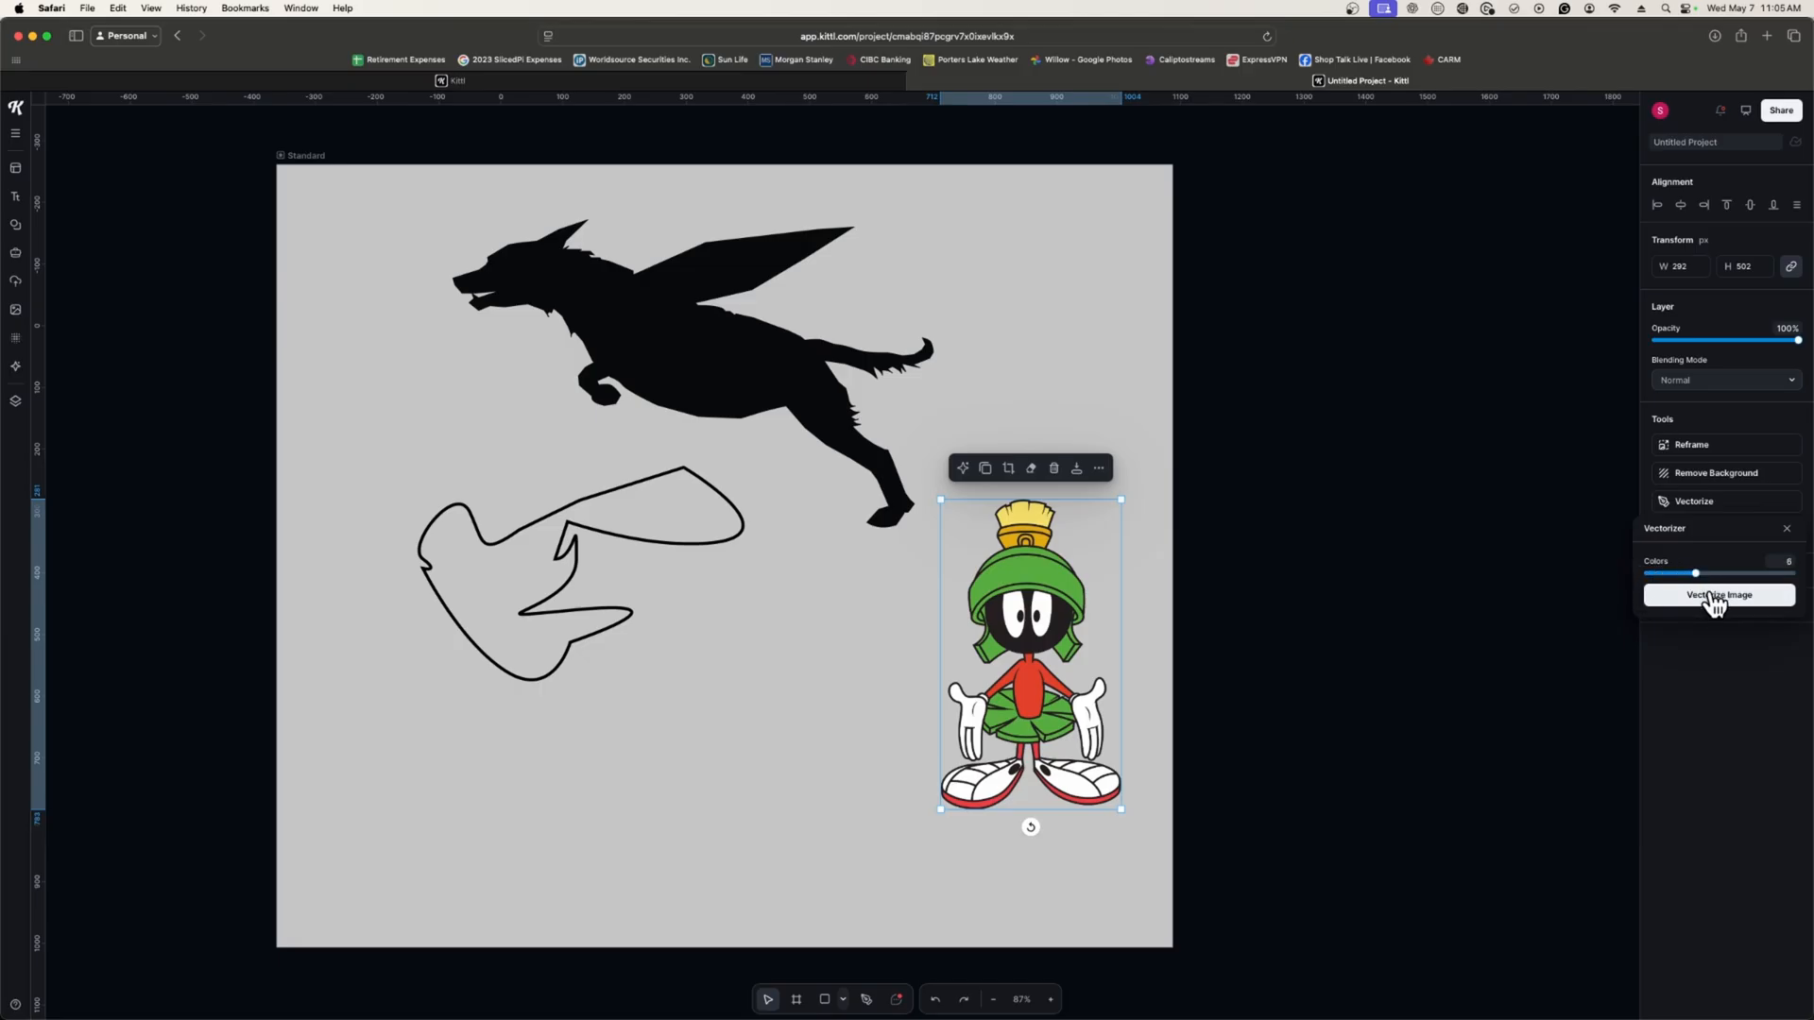
click(1718, 595)
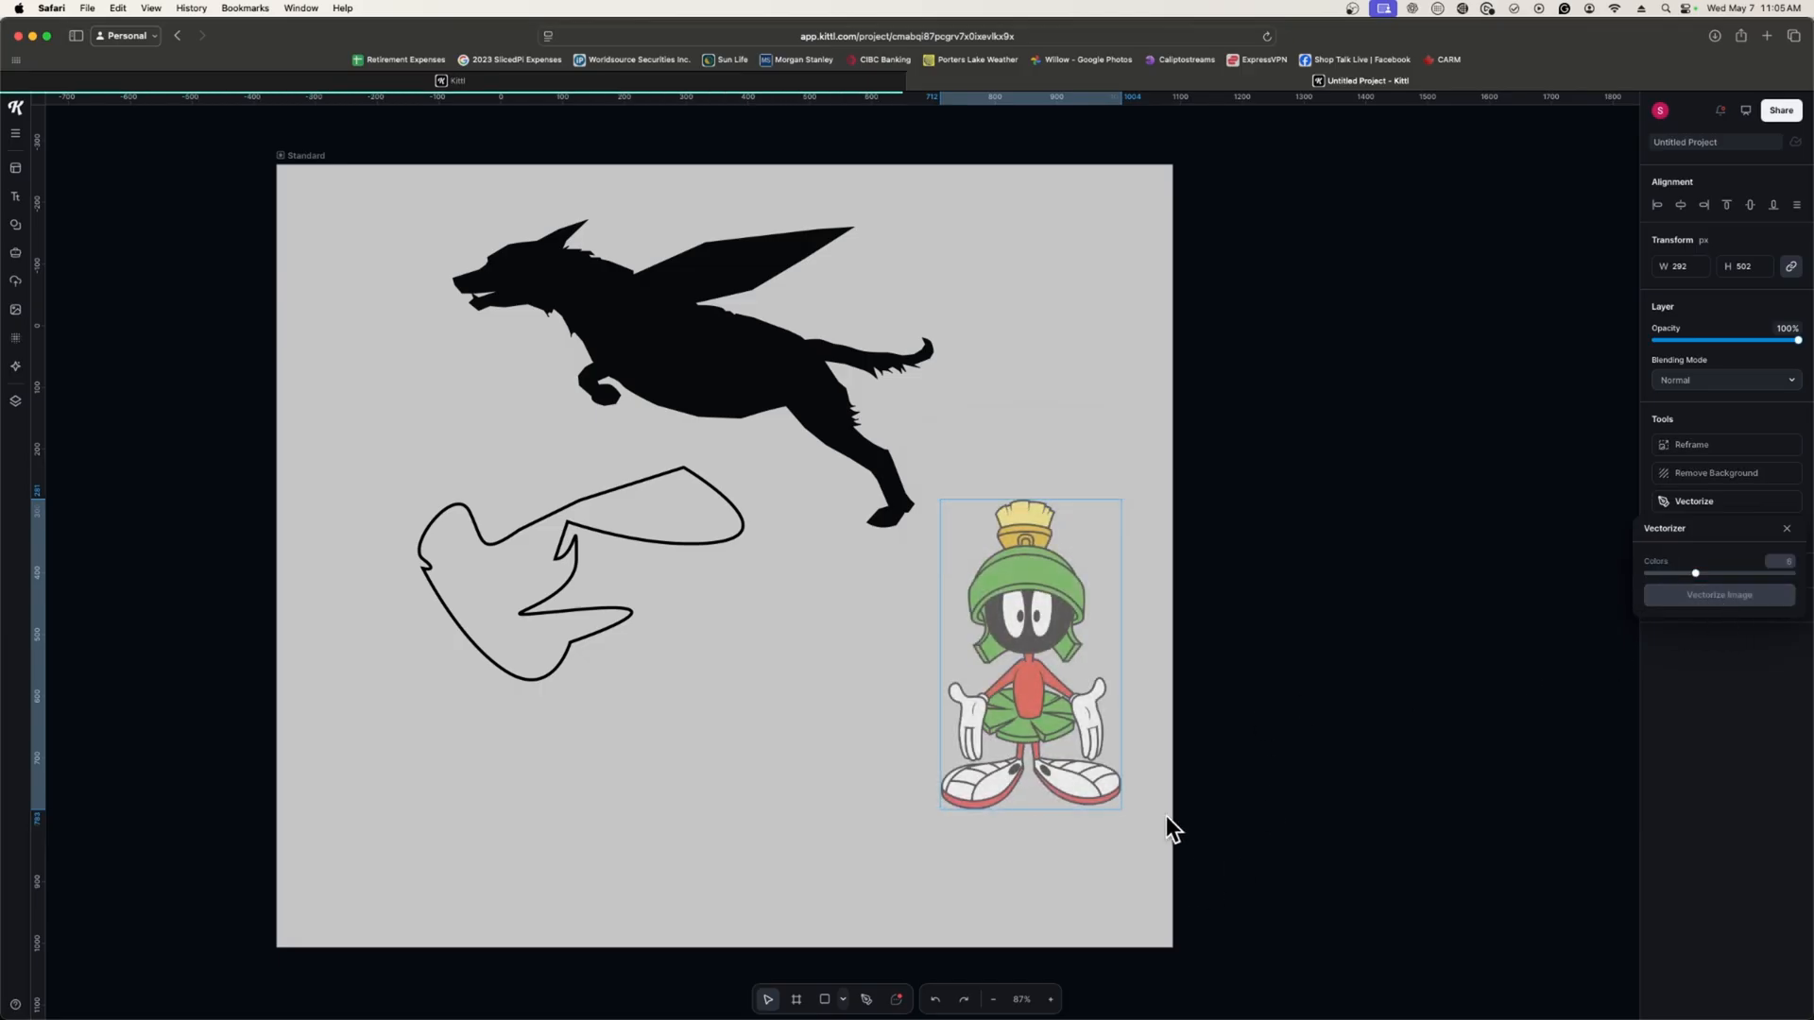
mouse_move(1052, 692)
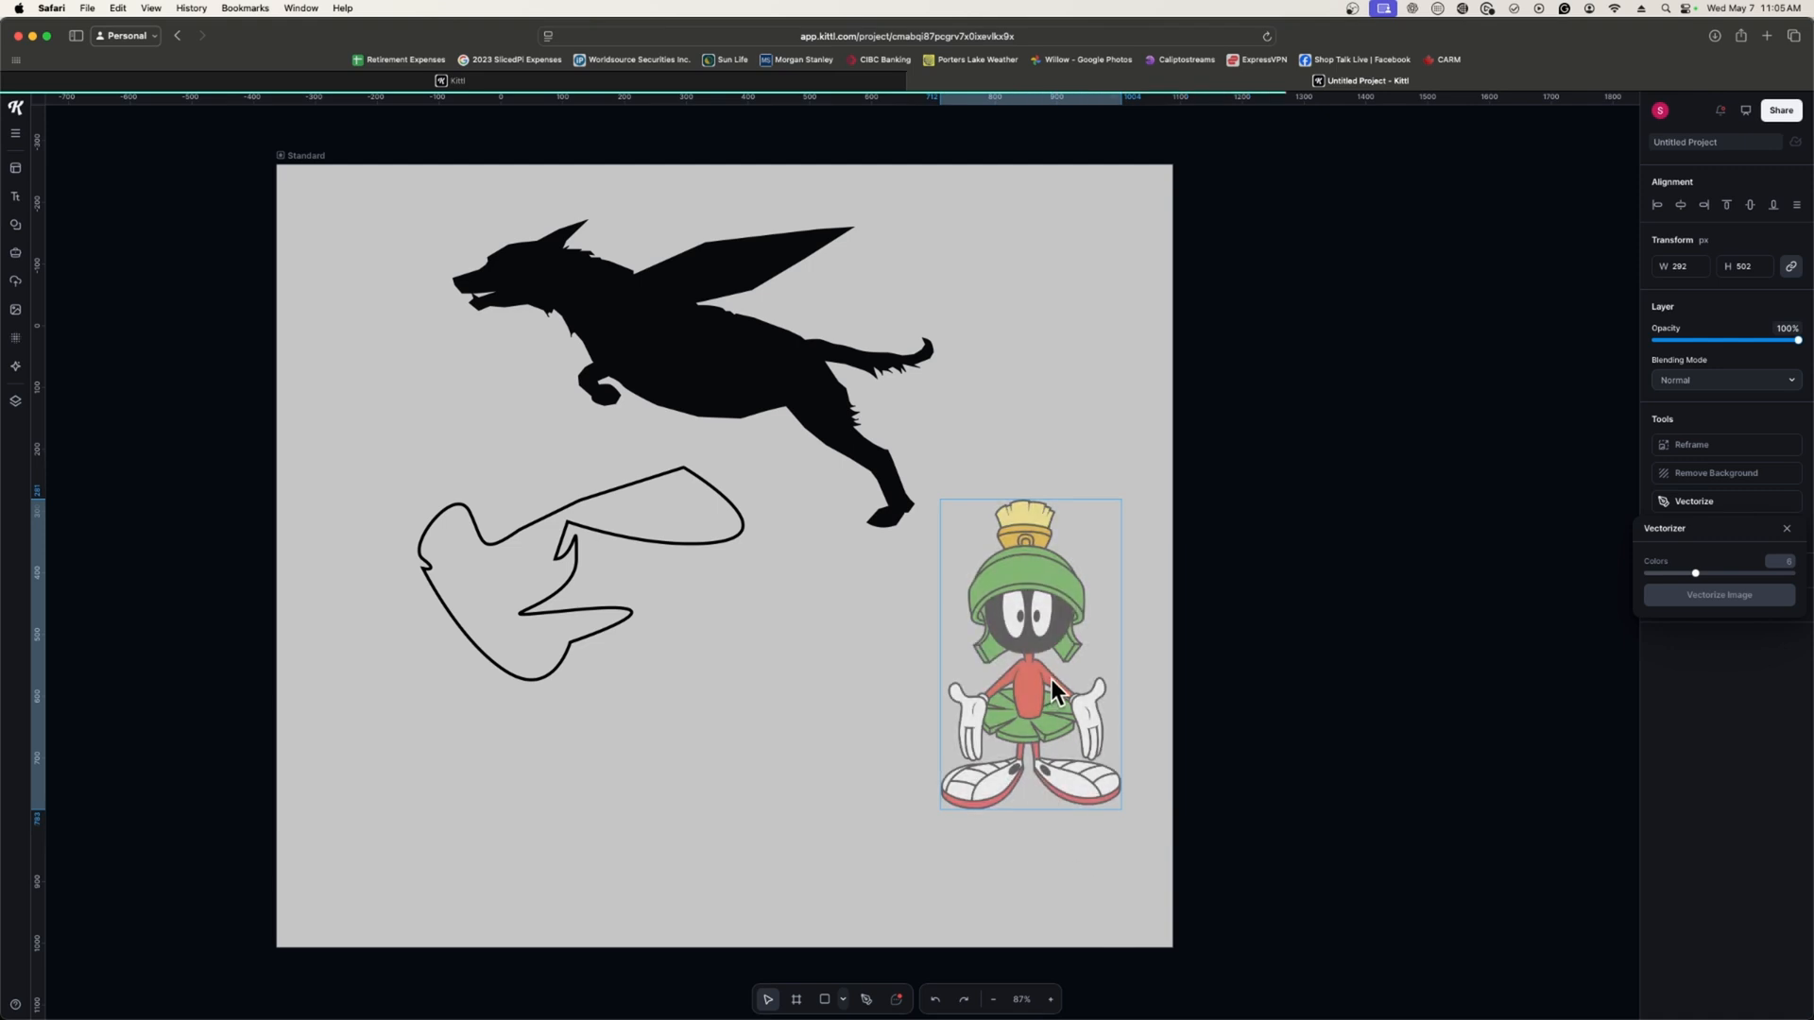
click(1718, 595)
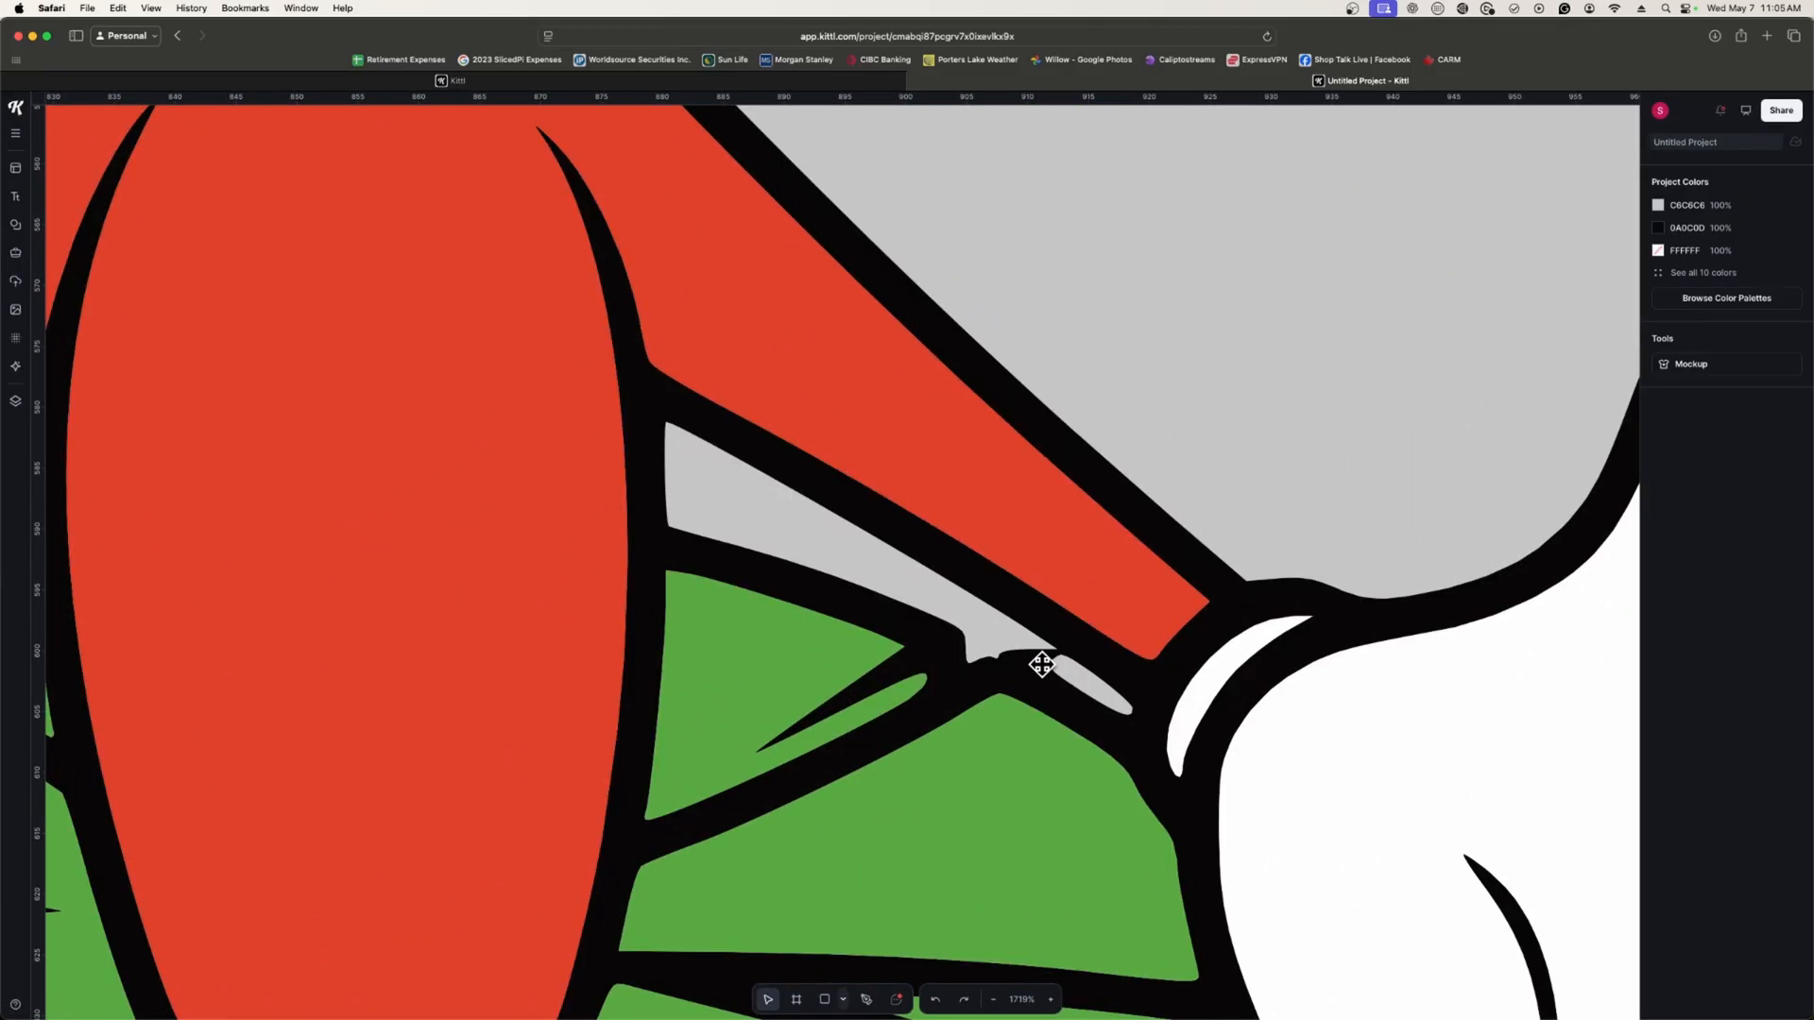
click(1042, 664)
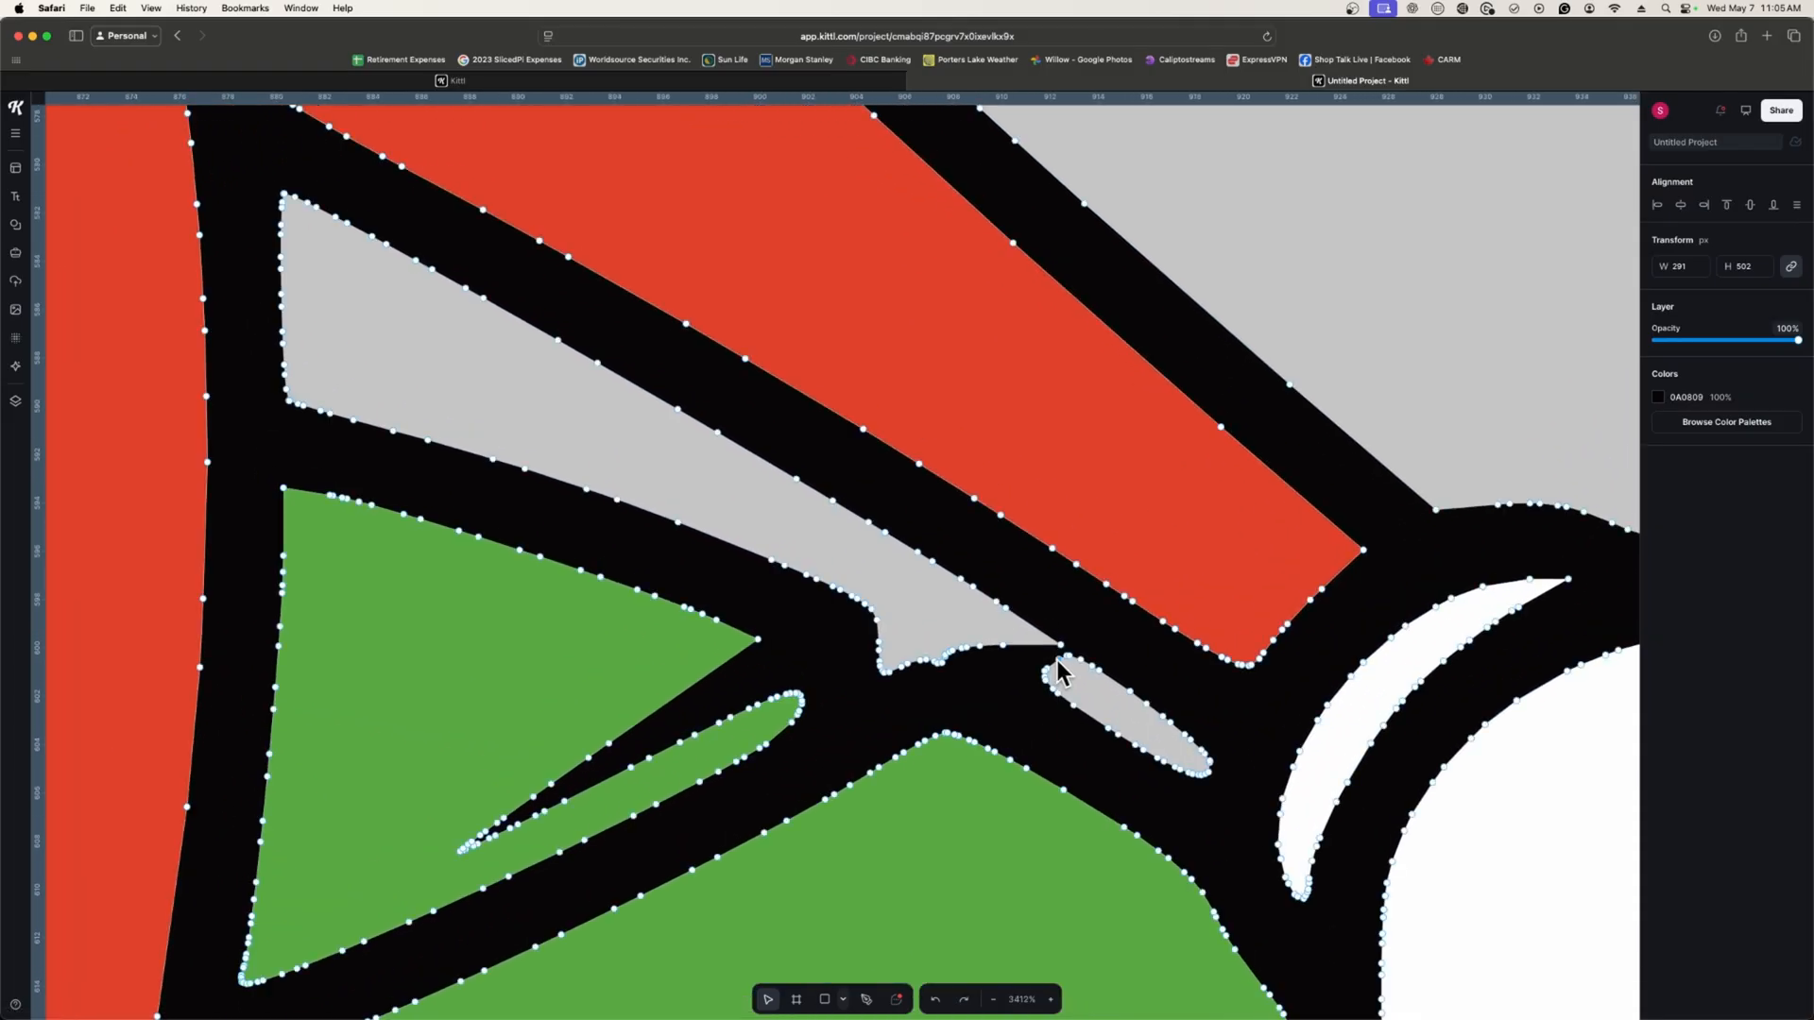
mouse_move(1064, 658)
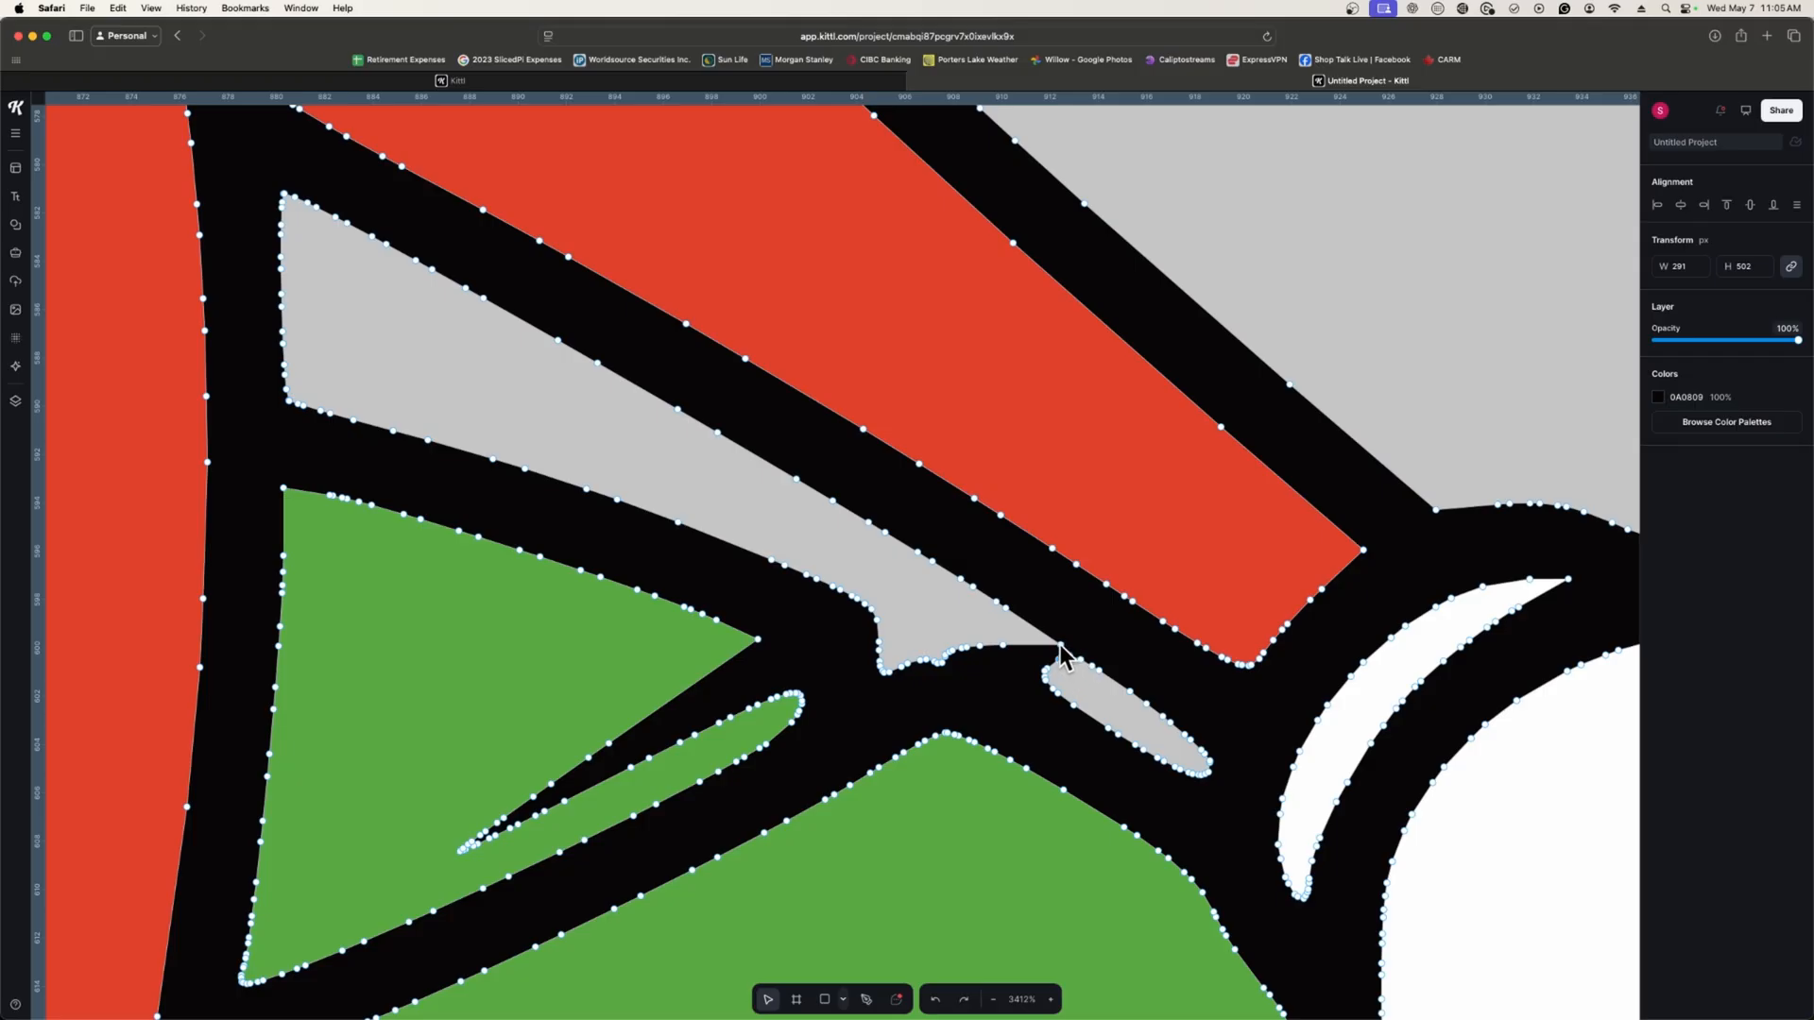
mouse_move(1051, 643)
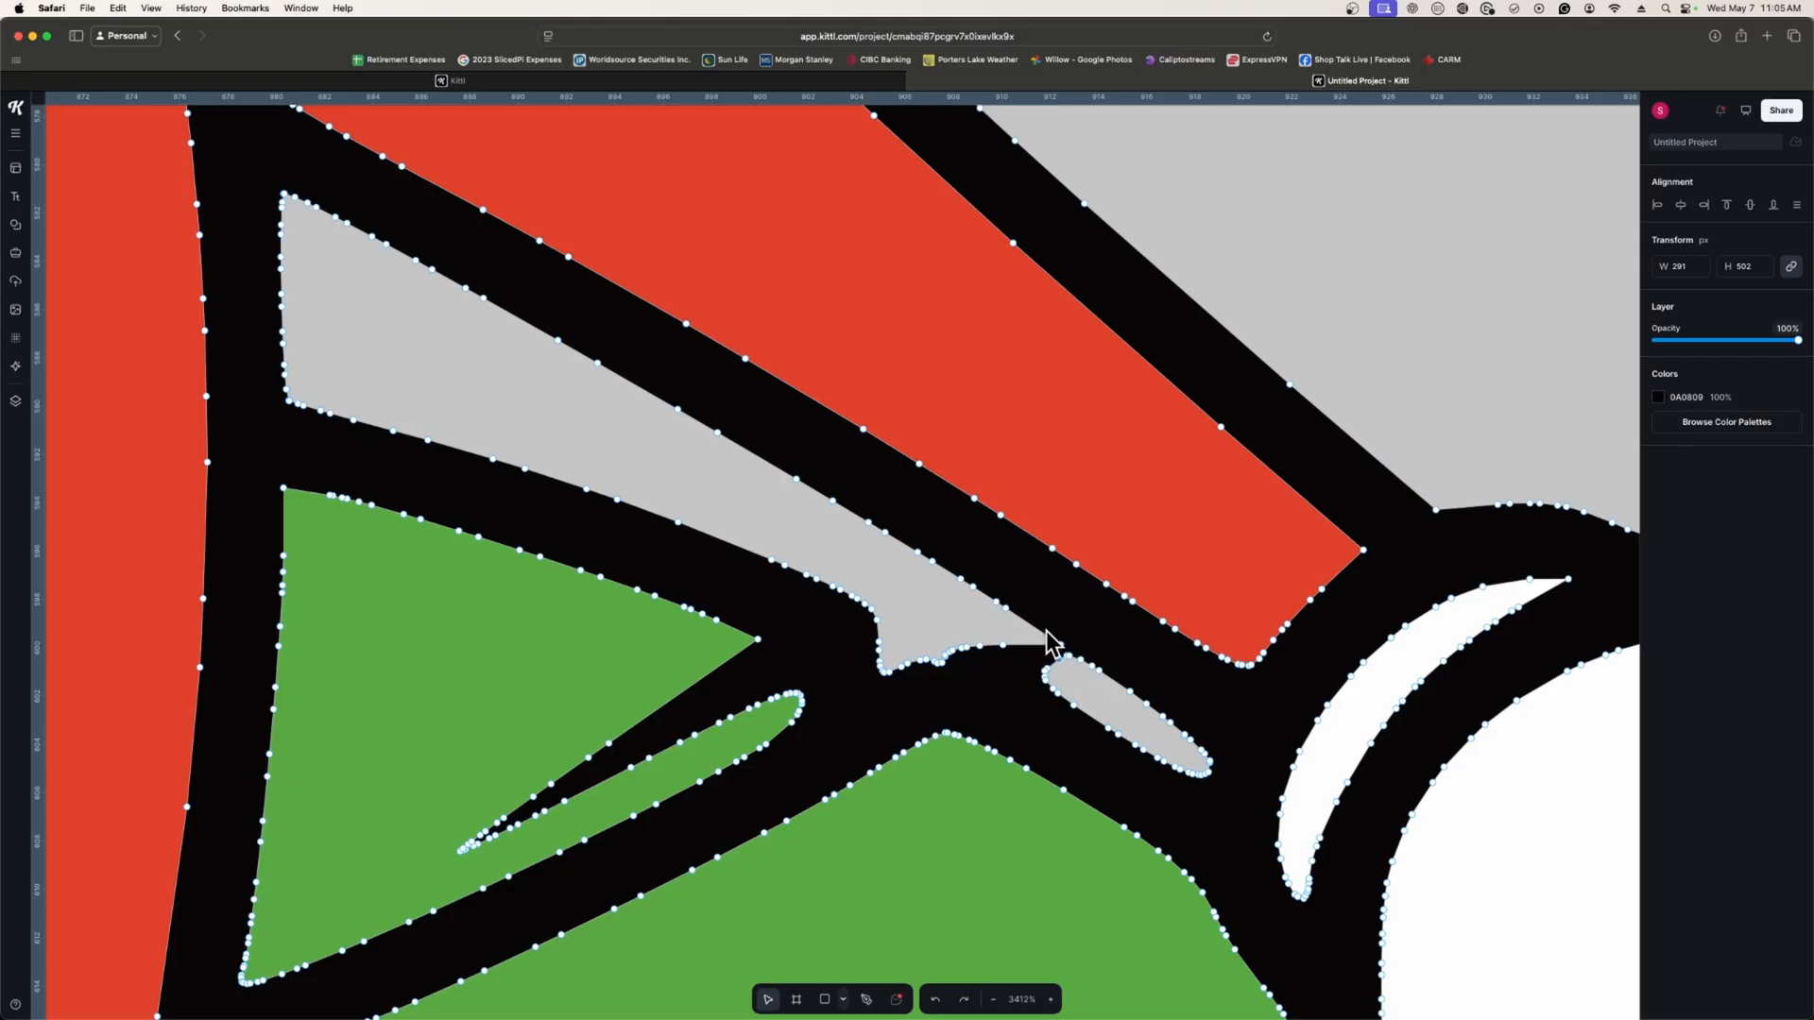
mouse_move(1066, 669)
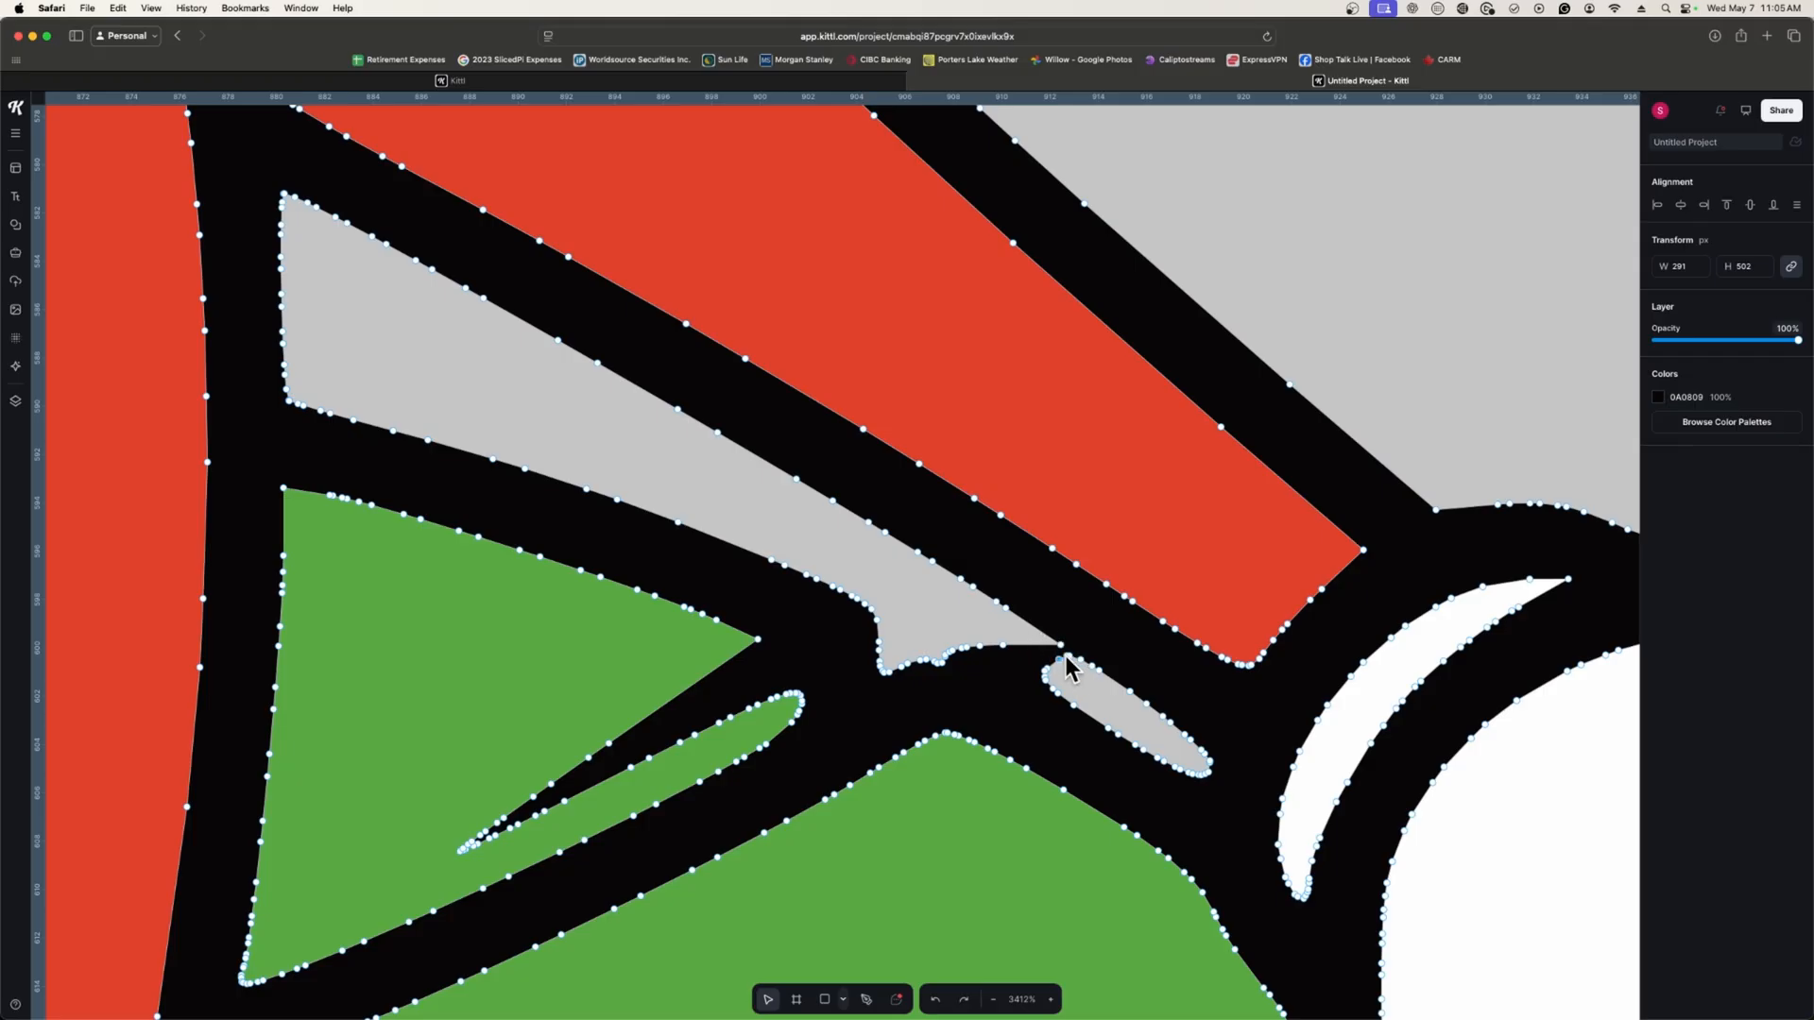
mouse_move(1062, 661)
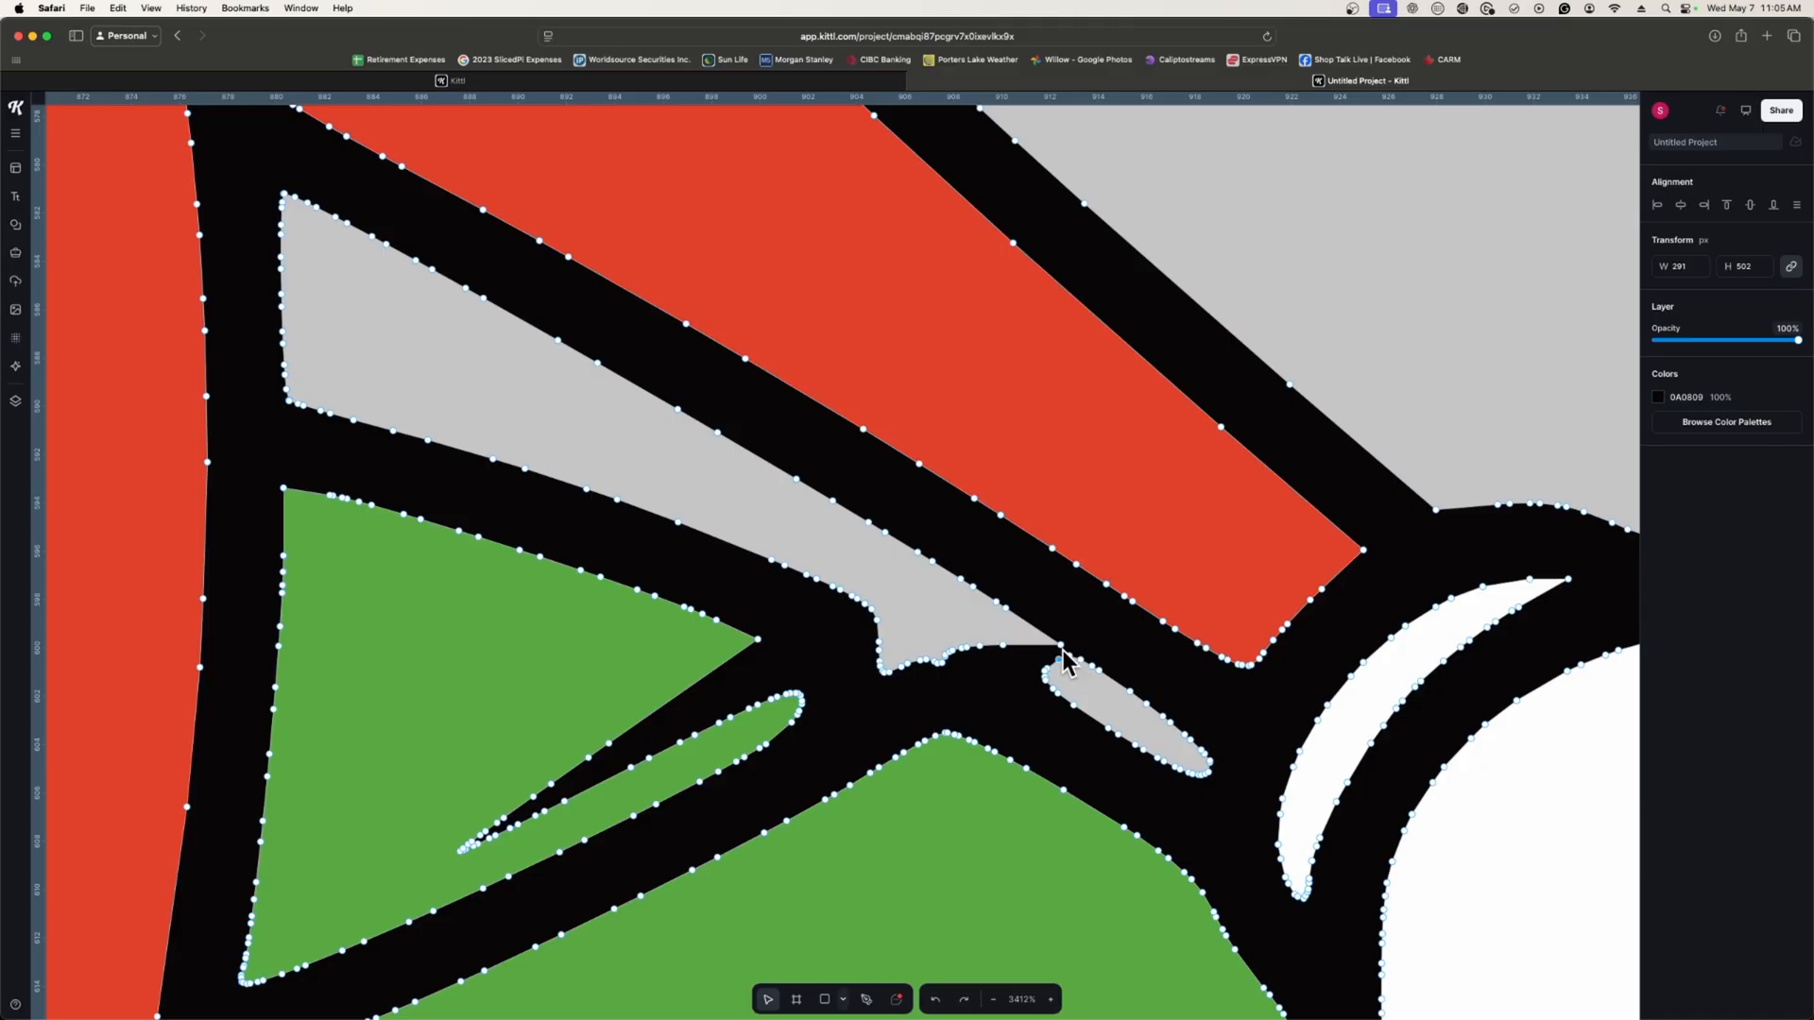
mouse_move(1058, 660)
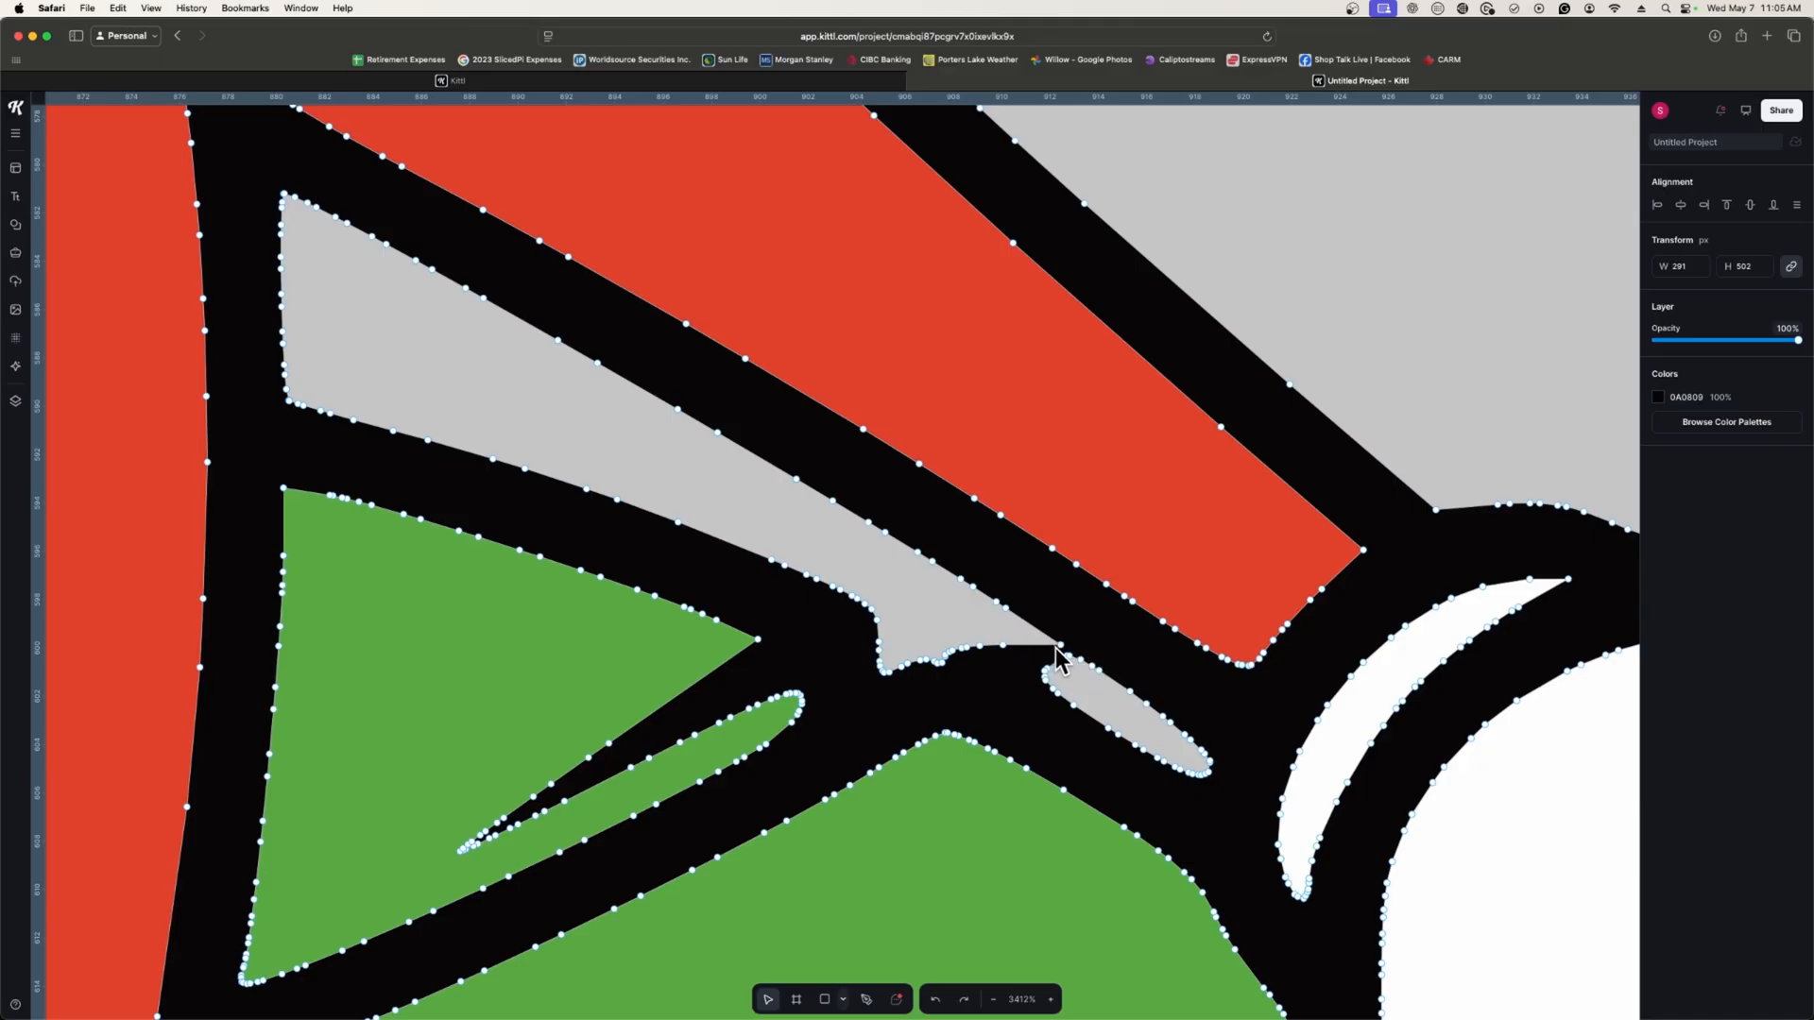
mouse_move(997, 654)
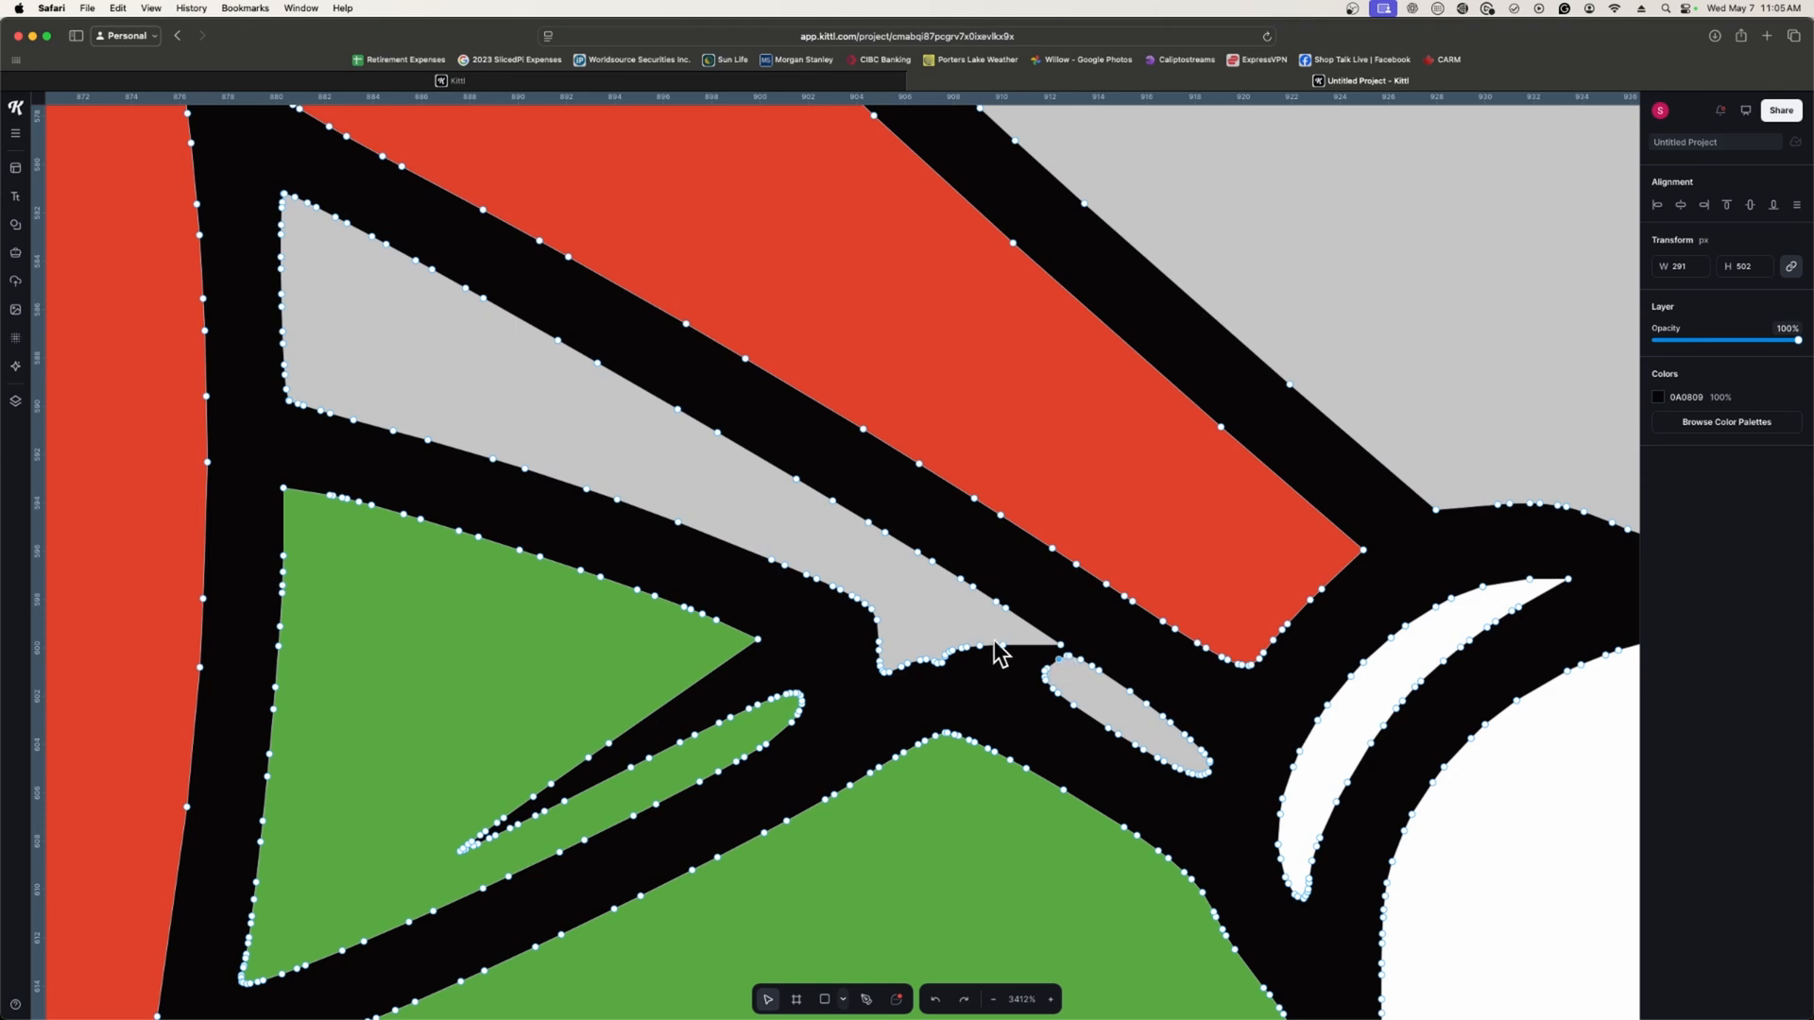
mouse_move(1049, 654)
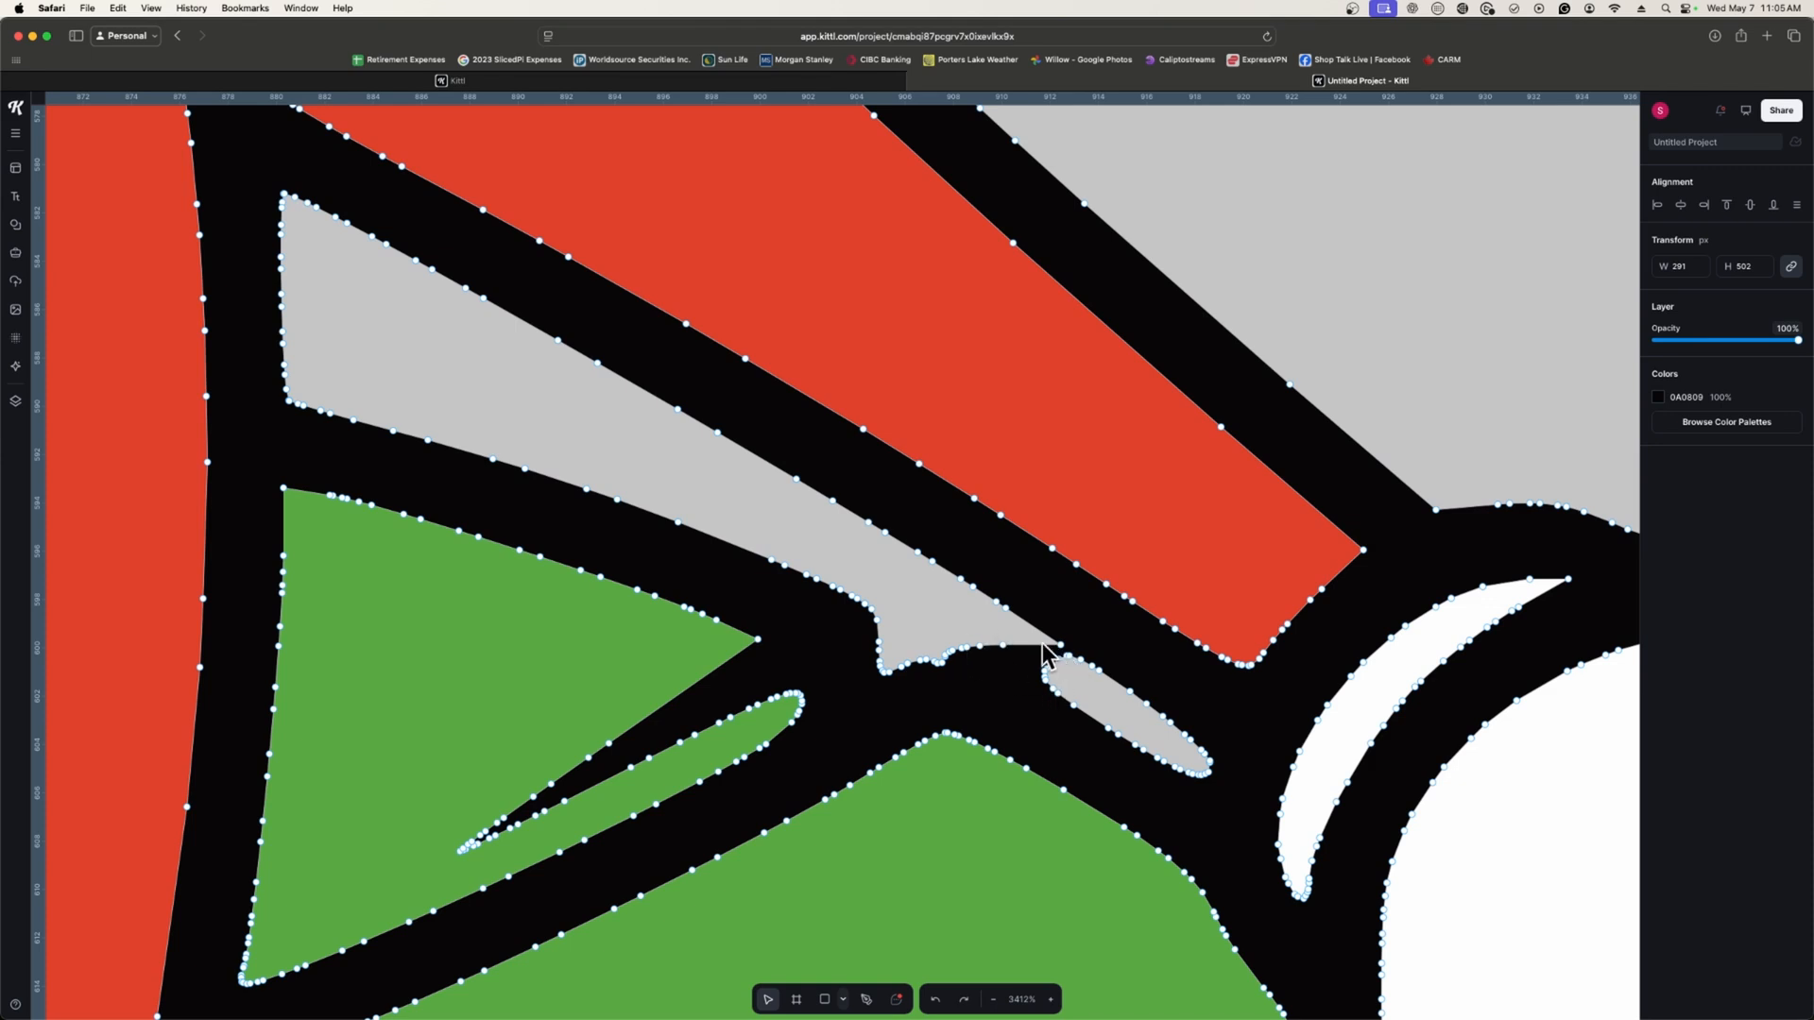
mouse_move(1039, 680)
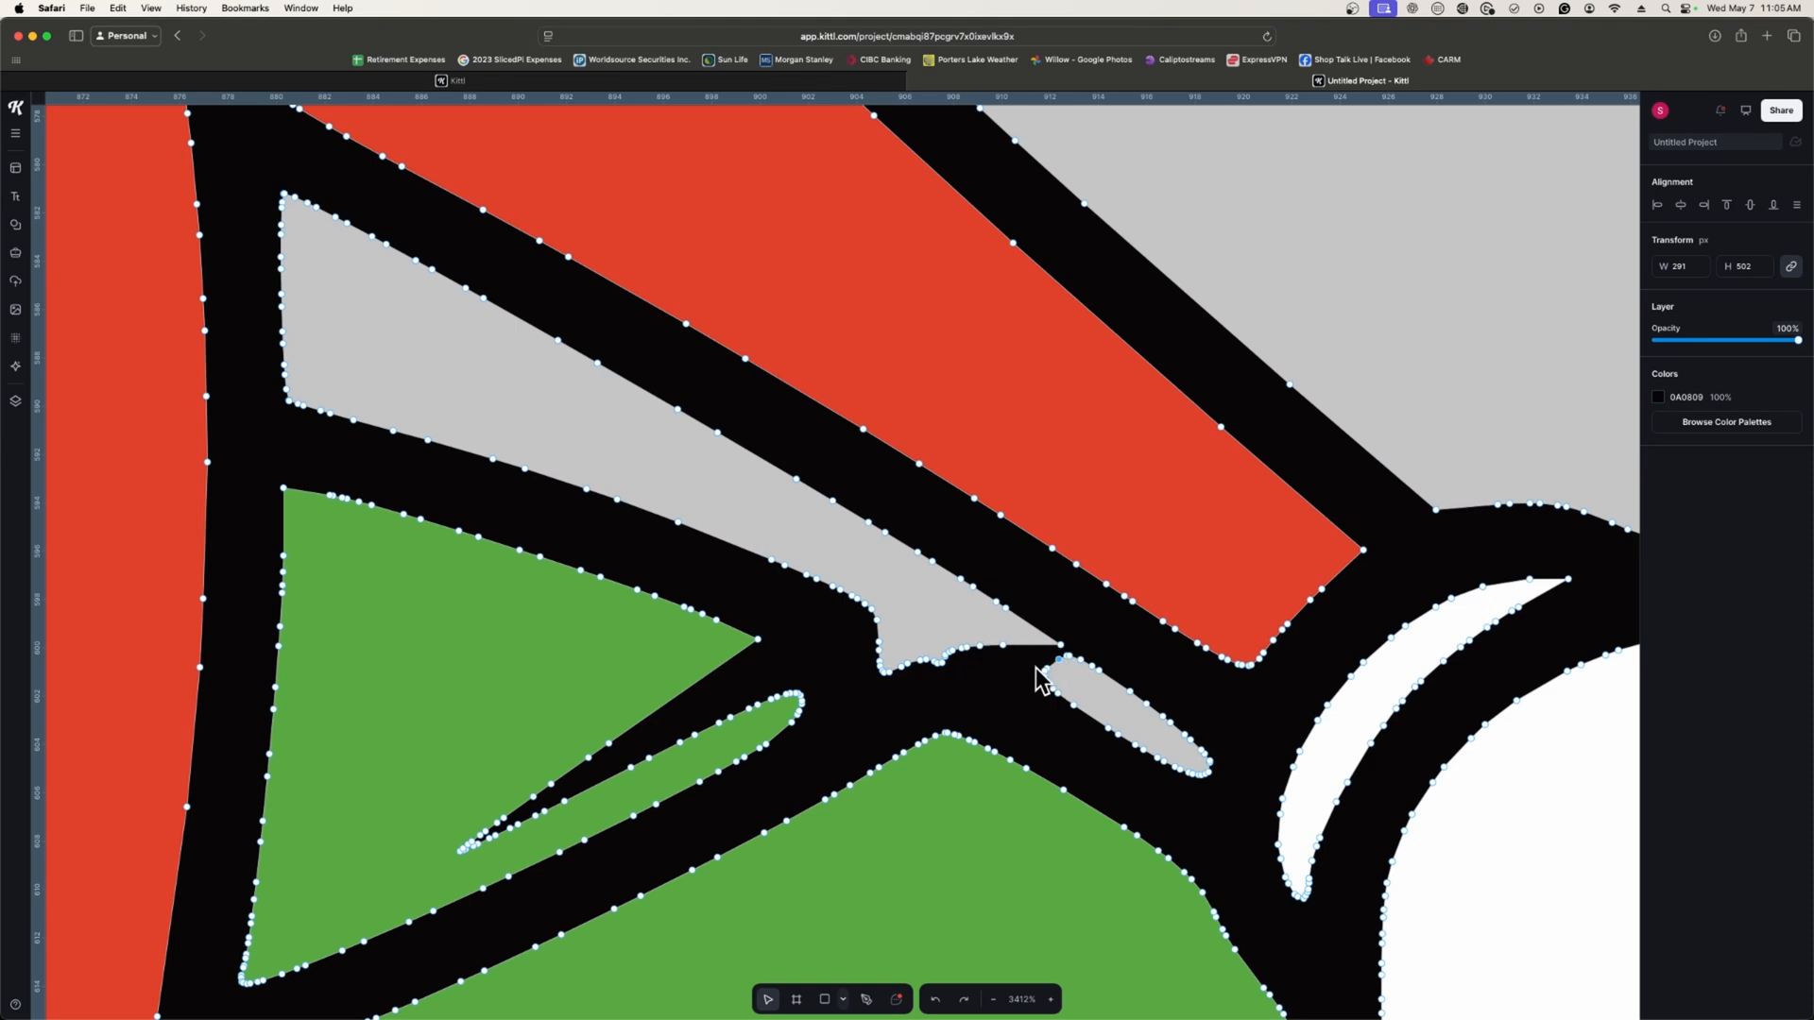
mouse_move(1096, 676)
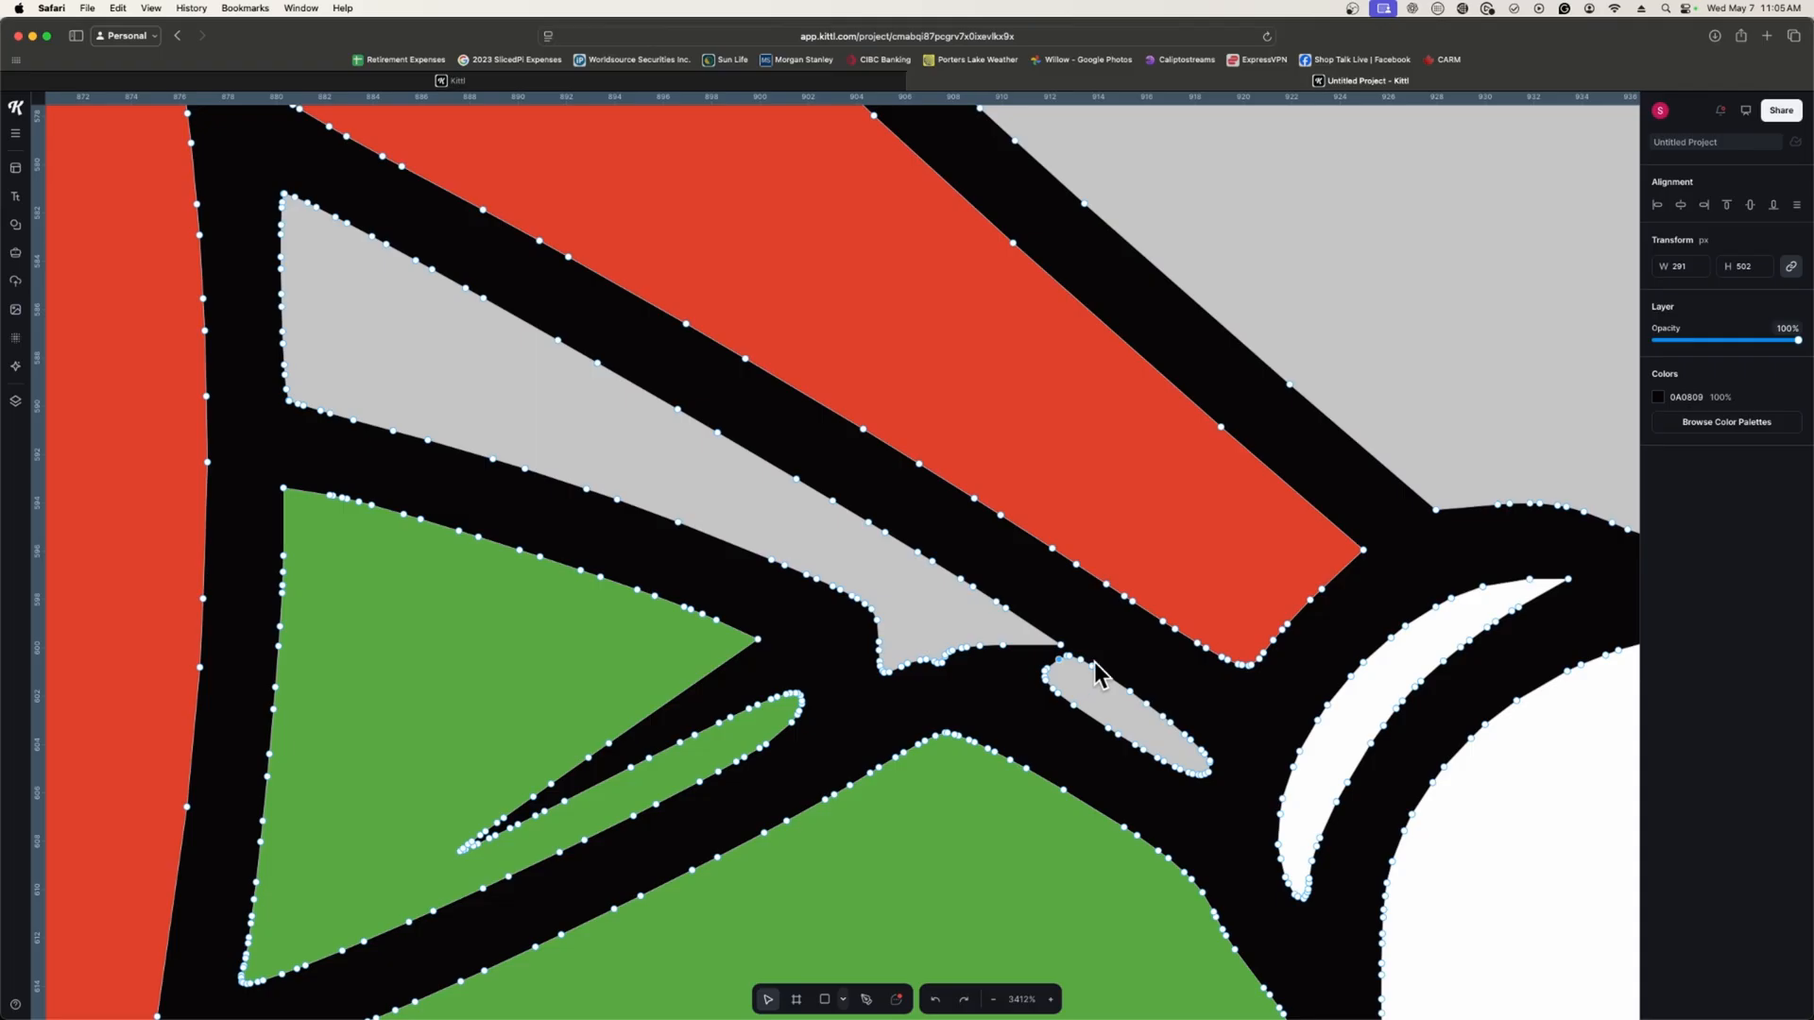
mouse_move(1075, 665)
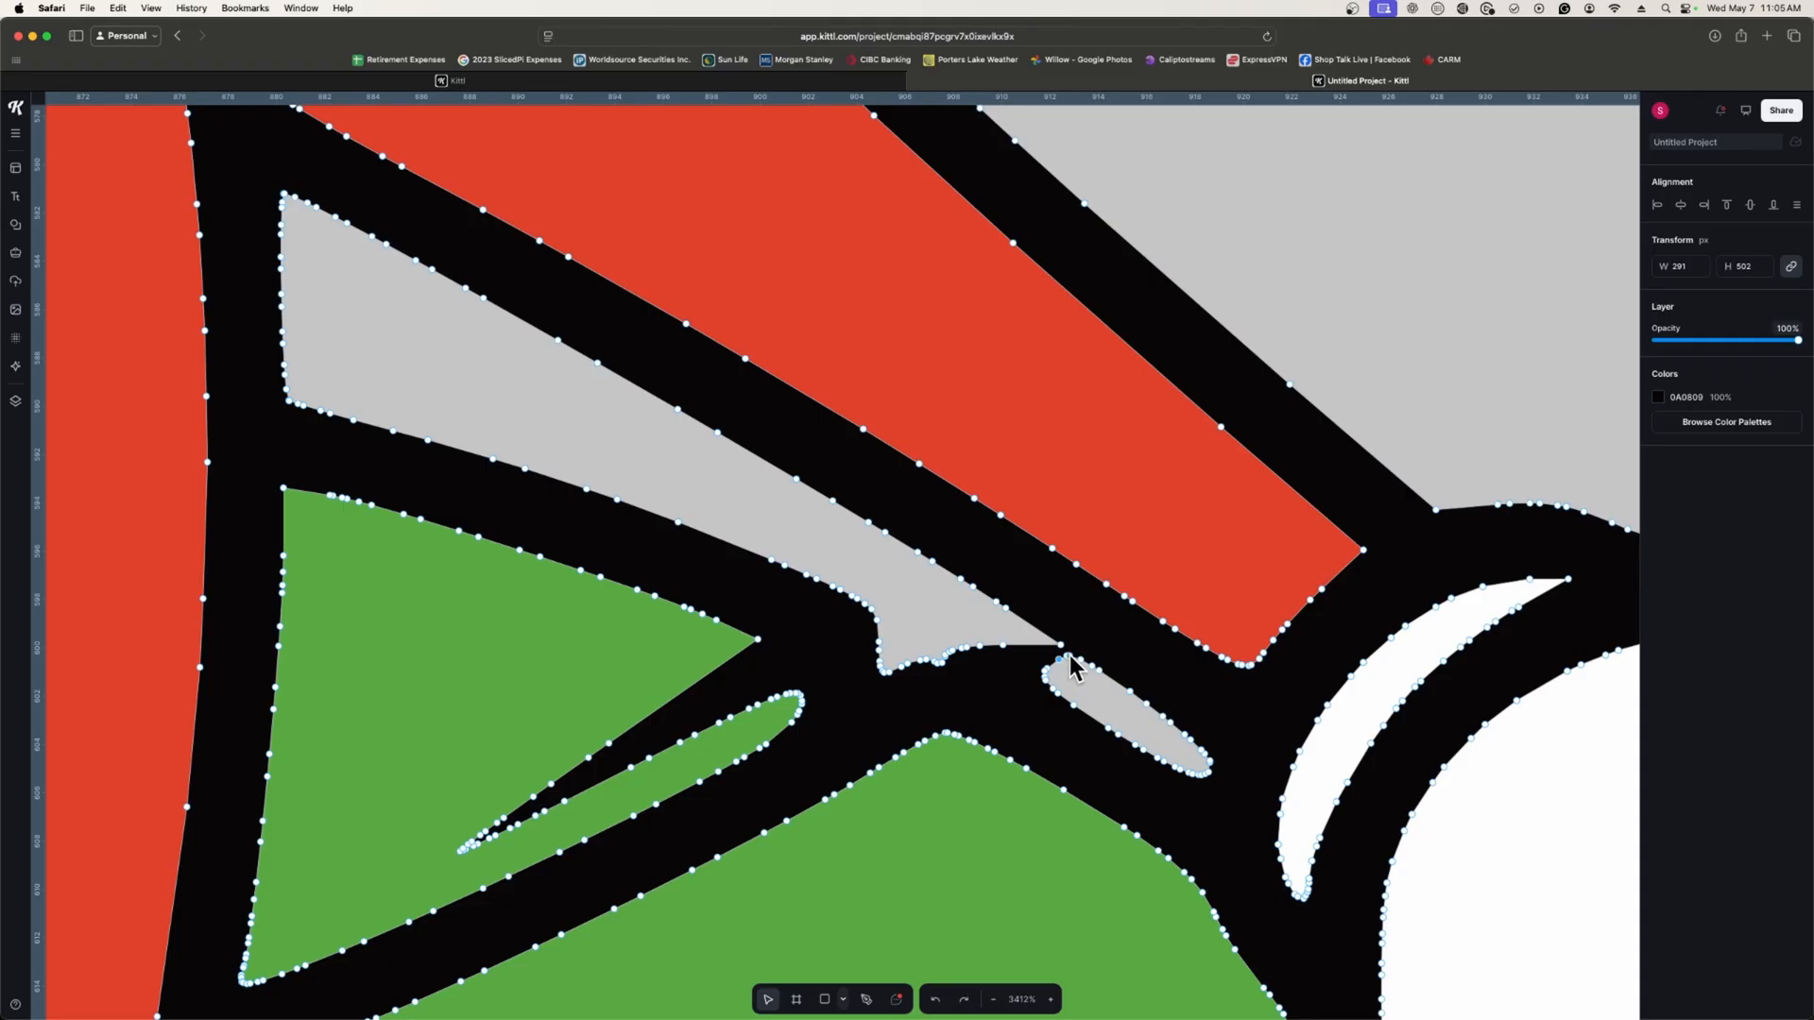
mouse_move(1062, 648)
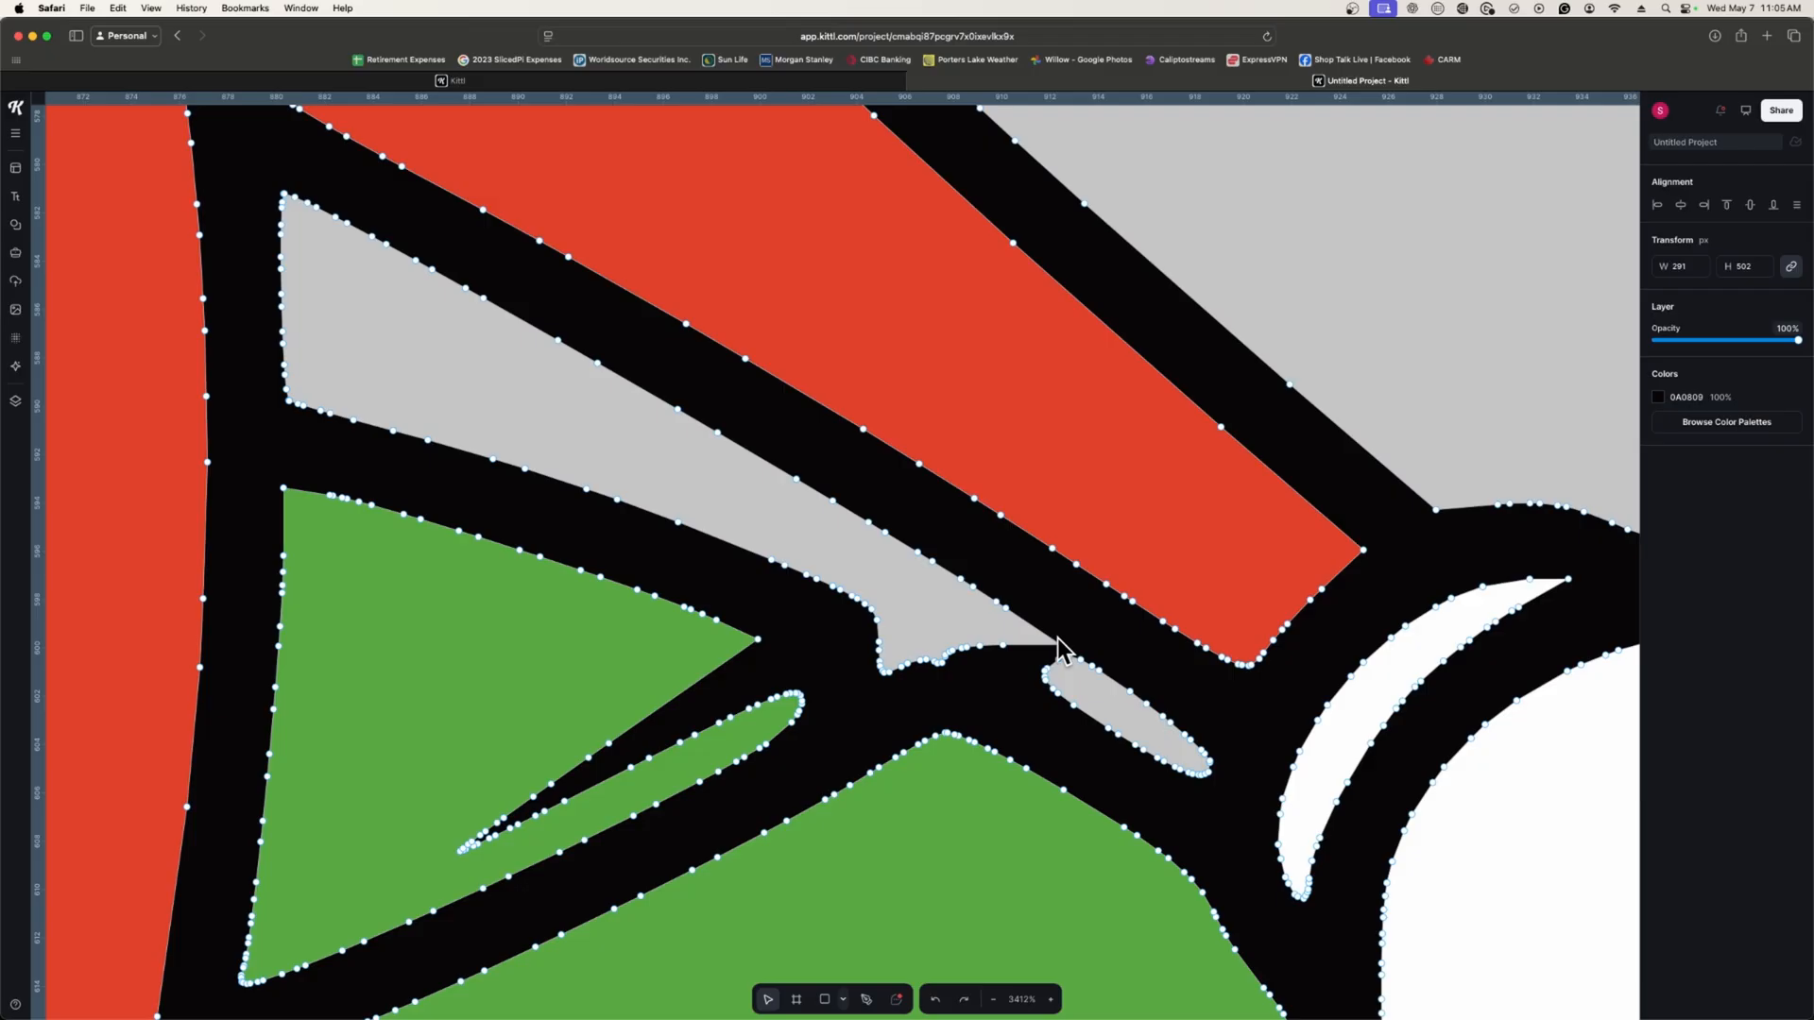
mouse_move(1143, 680)
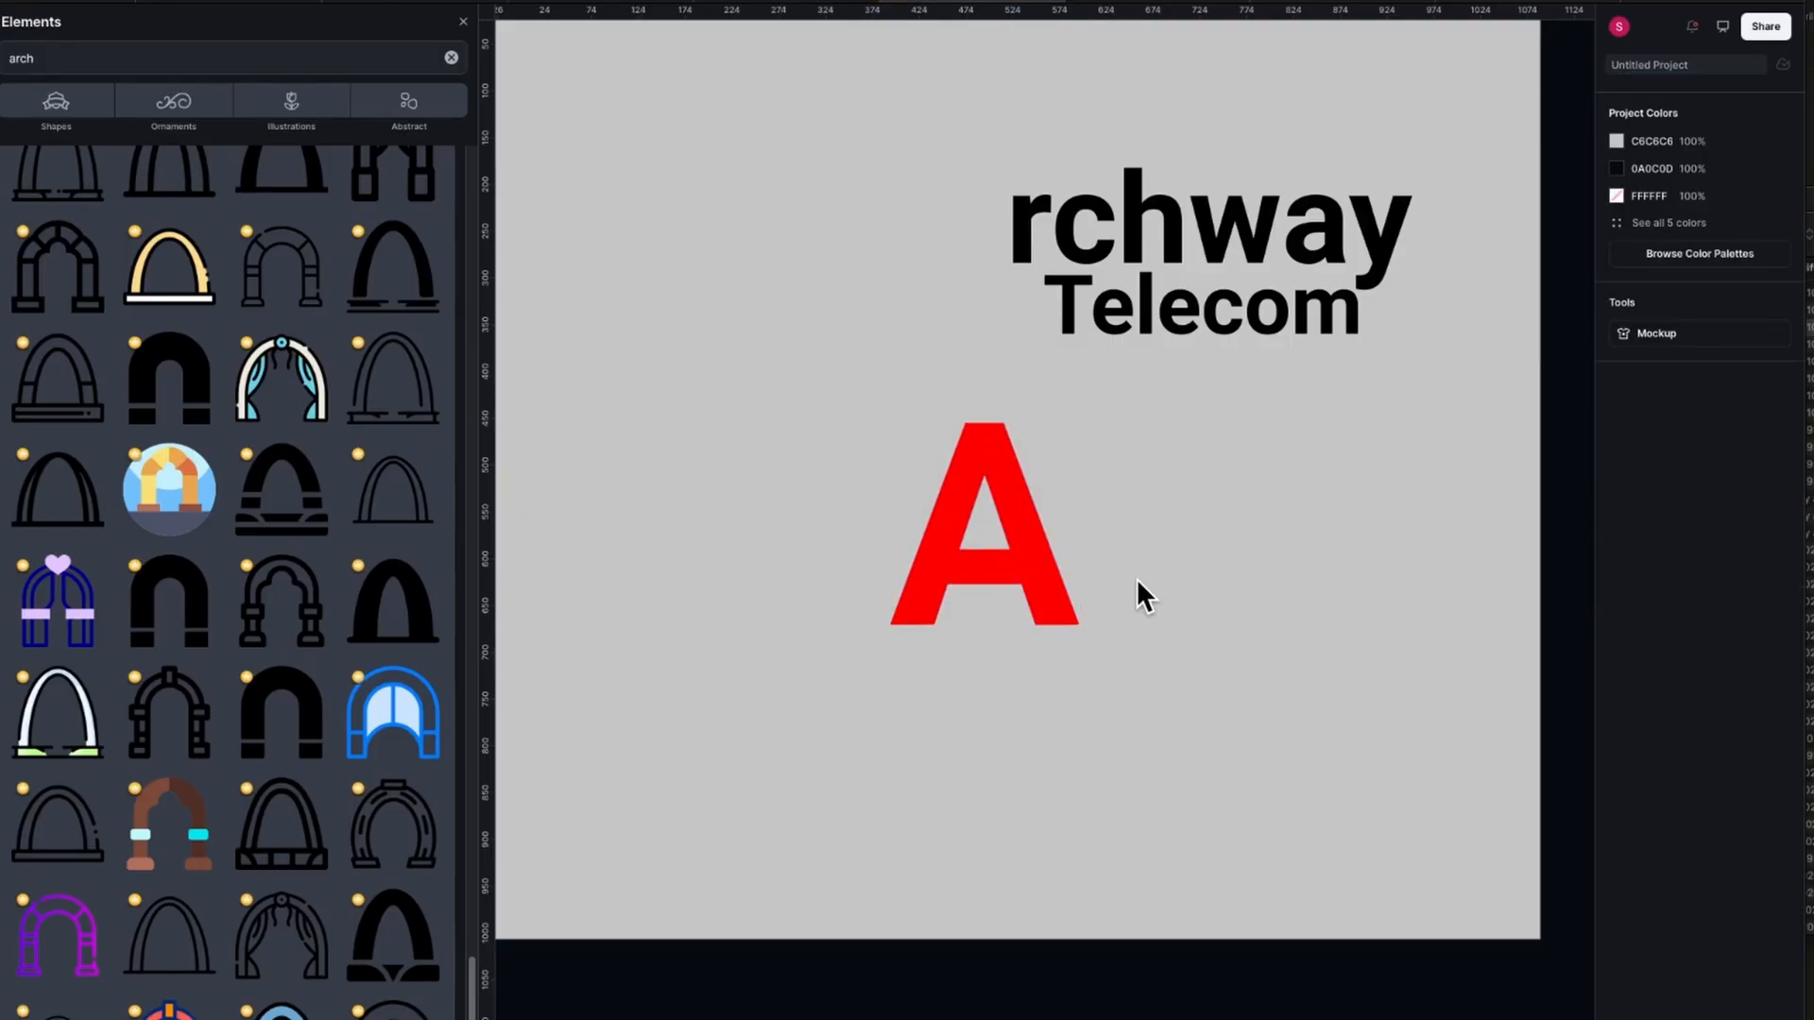
Step: Select the red arch-shaped A and resize it to sit next to the Telecom wordmark
click(983, 533)
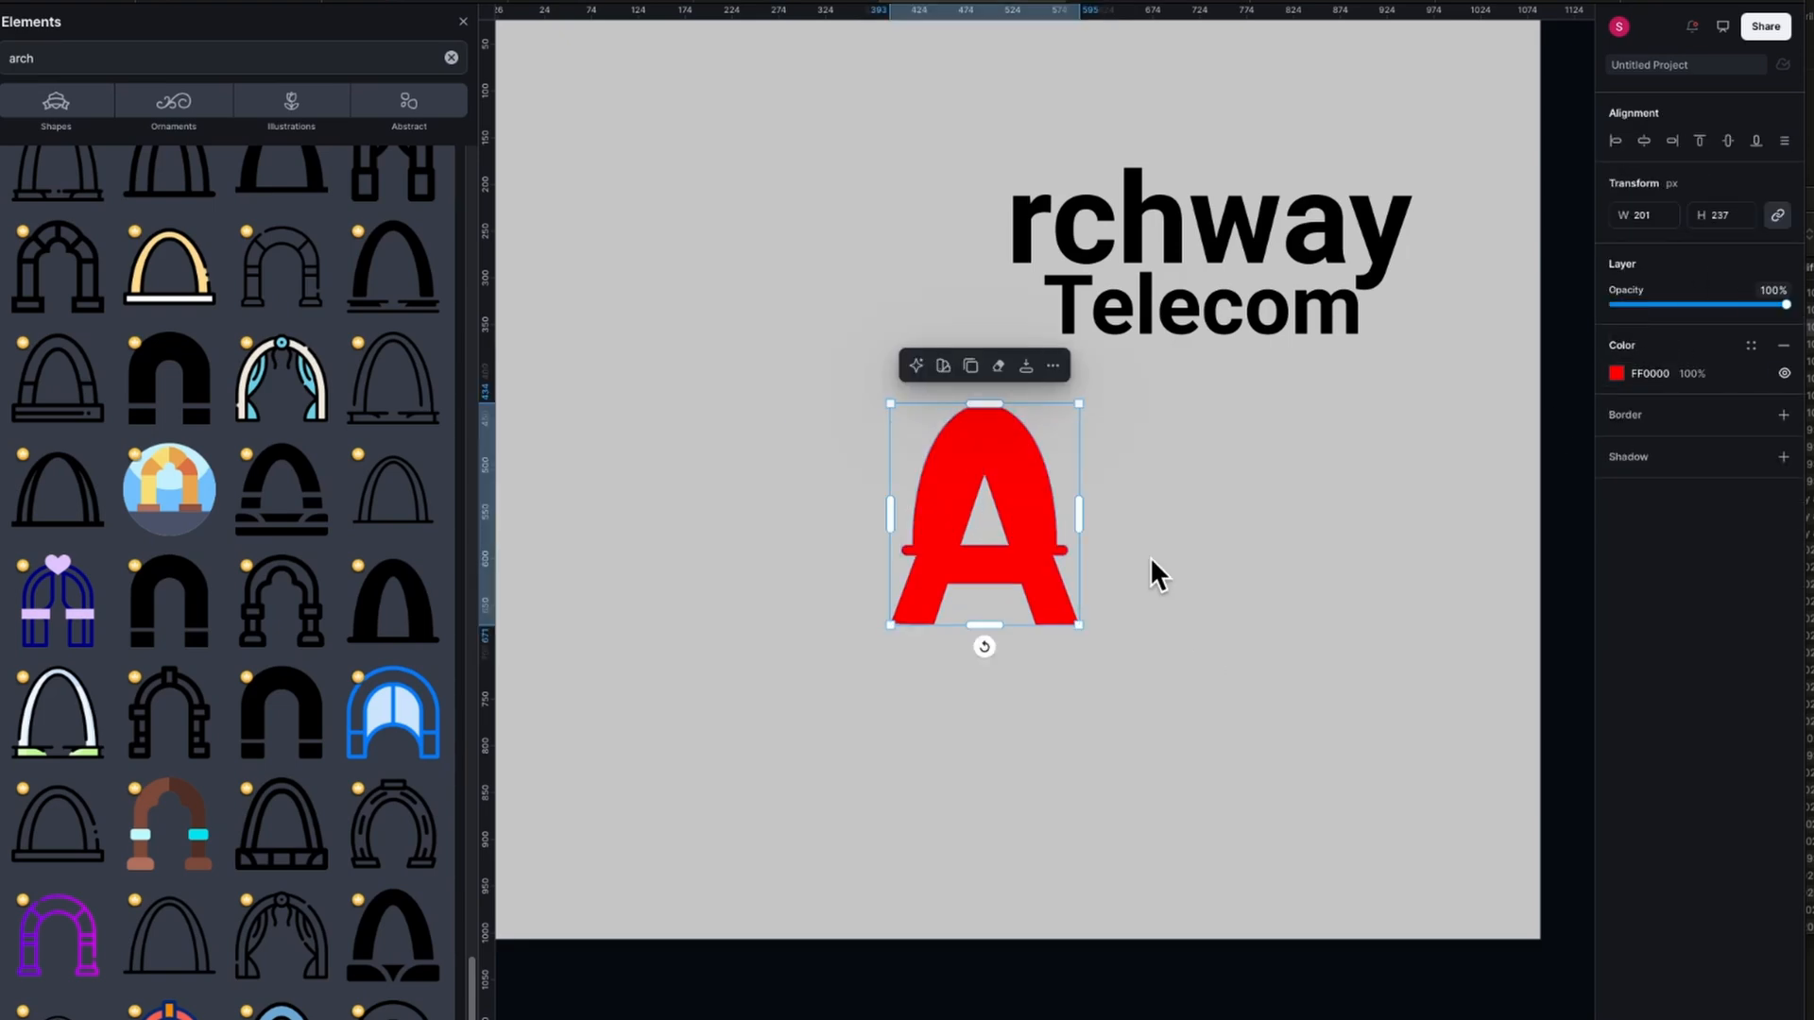
drag(983, 514, 951, 261)
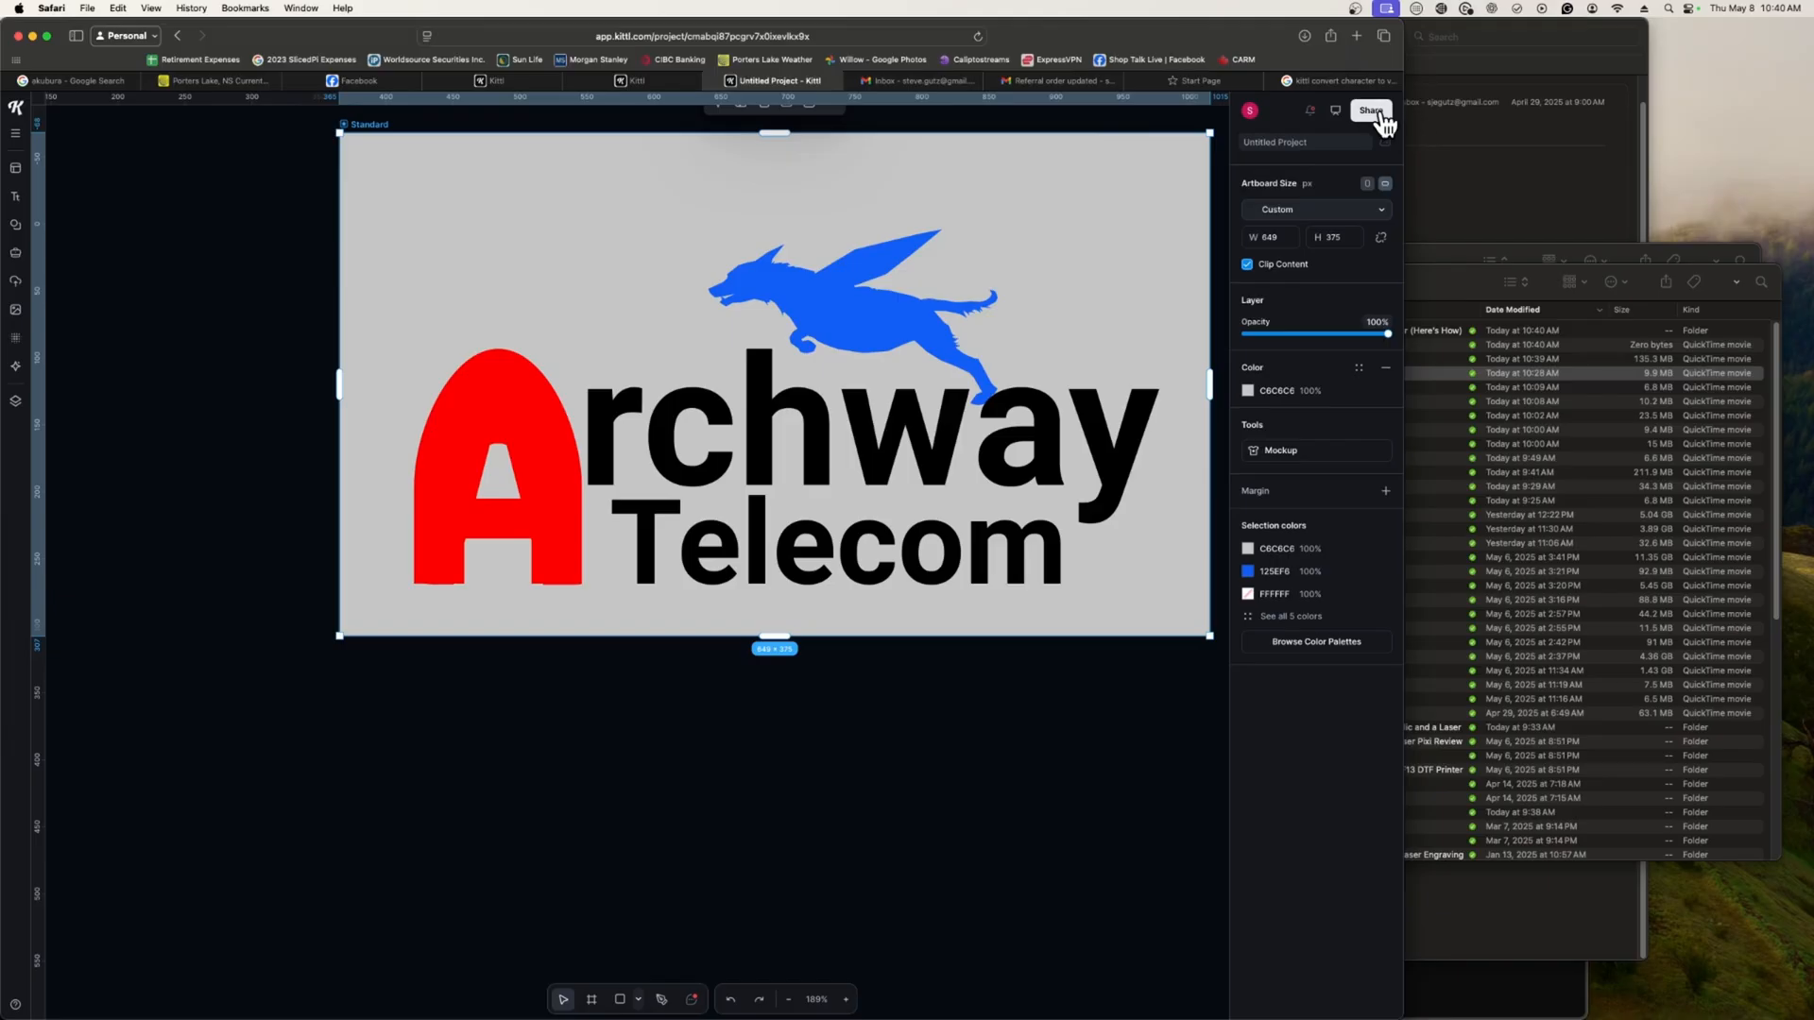
Step: Bring up Share > Download project with PNG kept as the export format
click(1370, 110)
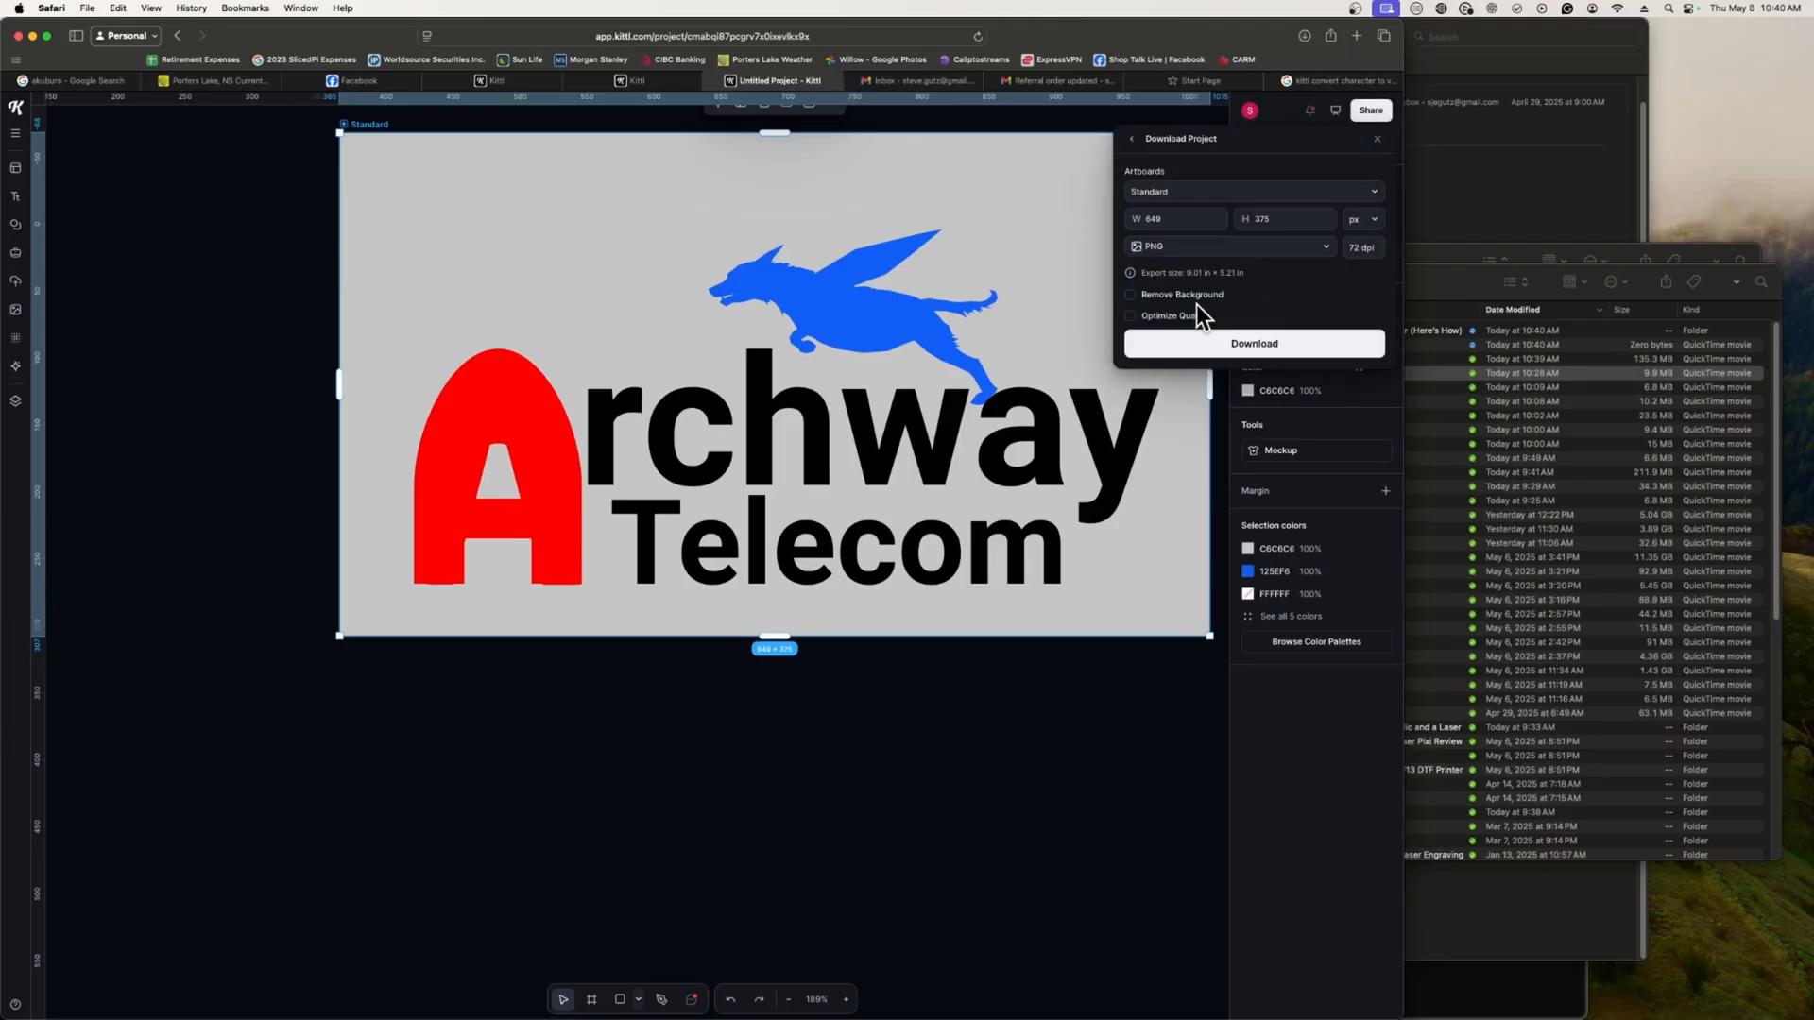
click(1227, 246)
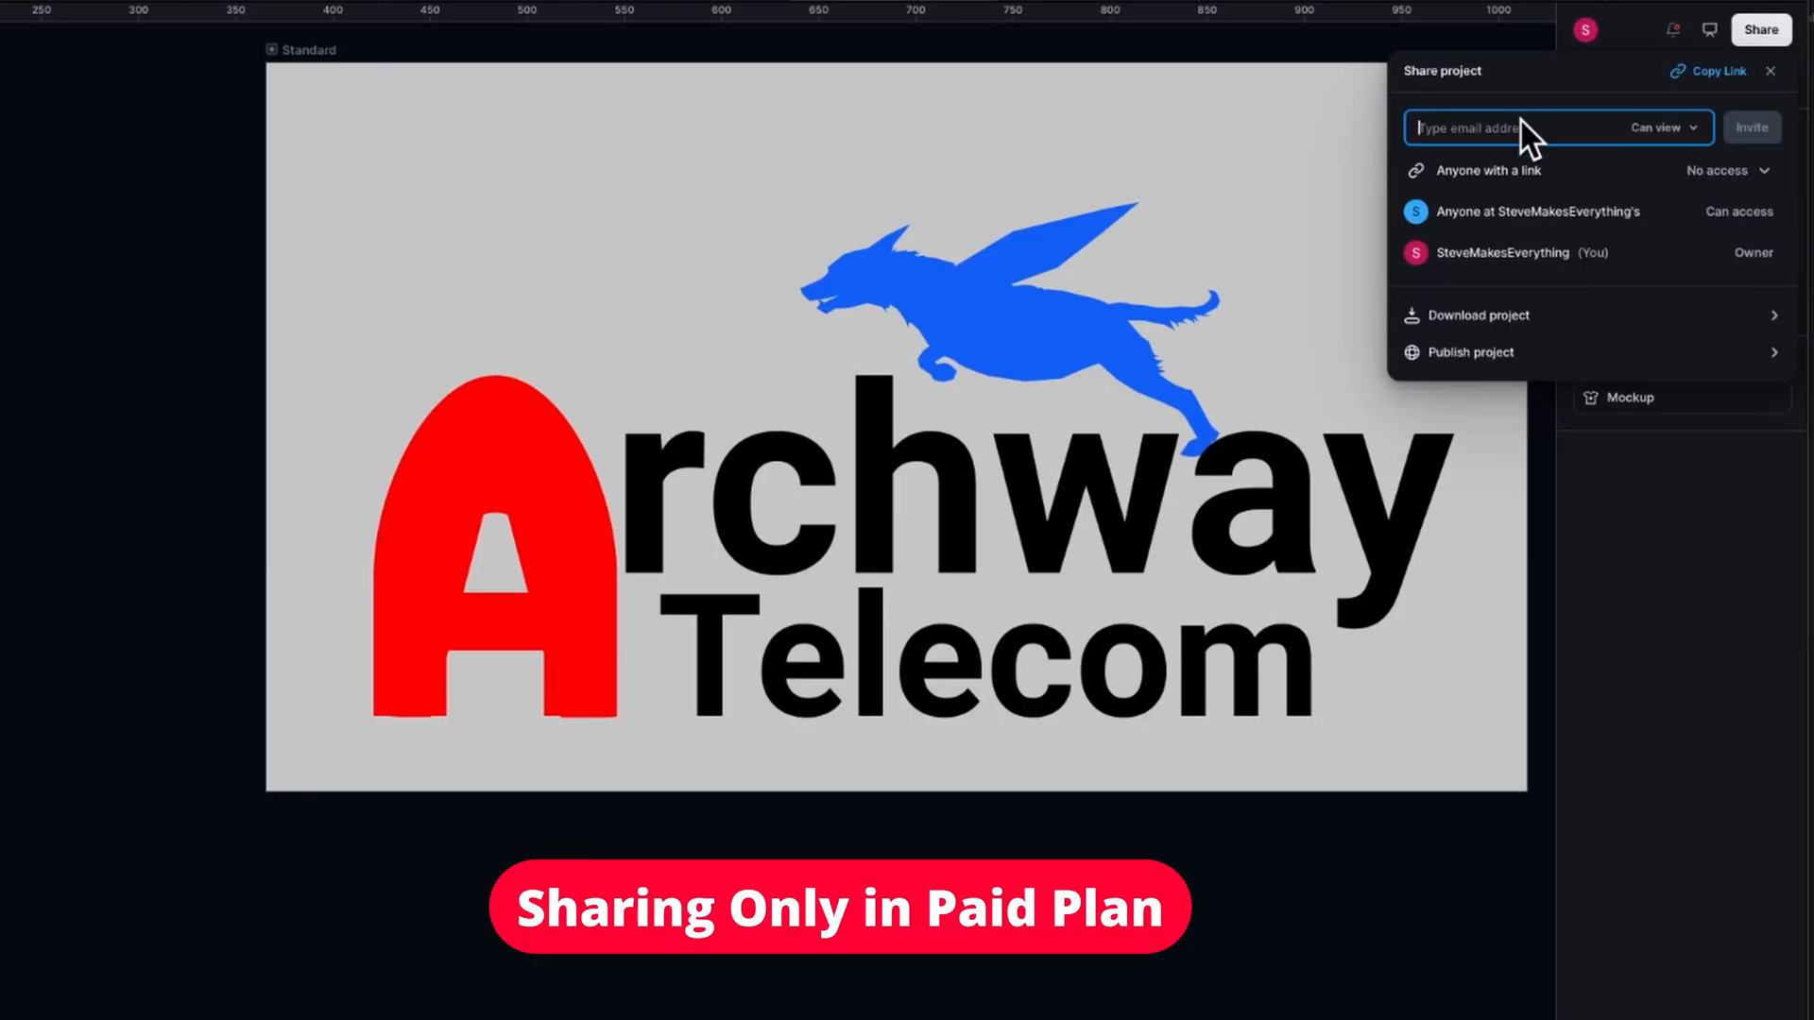
Step: Enter 'slicedpide' as the collaborator's address in the share-project invite field
text(slicedpide)
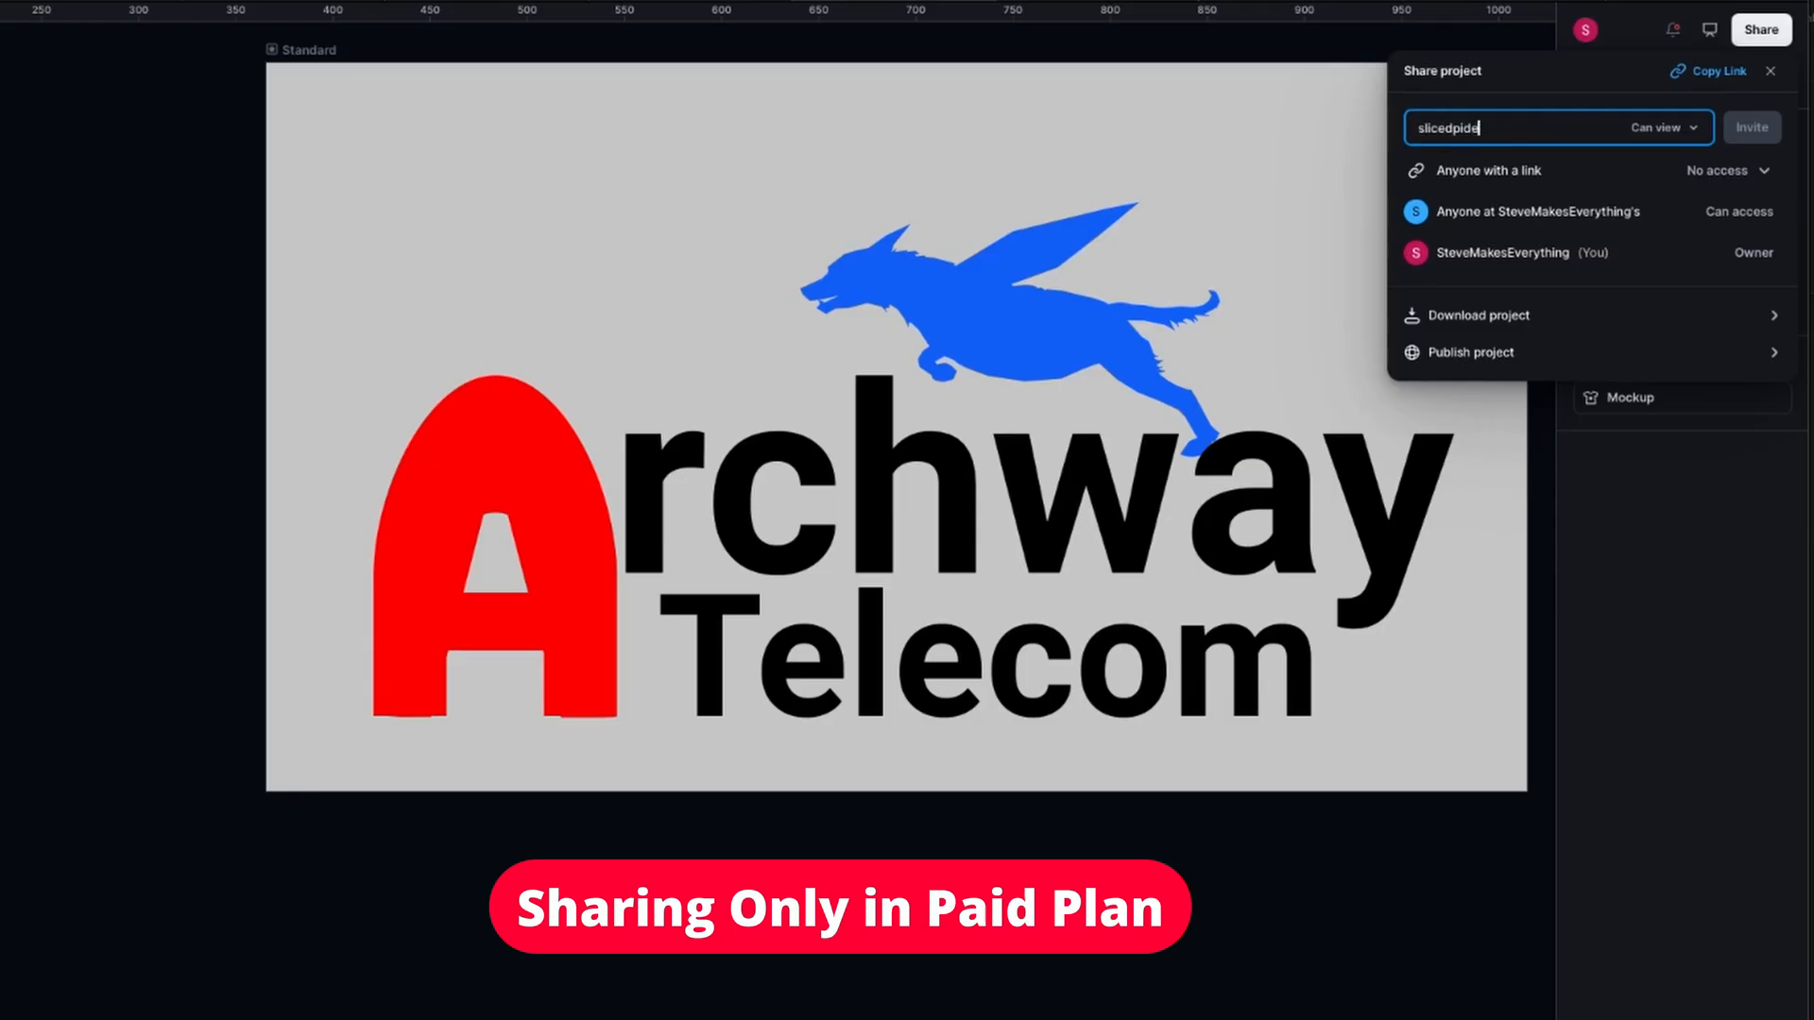